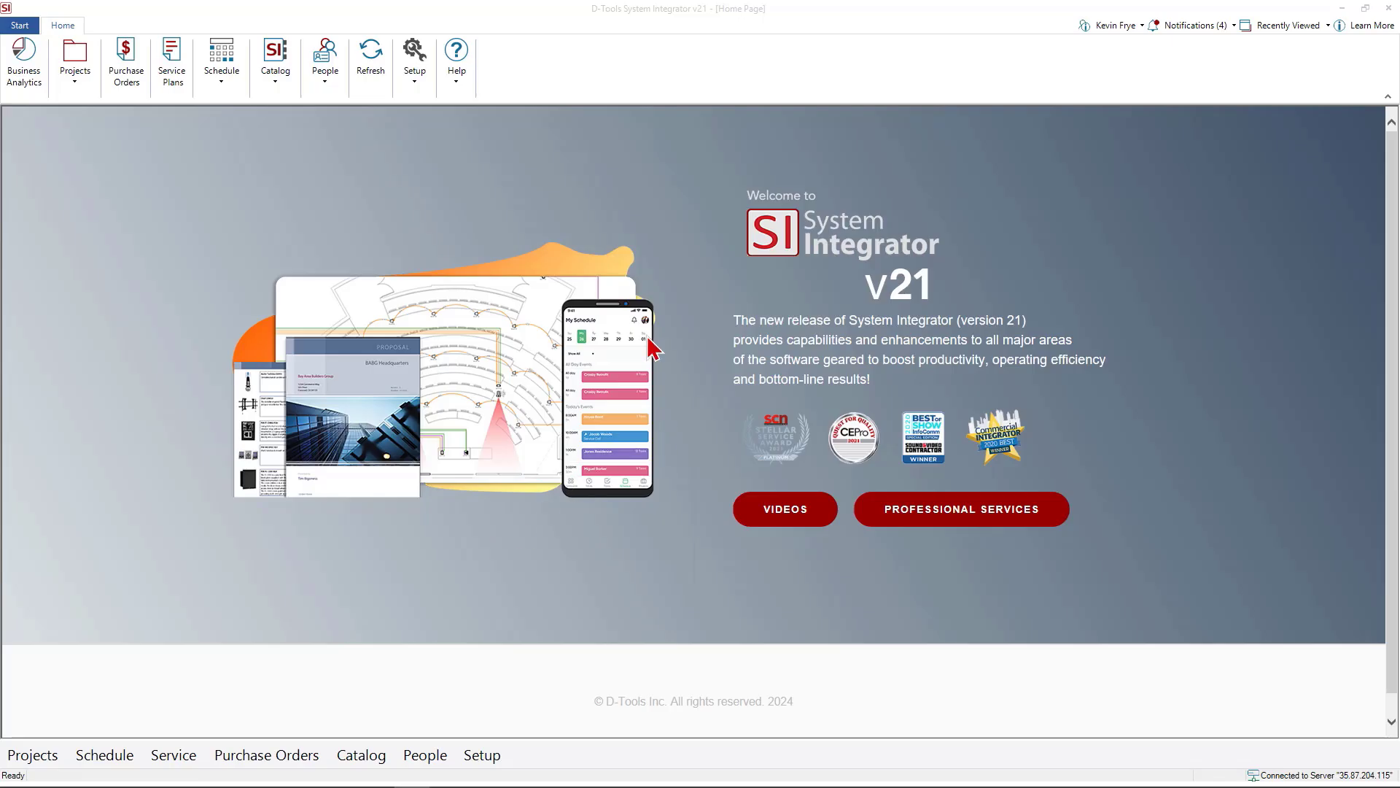
mouse_move(684, 337)
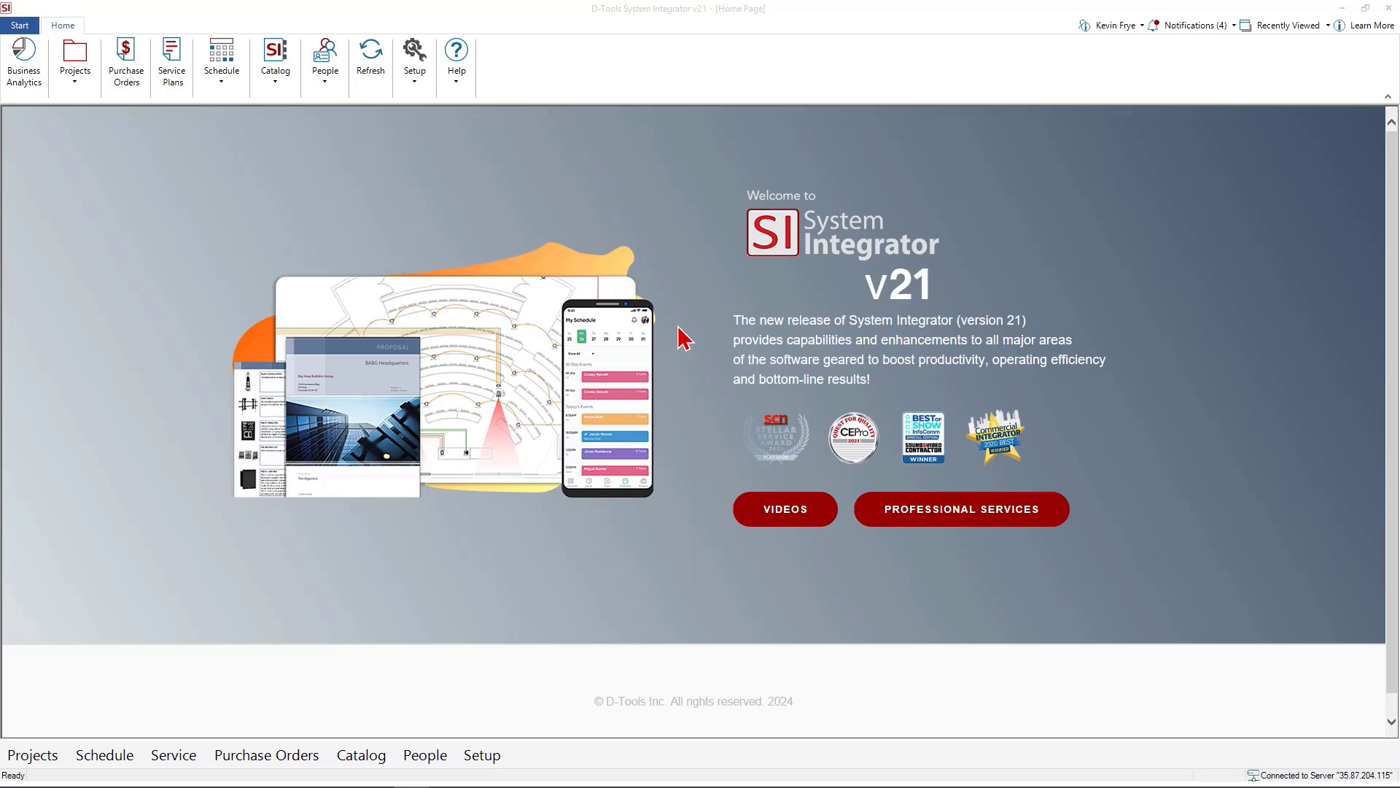
mouse_move(90, 101)
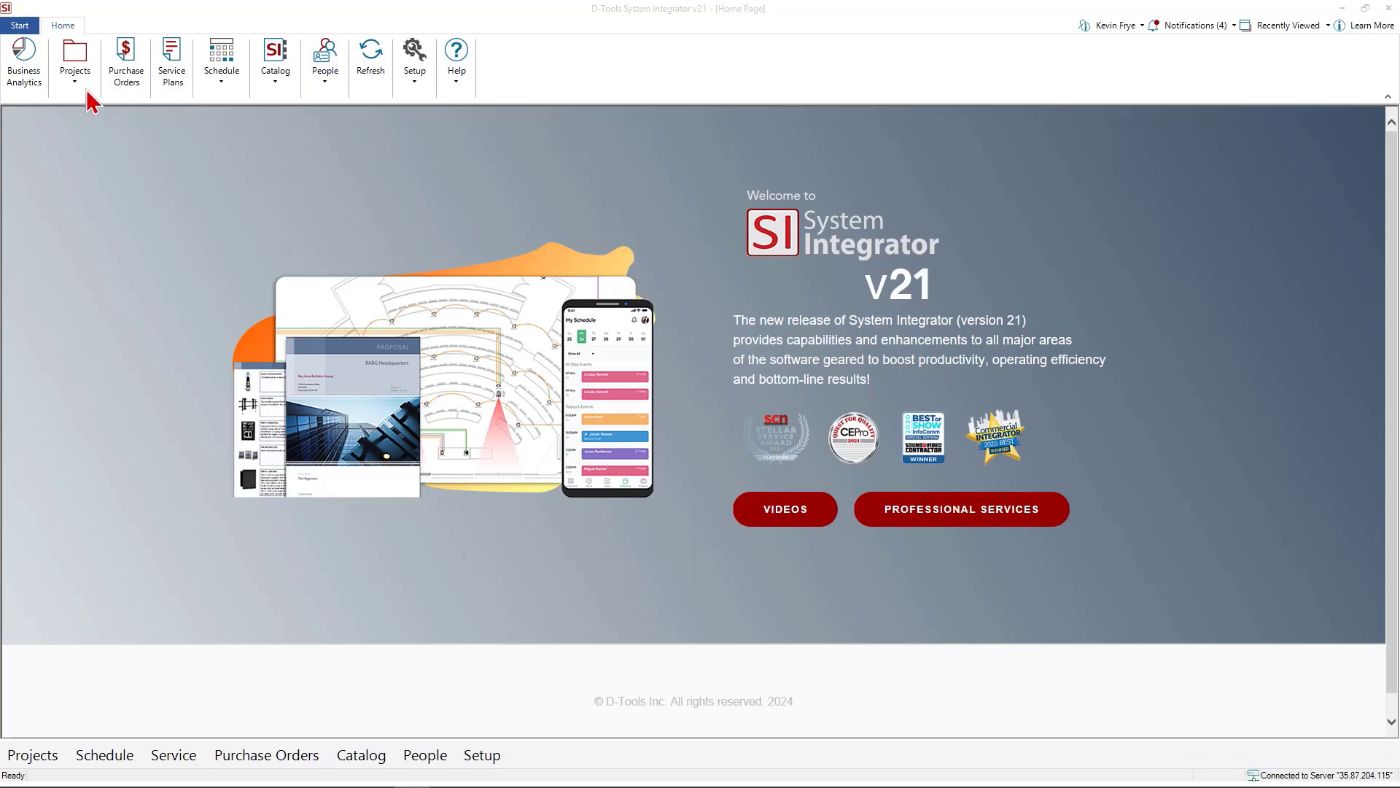
mouse_move(31, 36)
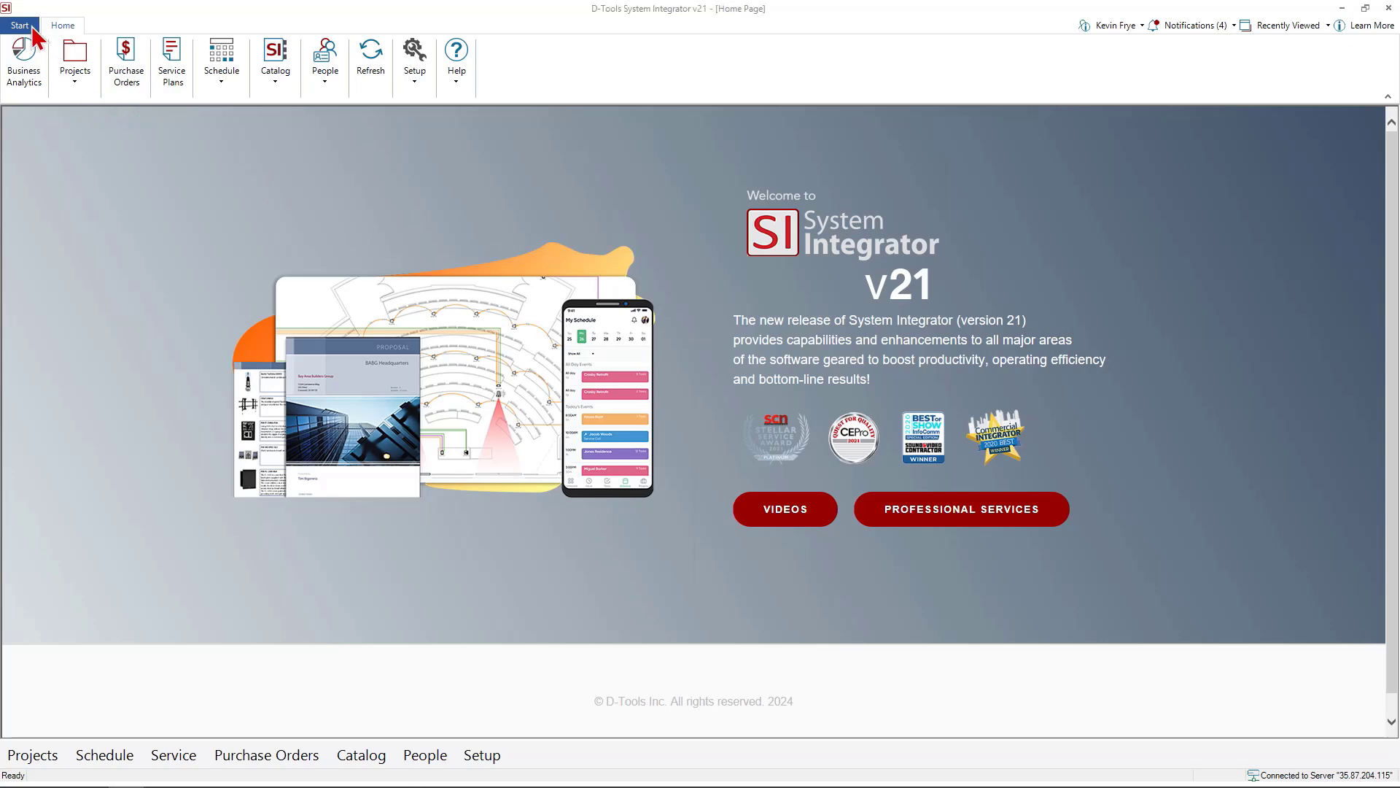
Preview the Start menu, then the People, Schedule and Projects ribbon dropdowns.
left_click(19, 24)
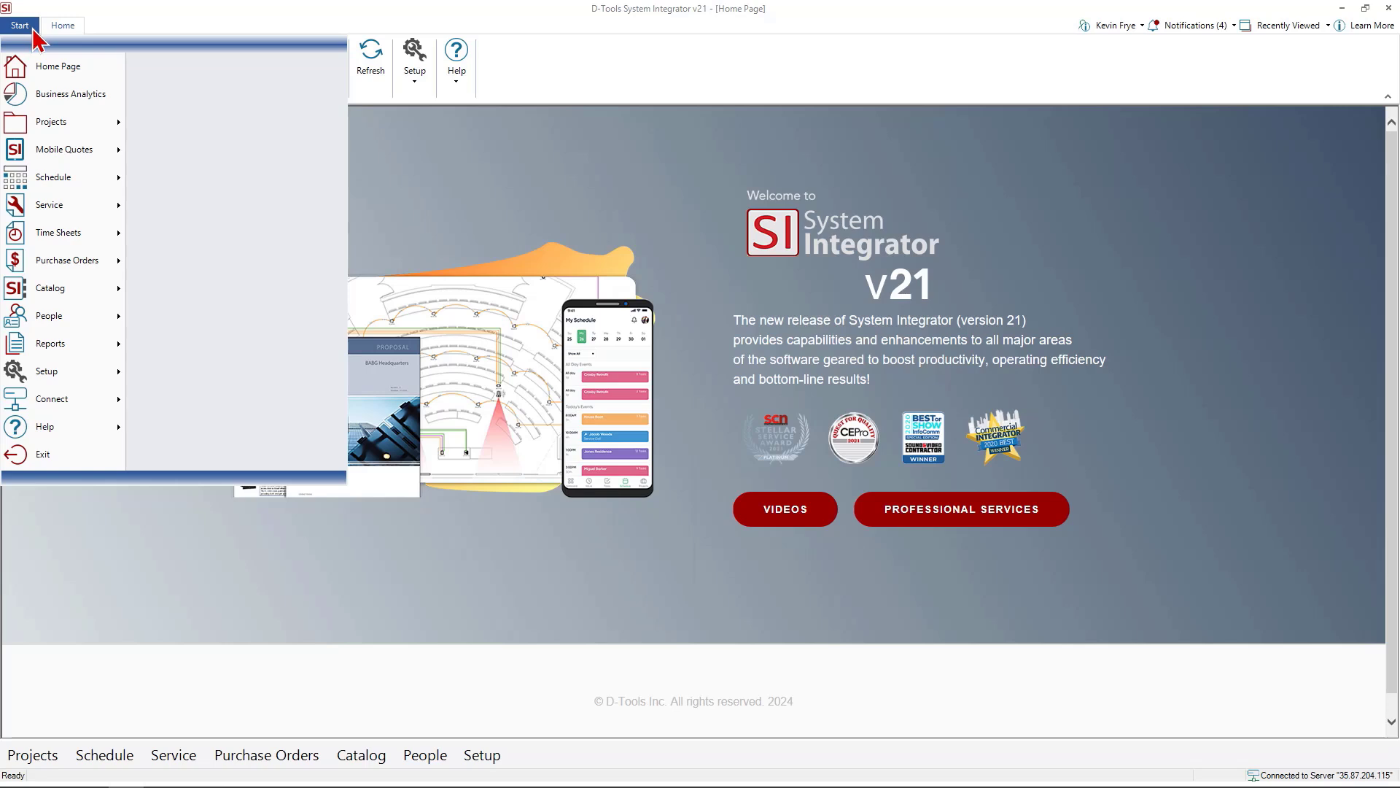
mouse_move(59, 66)
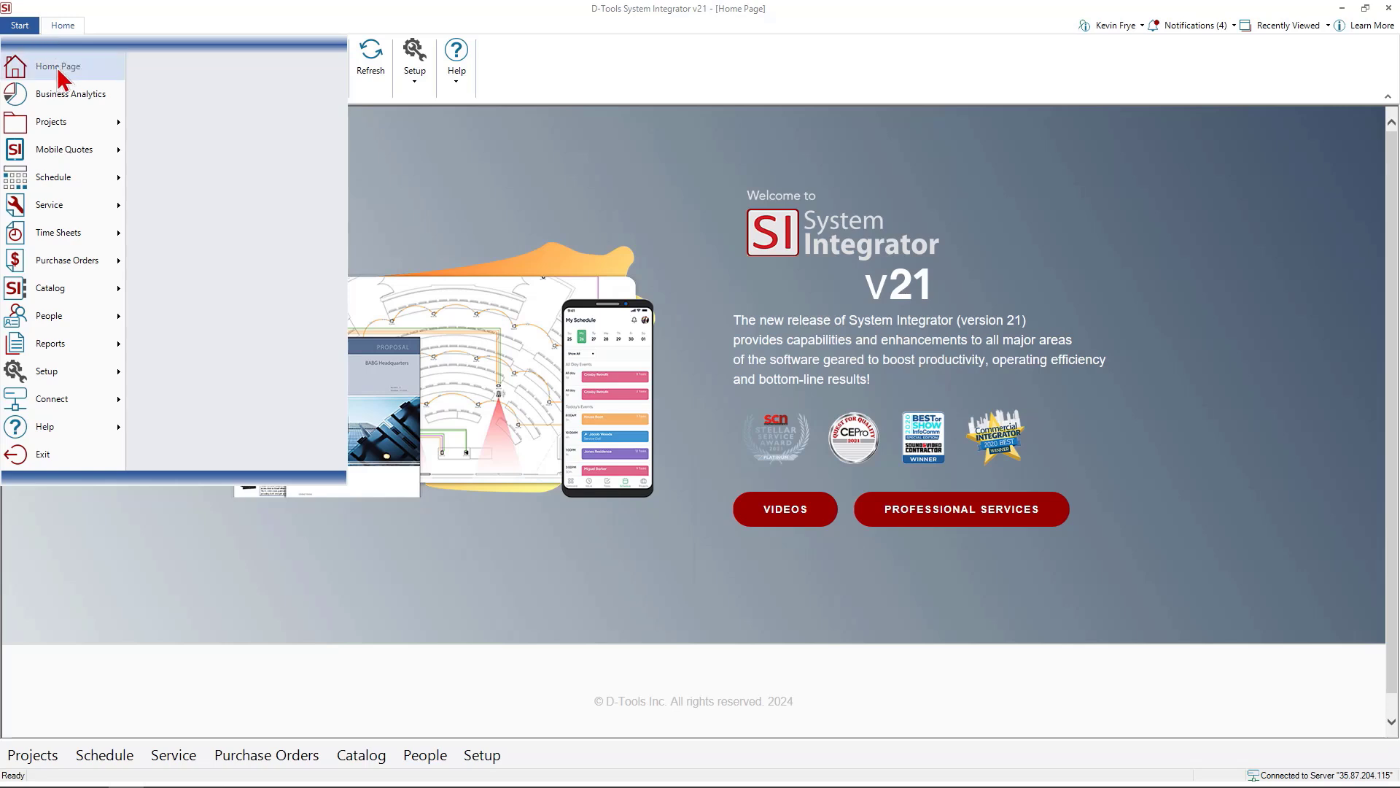
mouse_move(70, 94)
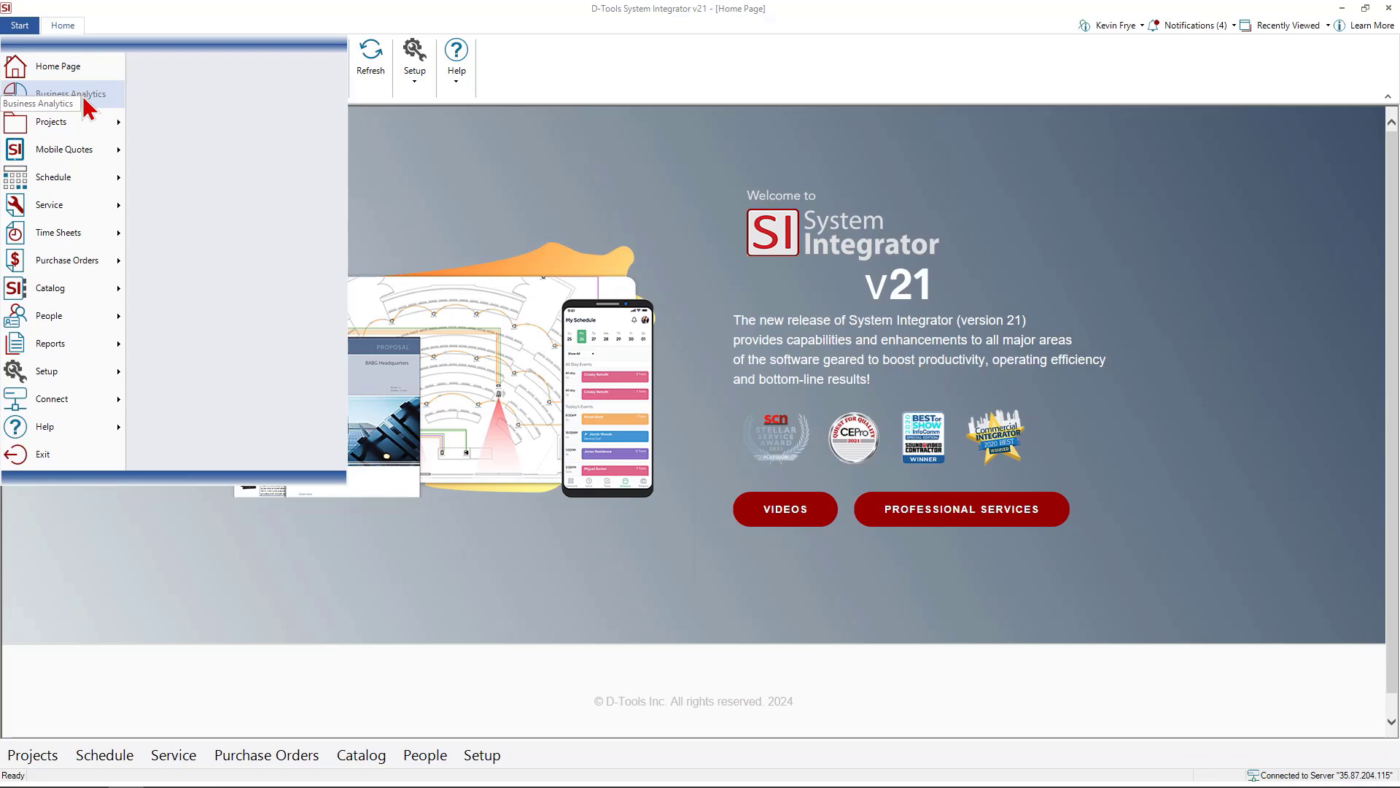
left_click(51, 122)
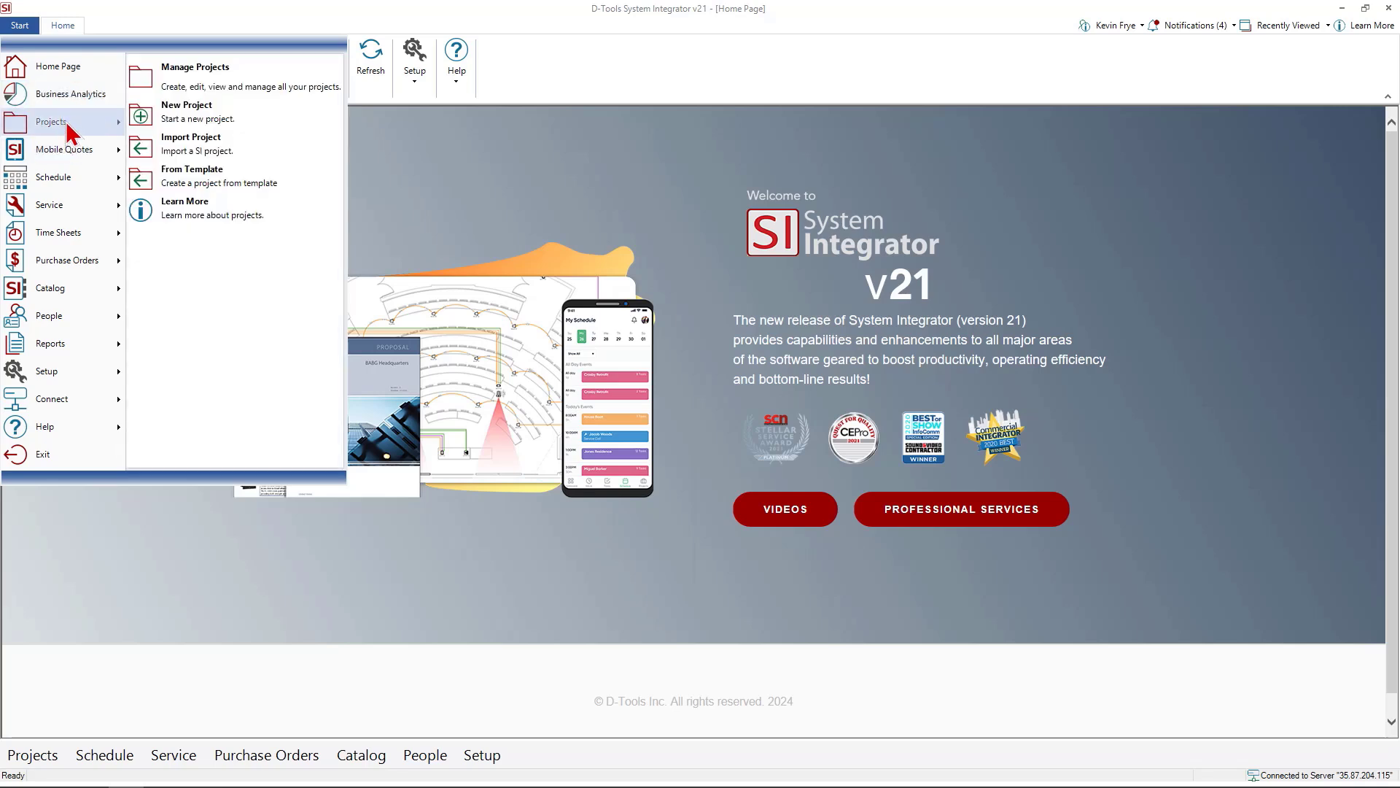
mouse_move(80, 134)
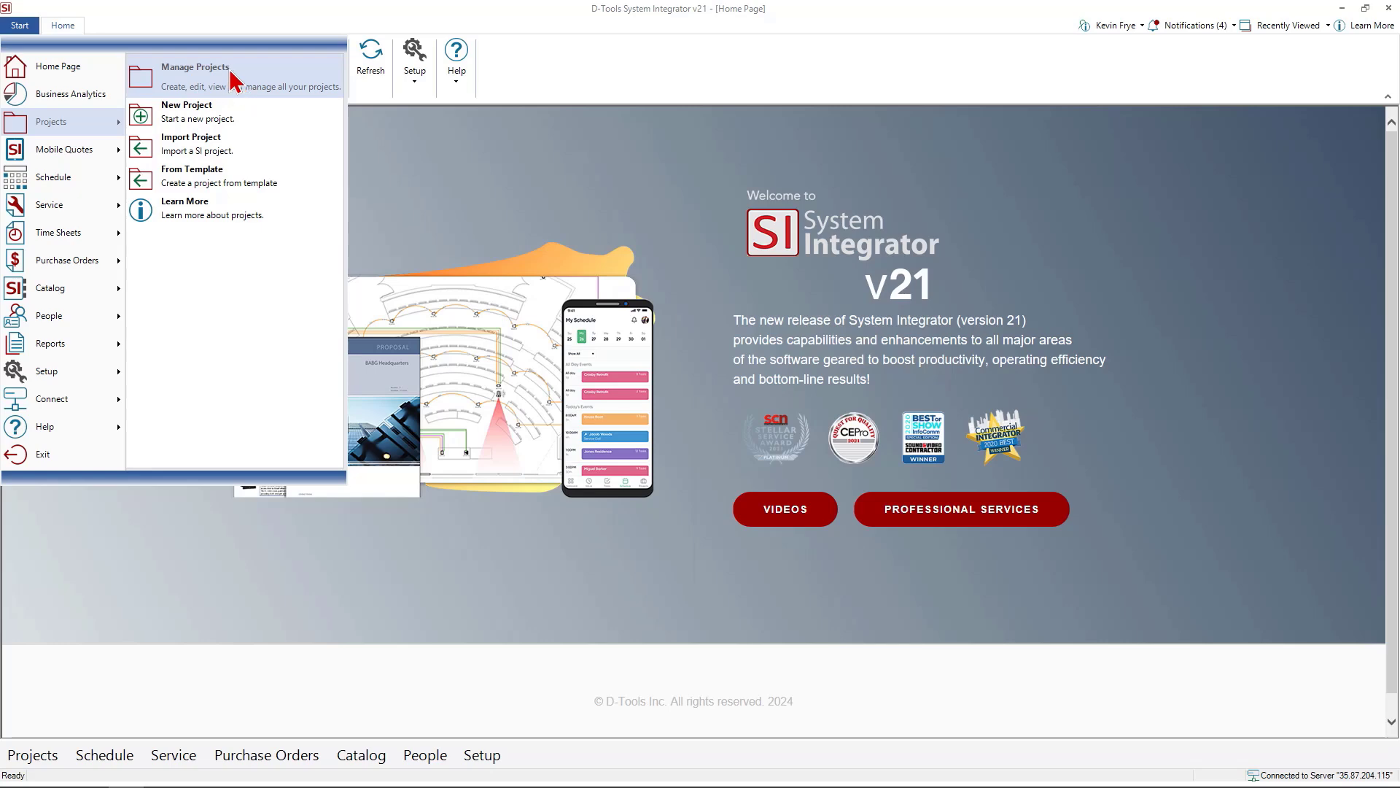
mouse_move(64, 149)
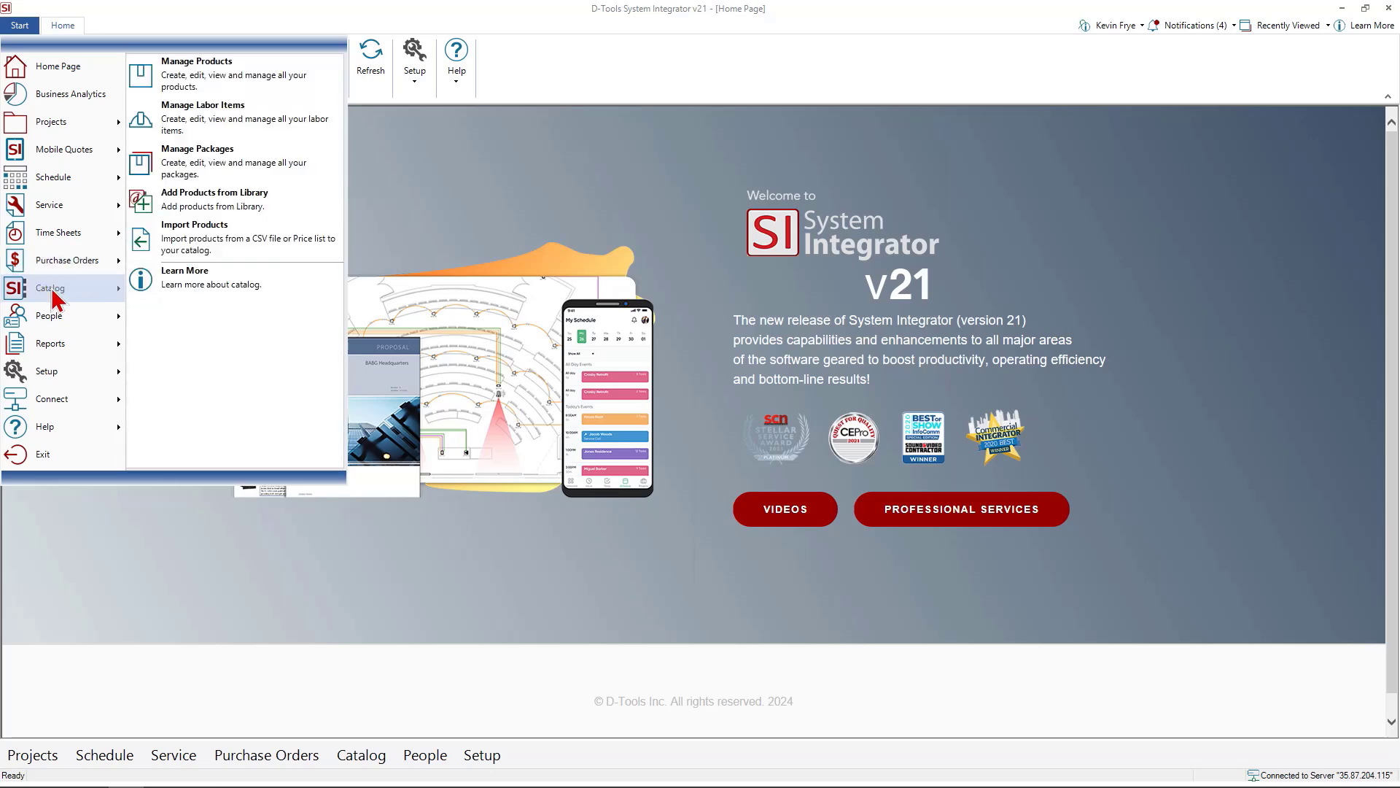
mouse_move(58, 299)
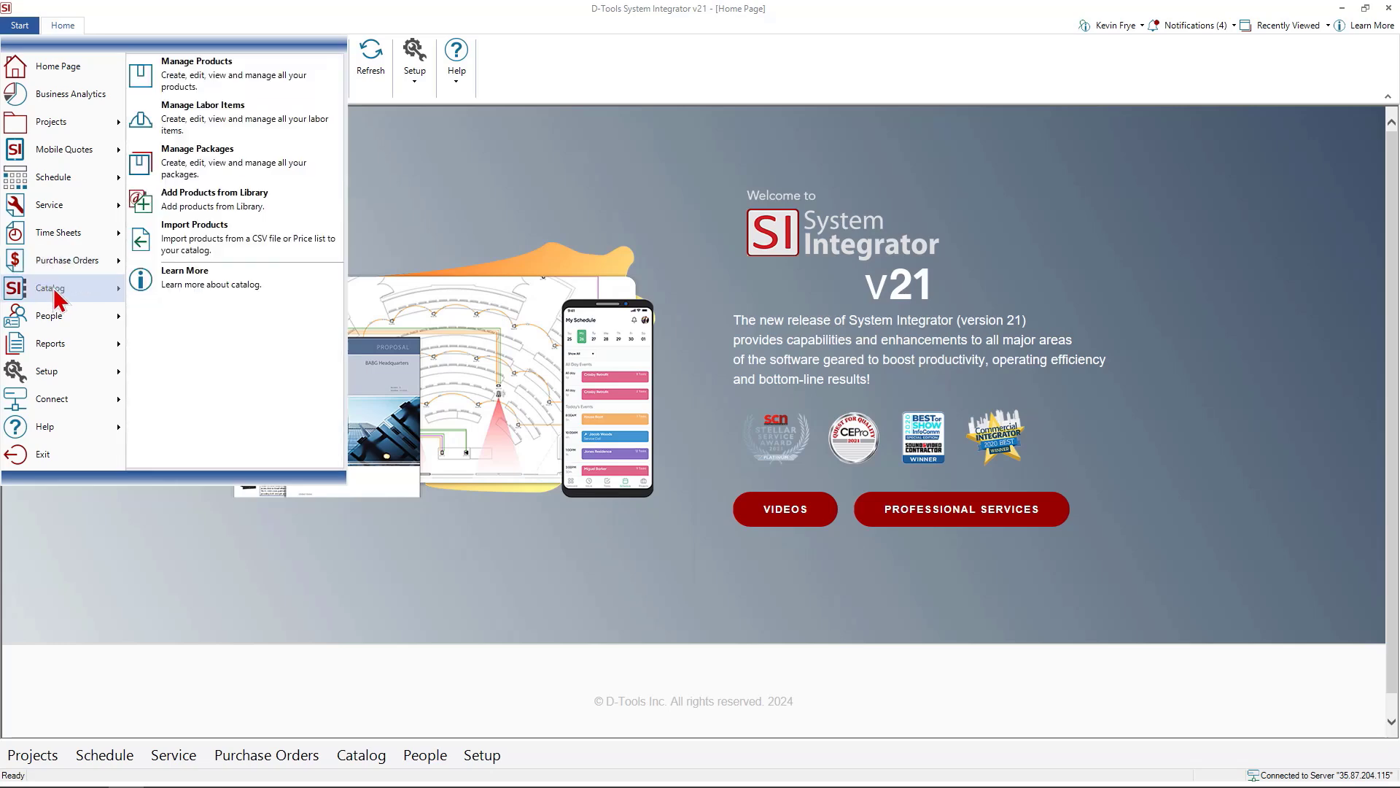
mouse_move(74, 308)
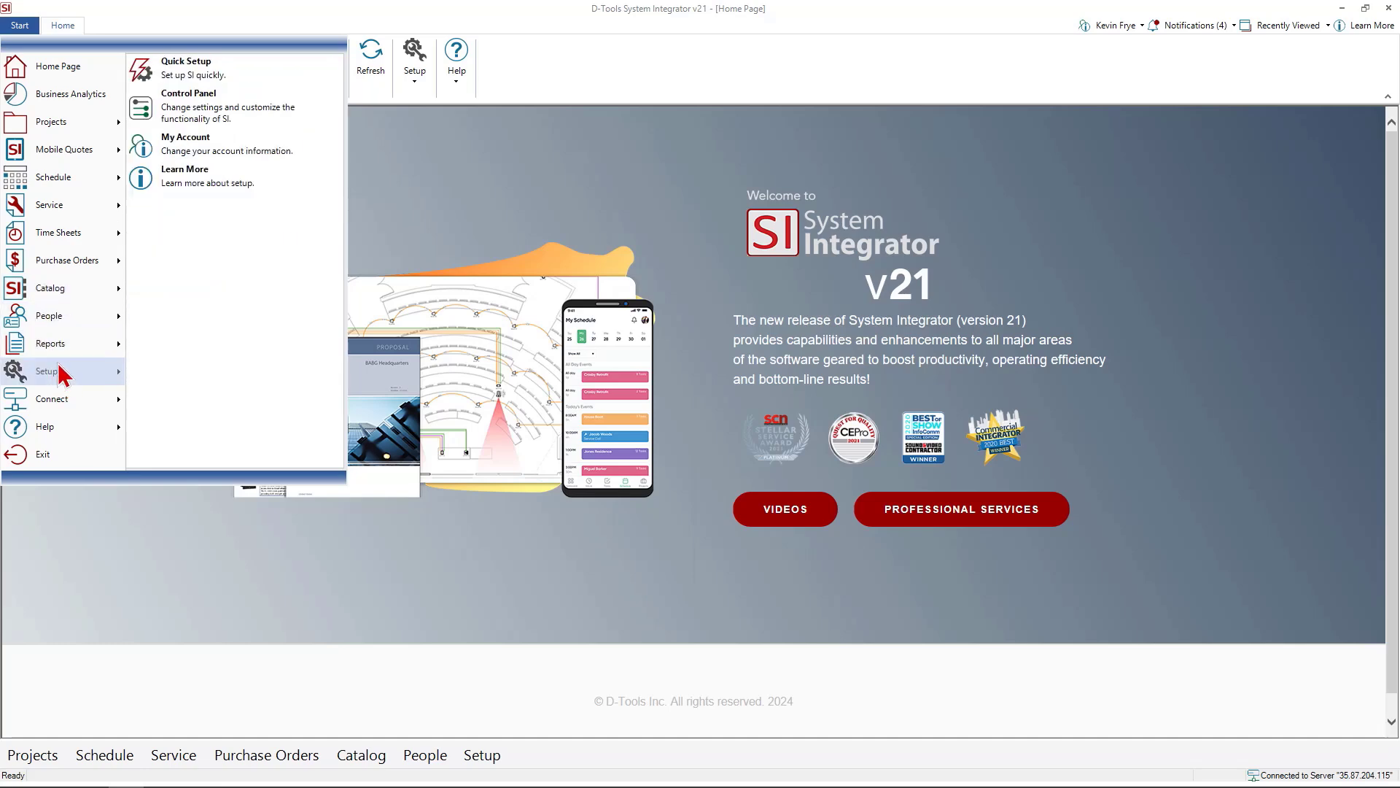
mouse_move(51, 398)
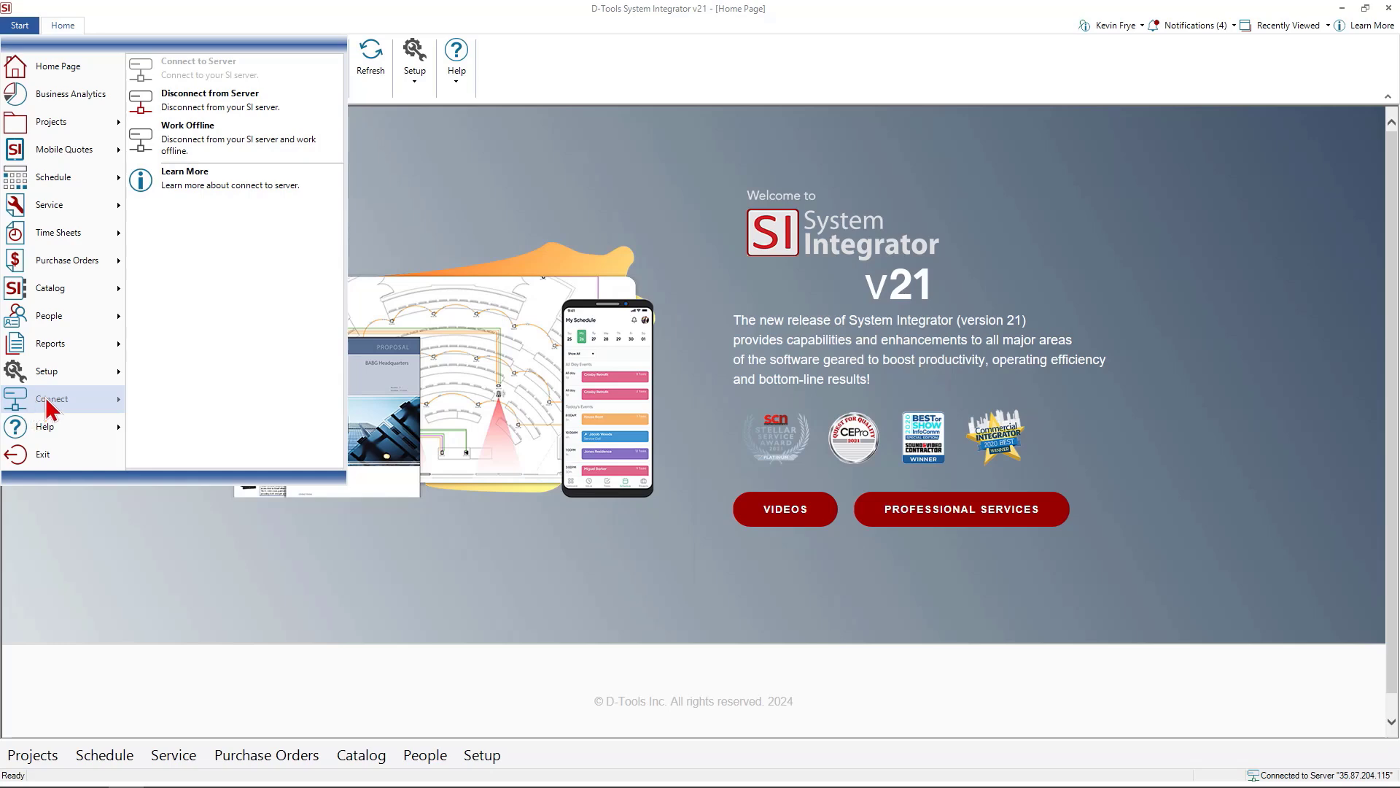
mouse_move(230, 103)
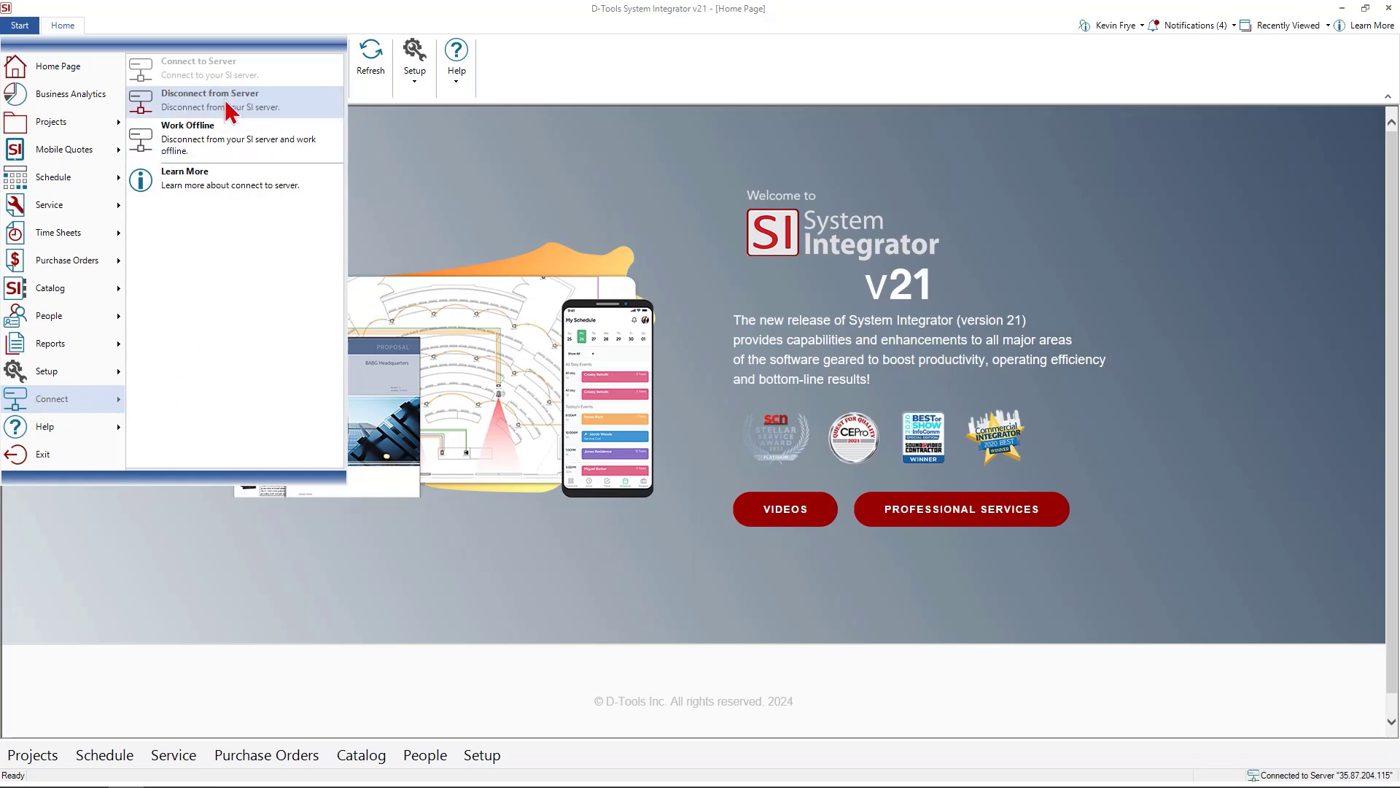
mouse_move(226, 114)
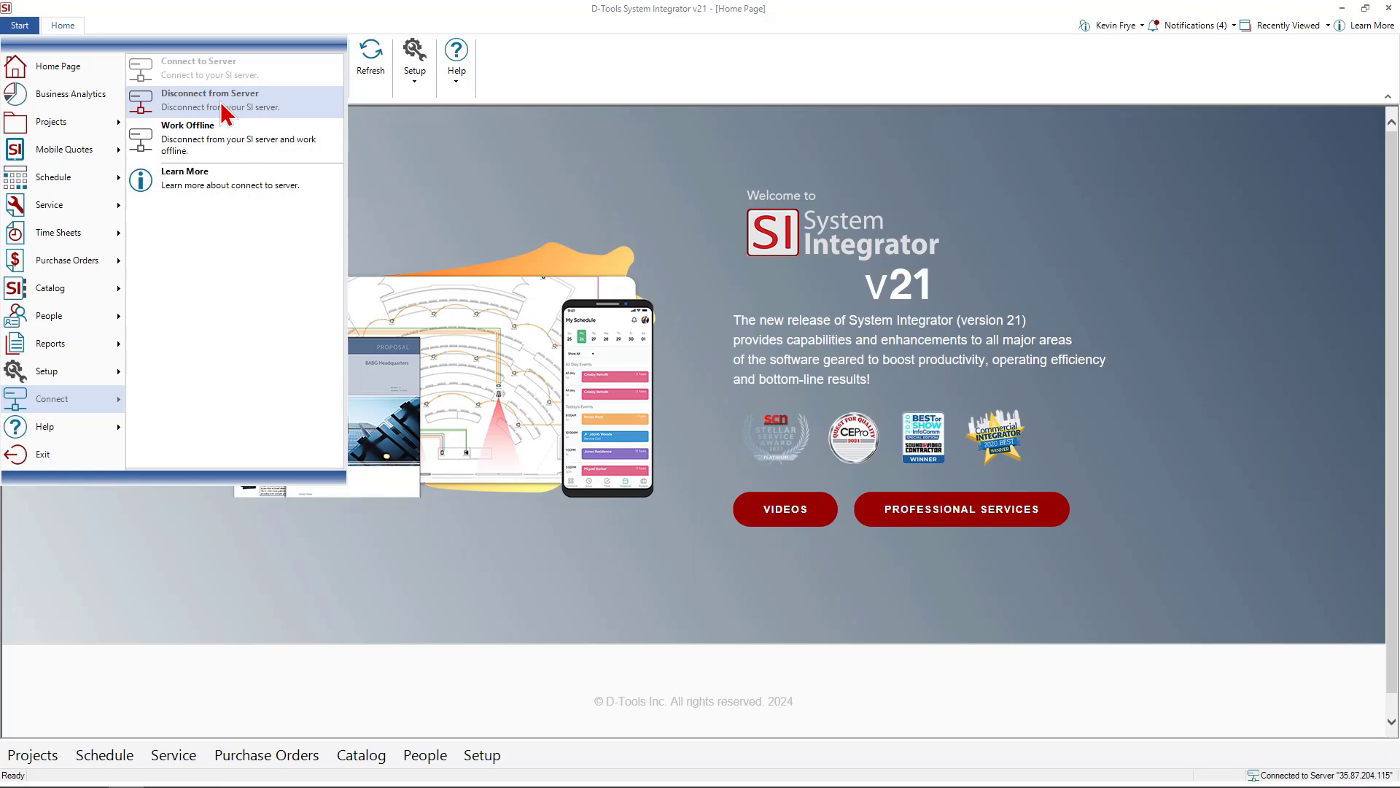
mouse_move(53, 426)
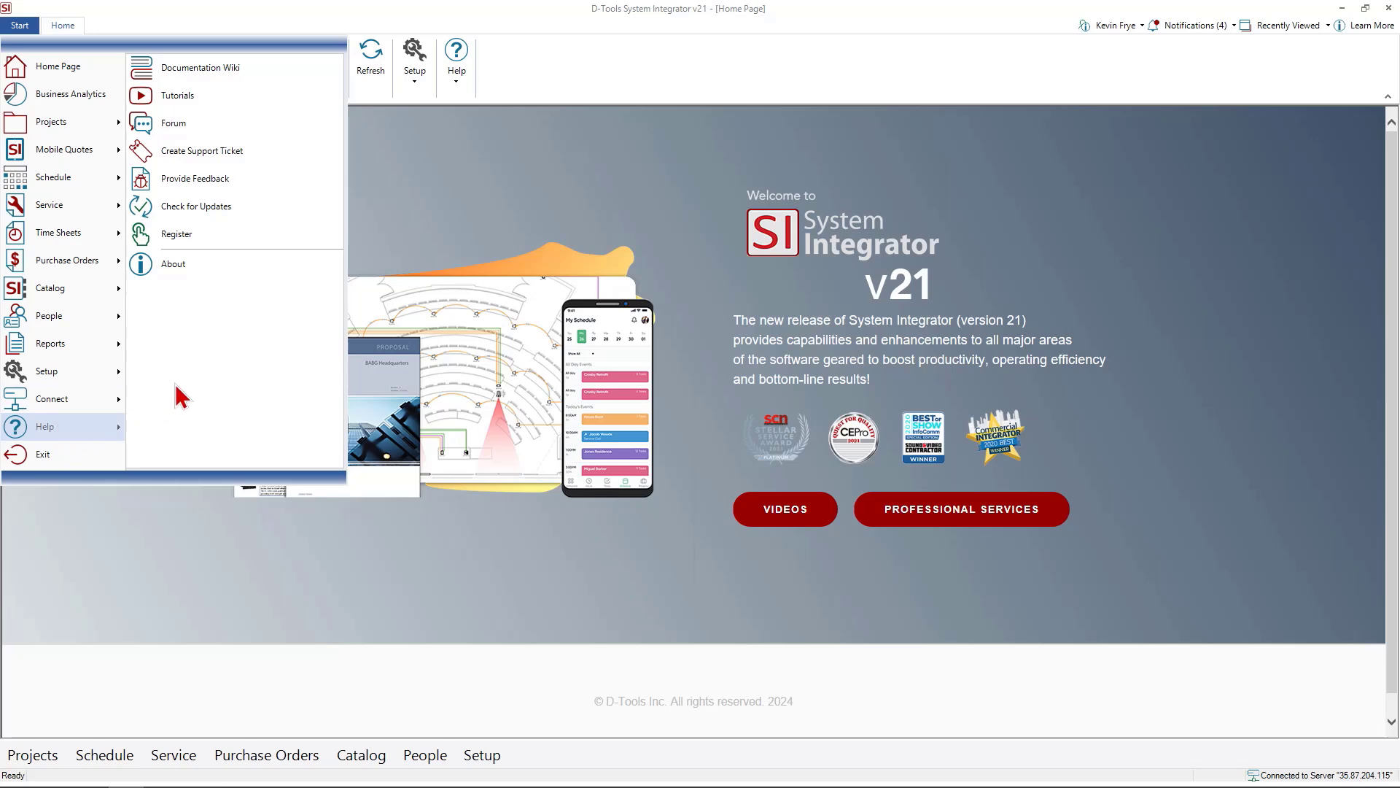
mouse_move(205, 123)
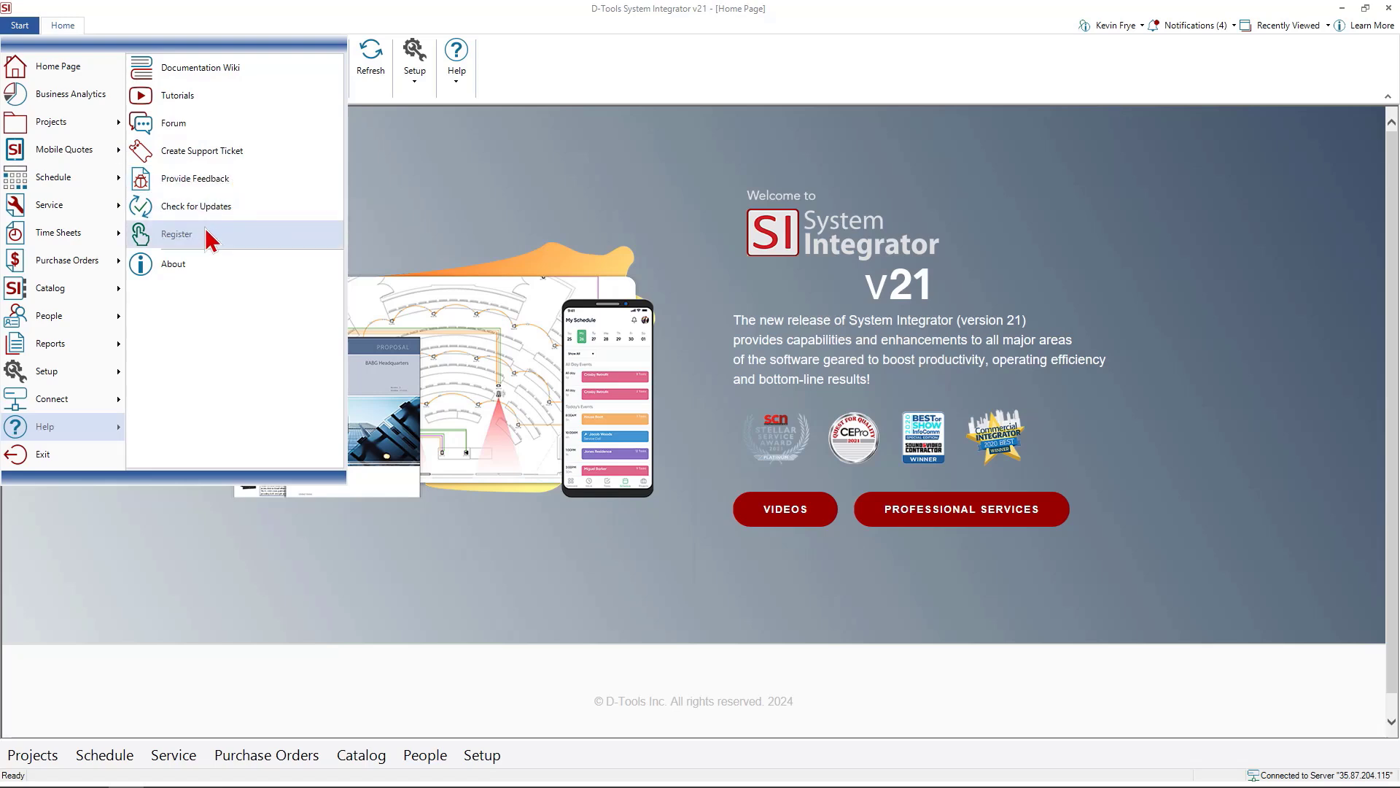
mouse_move(211, 242)
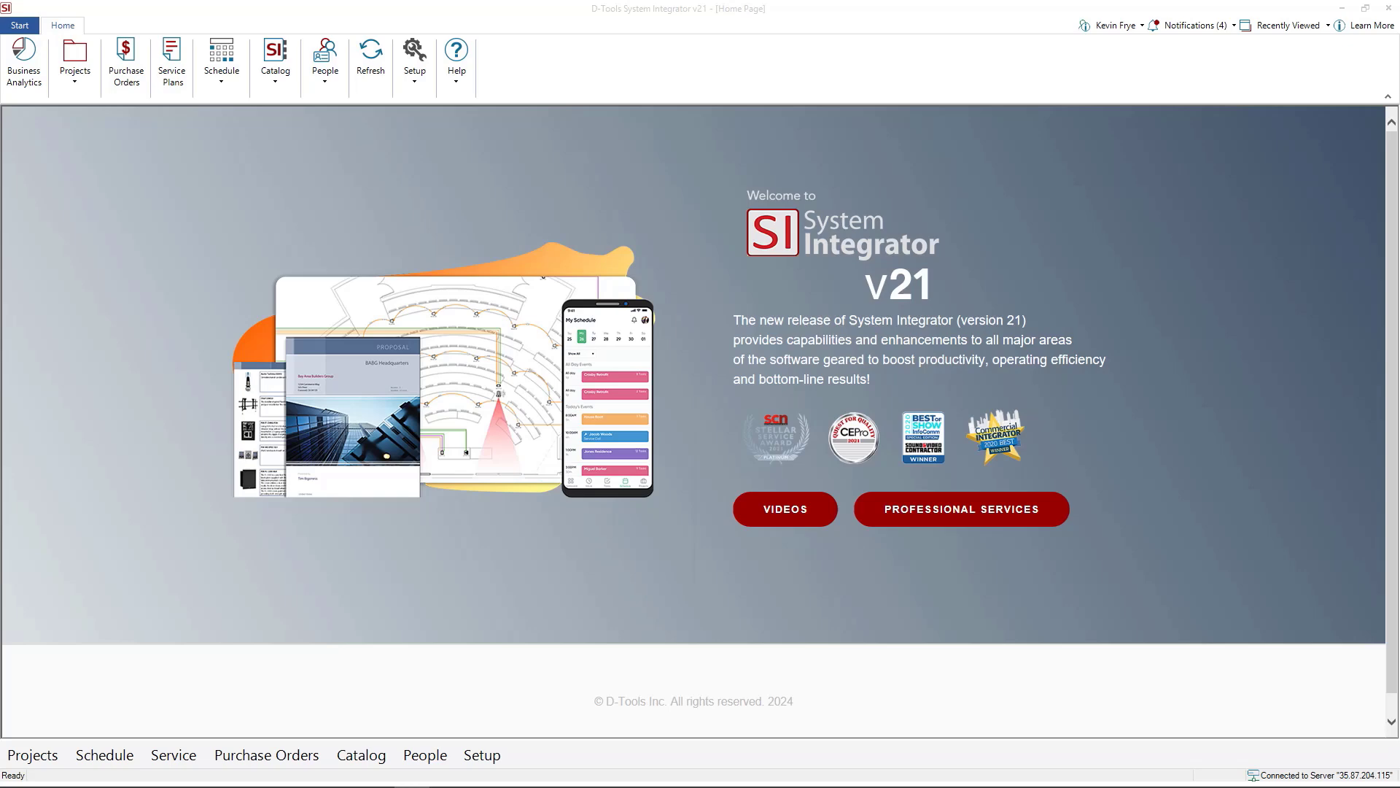
mouse_move(482, 121)
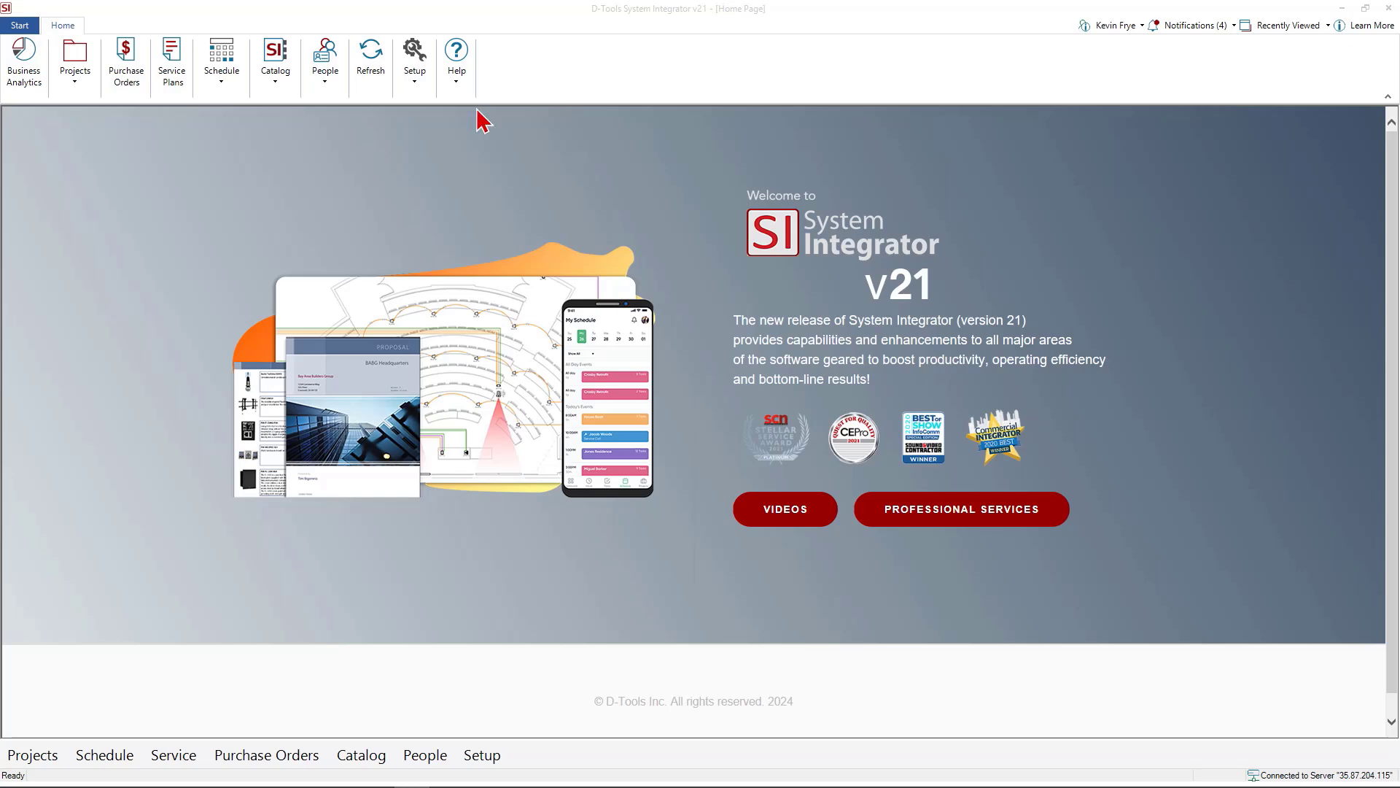
mouse_move(323, 53)
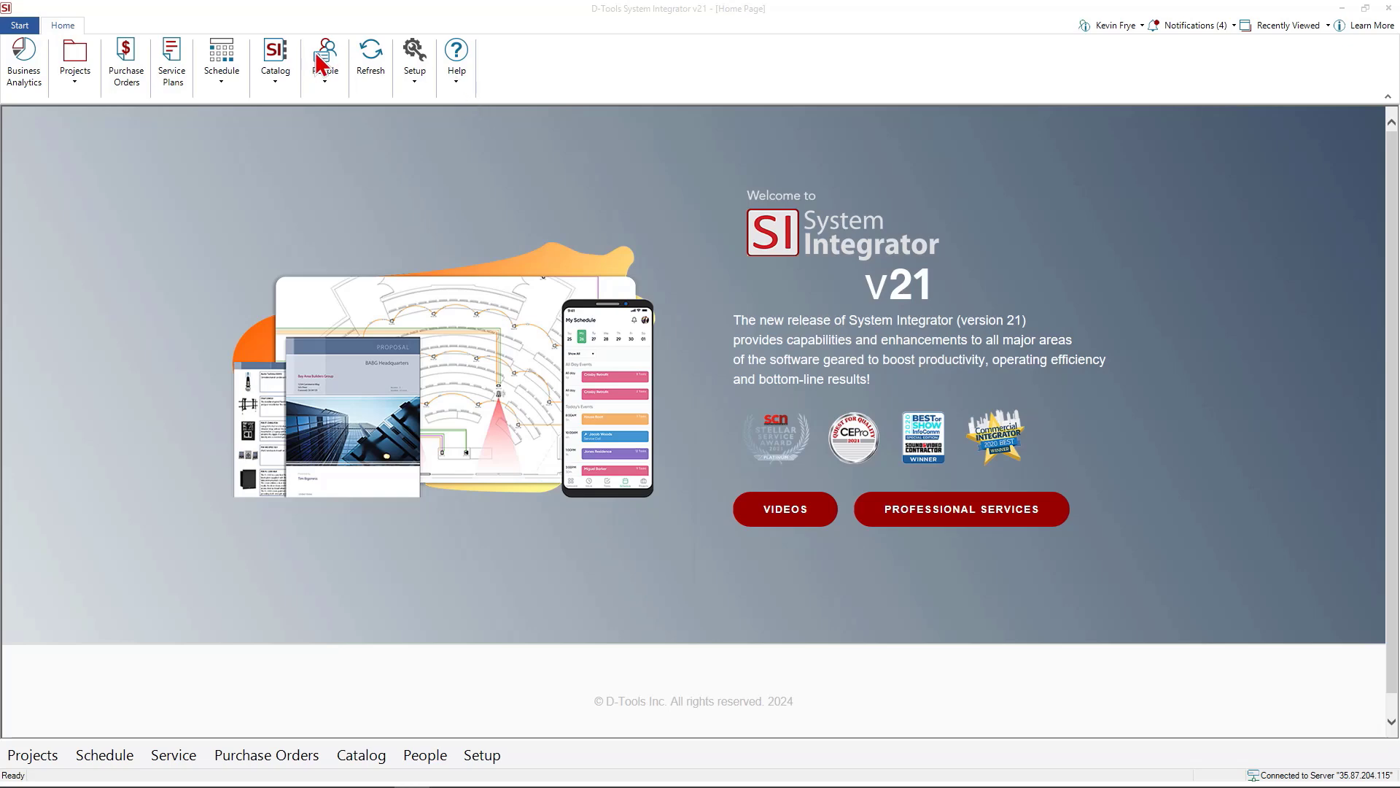
left_click(324, 64)
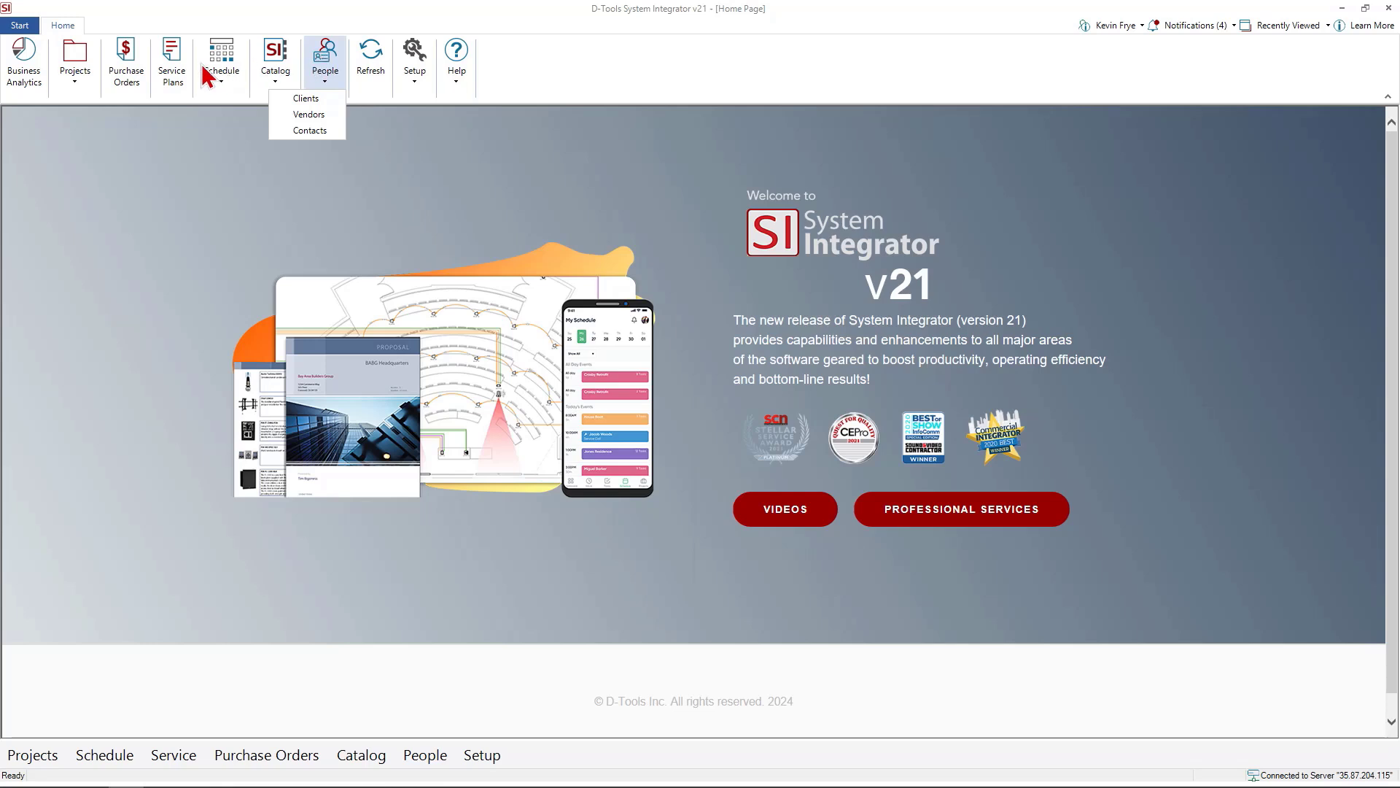
left_click(220, 64)
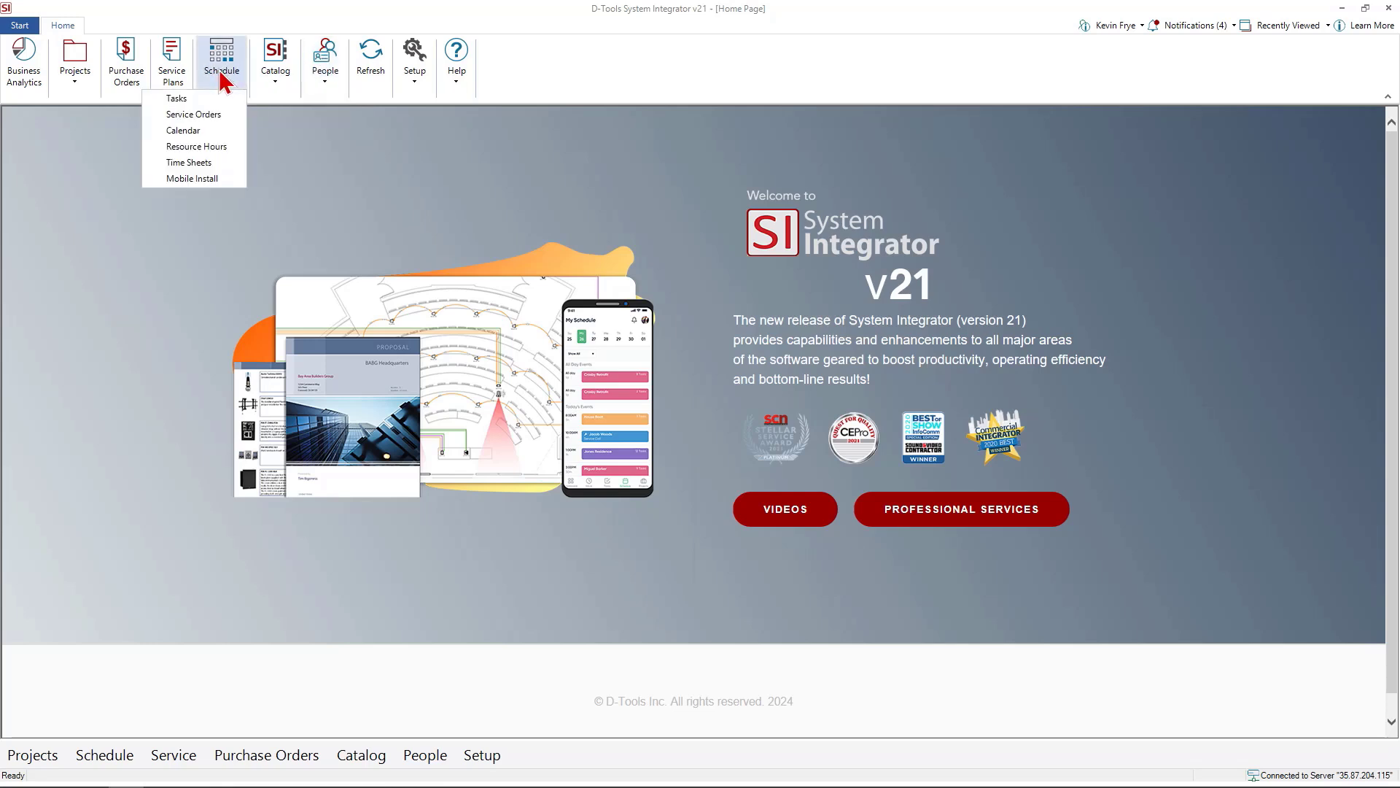
left_click(74, 63)
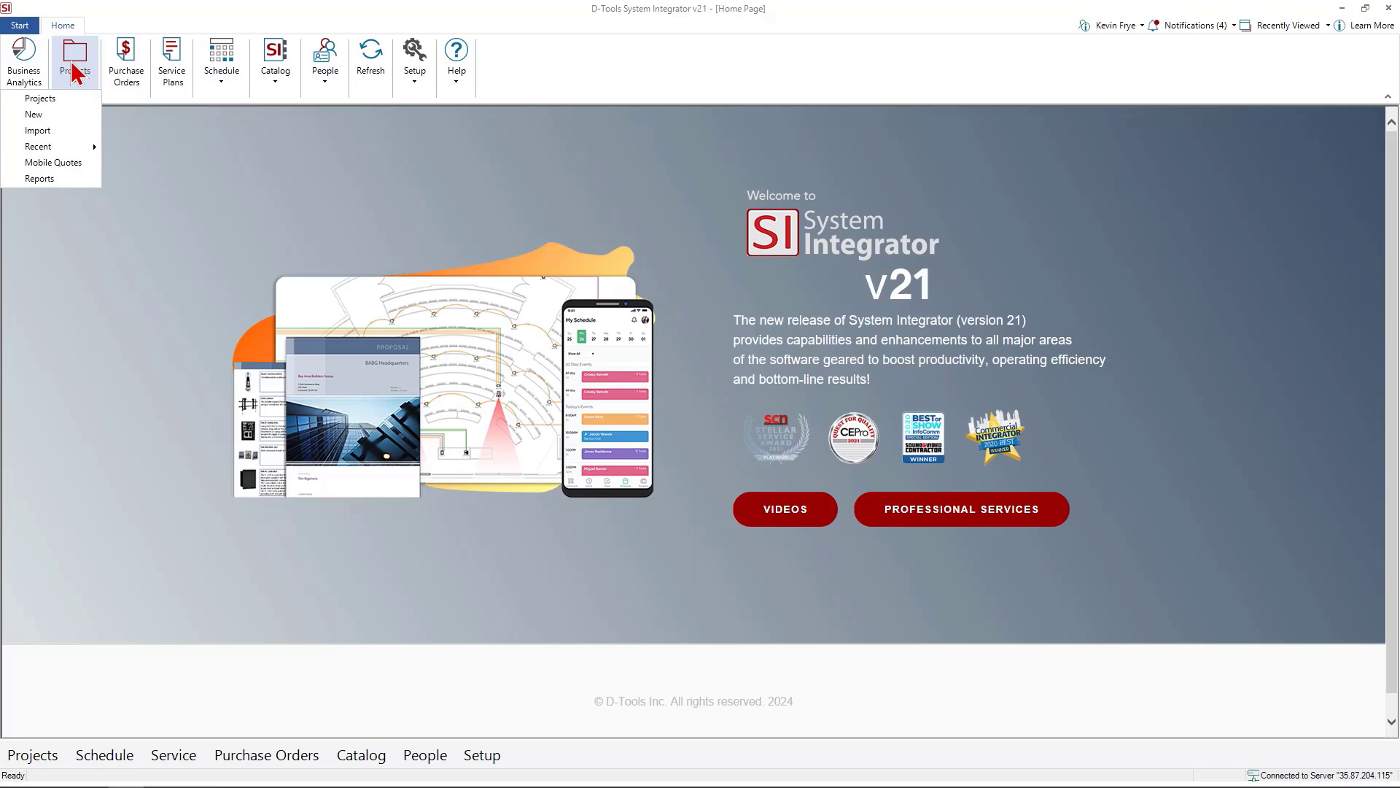
mouse_move(120, 73)
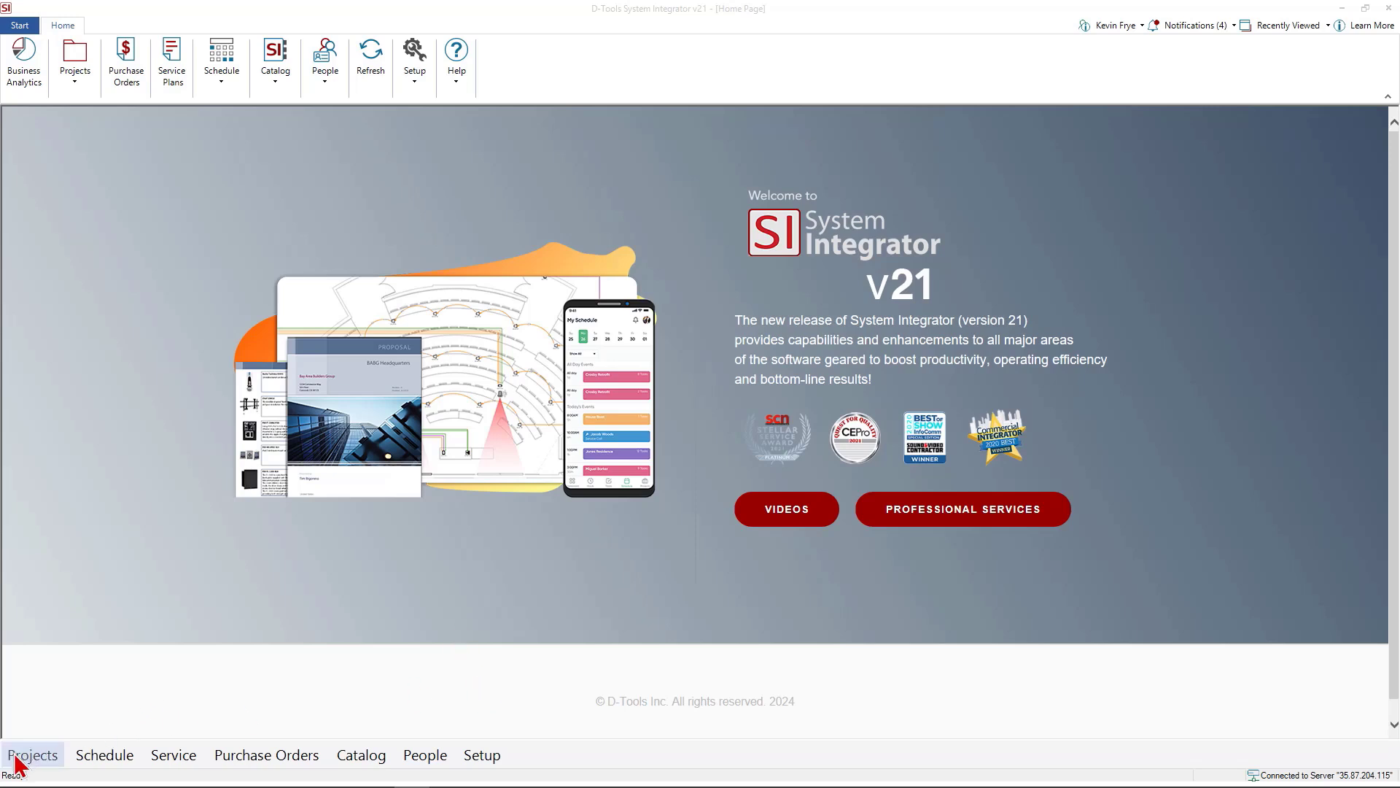
mouse_move(265, 755)
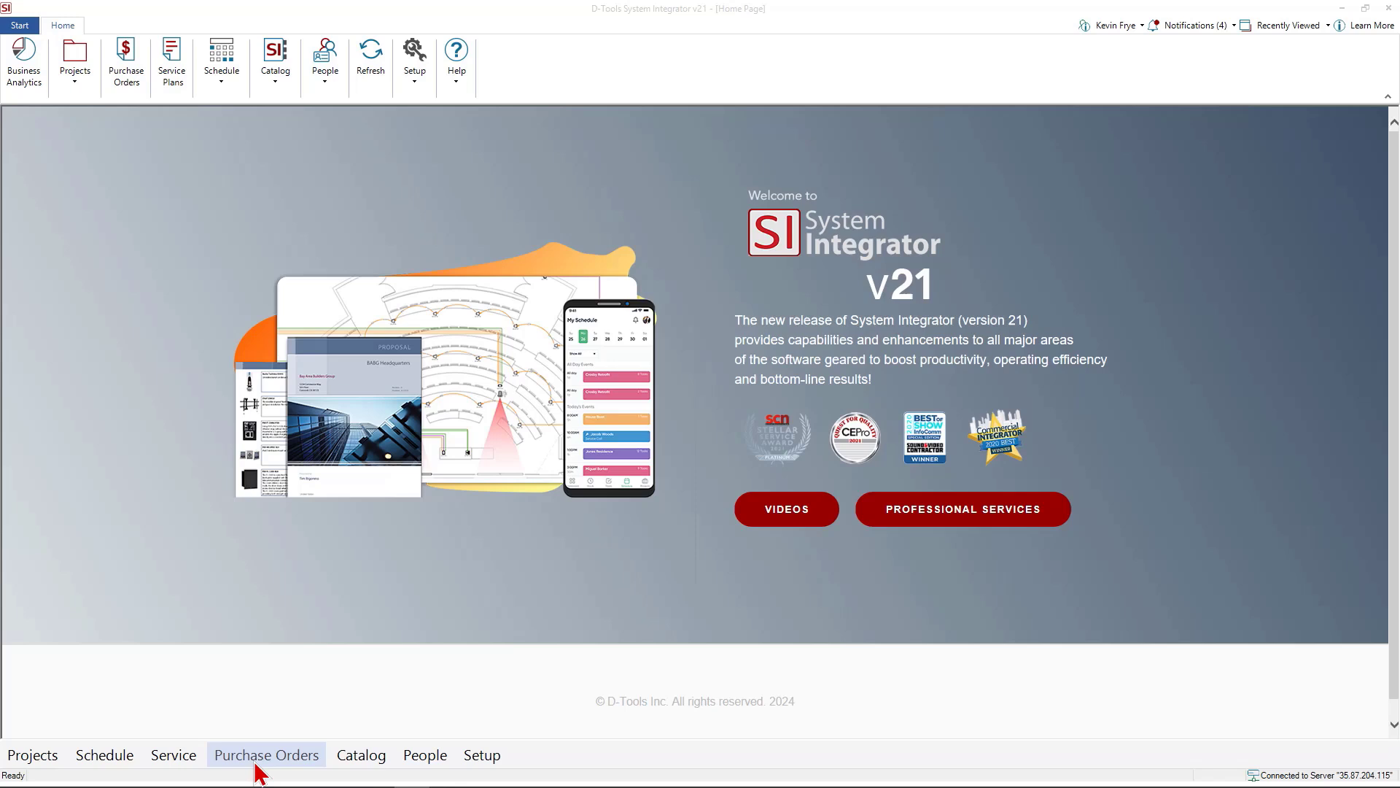
mouse_move(482, 755)
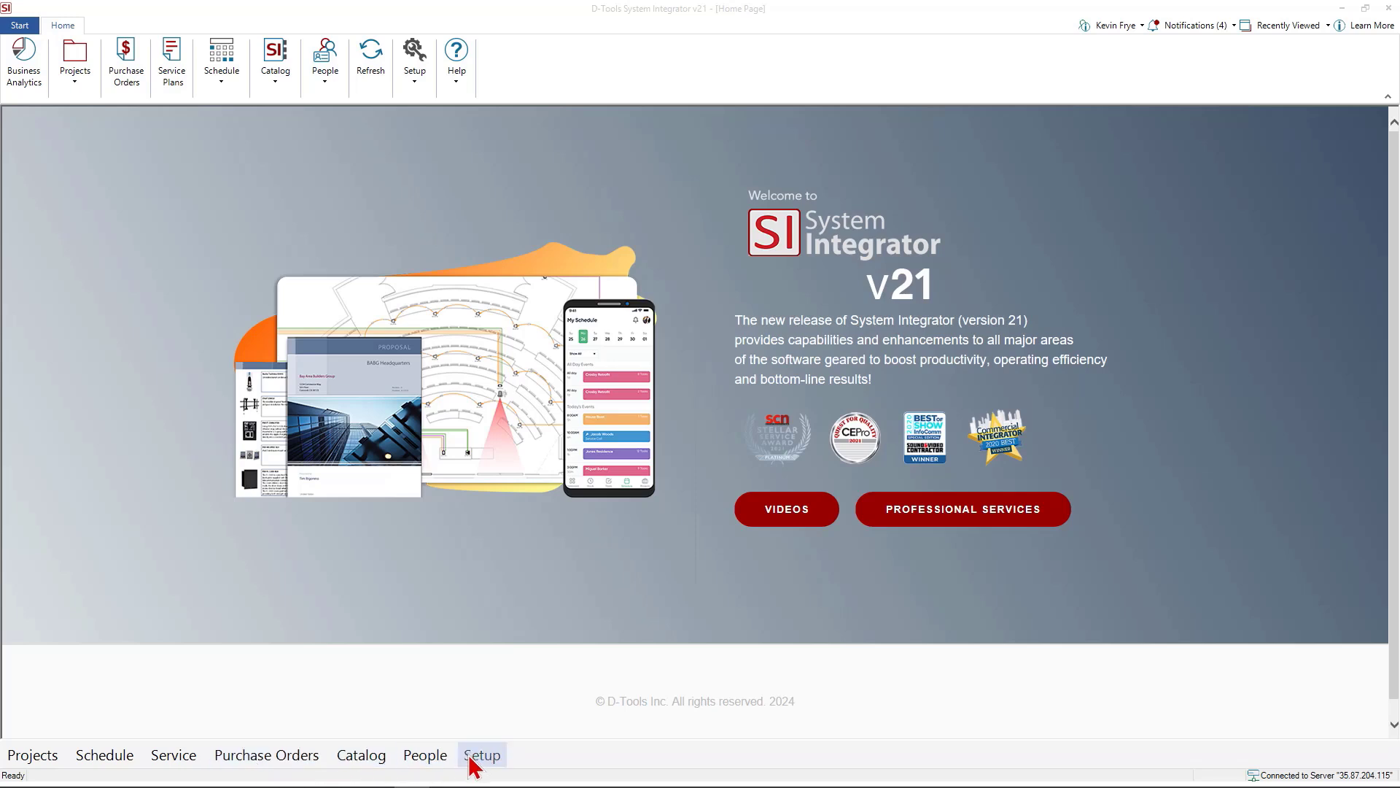
mouse_move(236, 415)
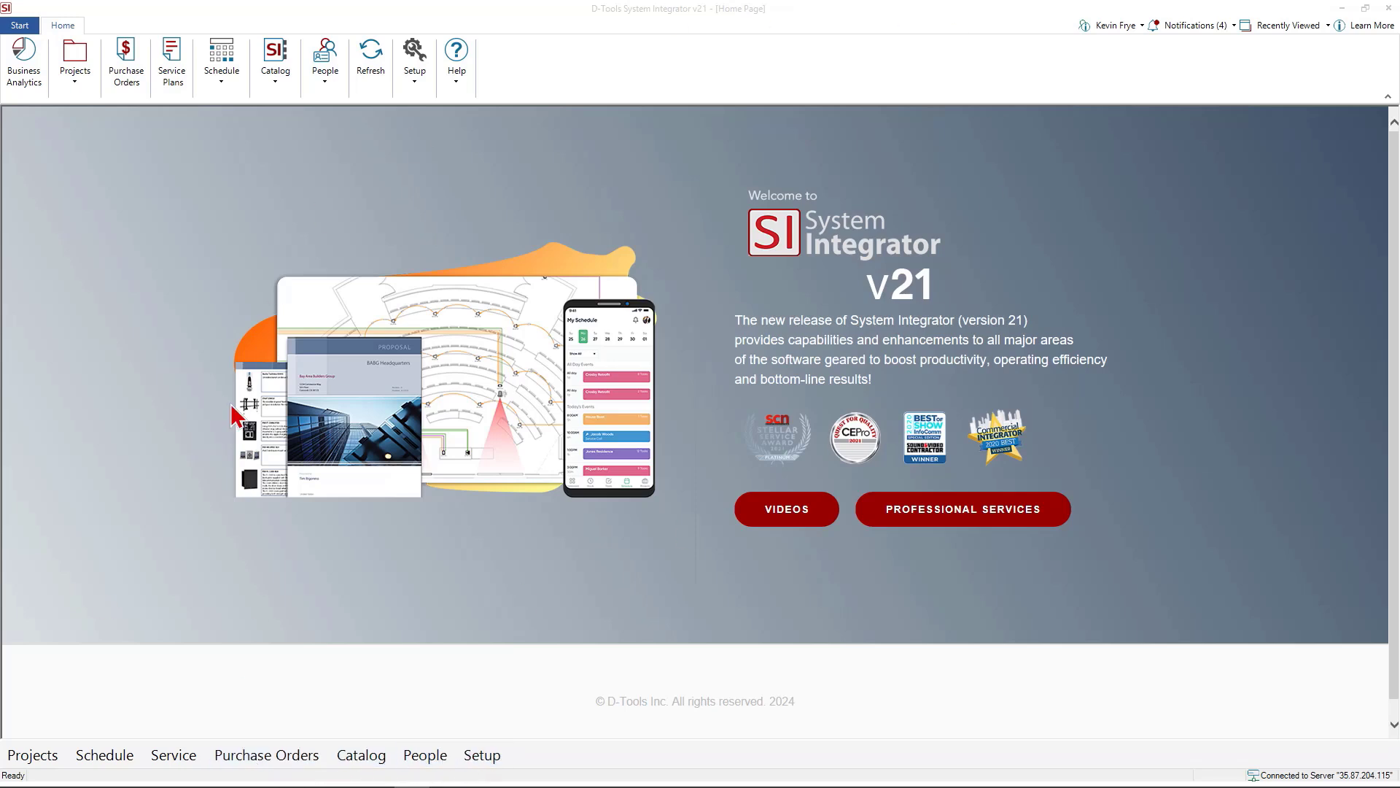
mouse_move(53, 728)
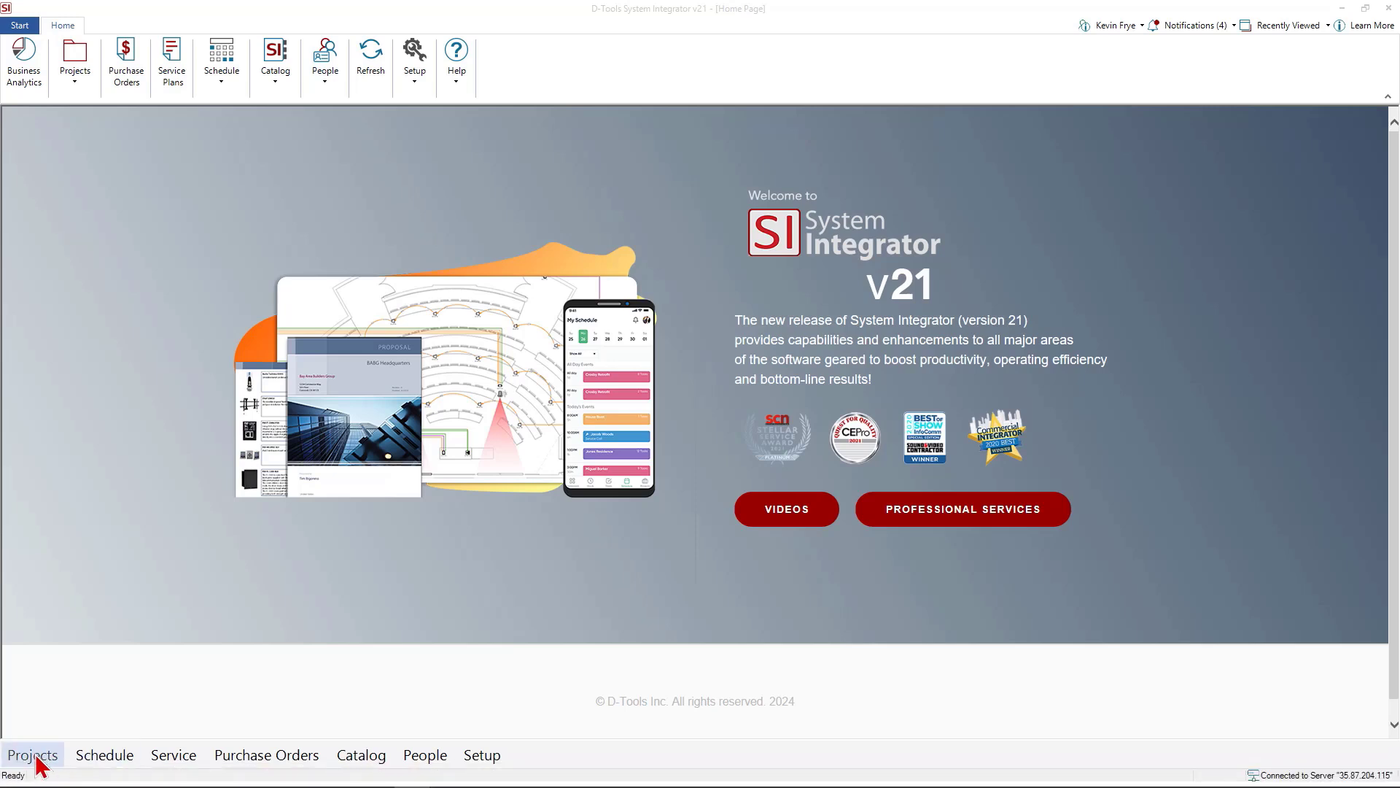
Preview the Projects, Purchase Orders, People and Setup shortcut groups, then open Project Explorer.
left_click(103, 755)
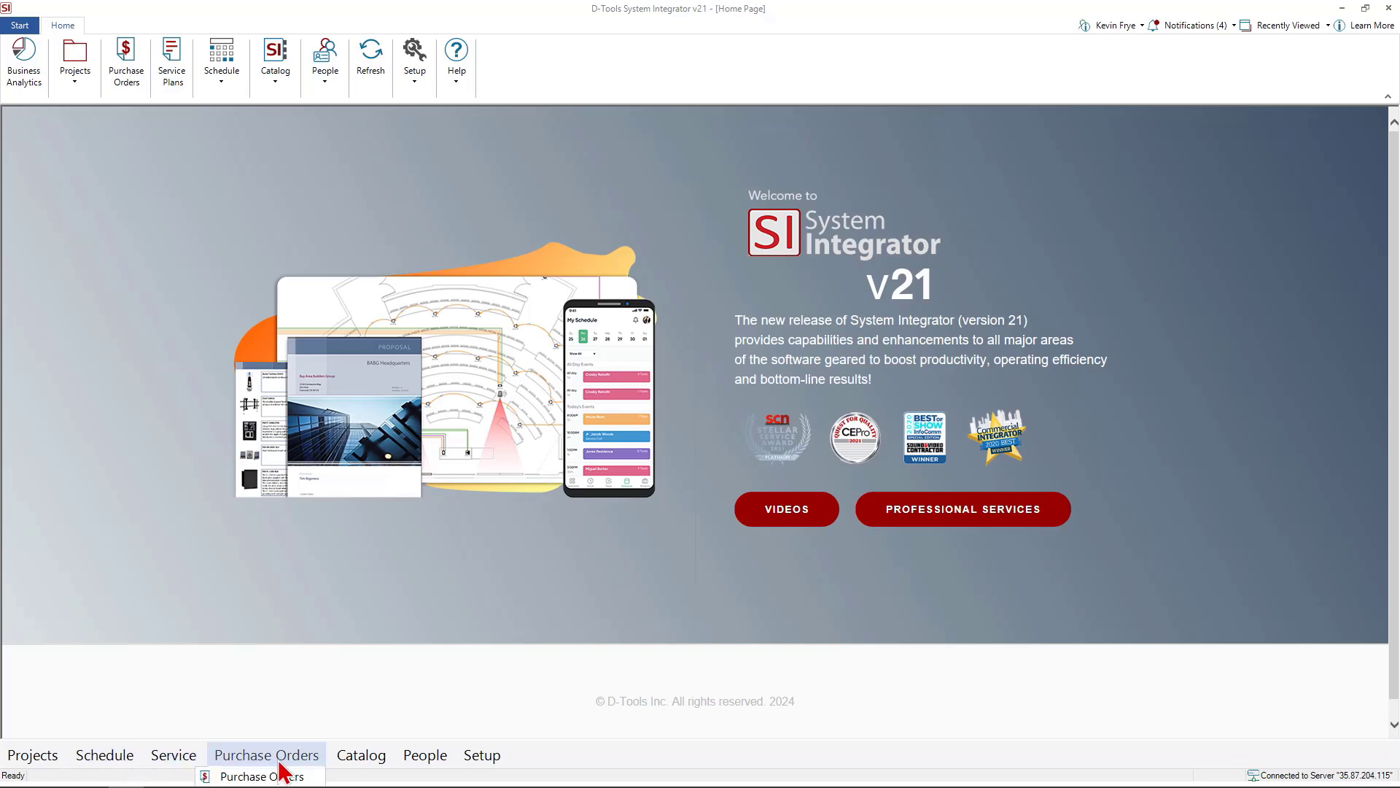
left_click(425, 755)
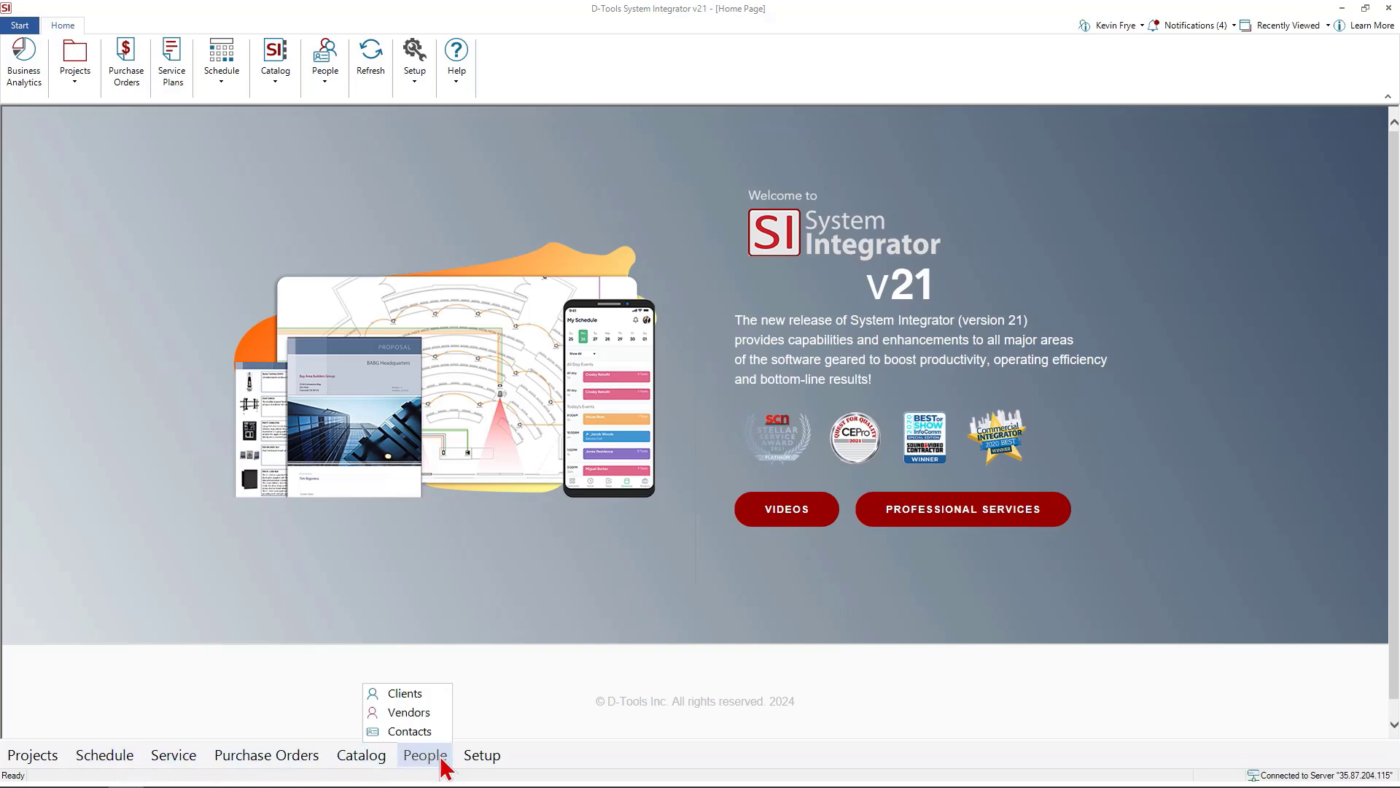
left_click(482, 755)
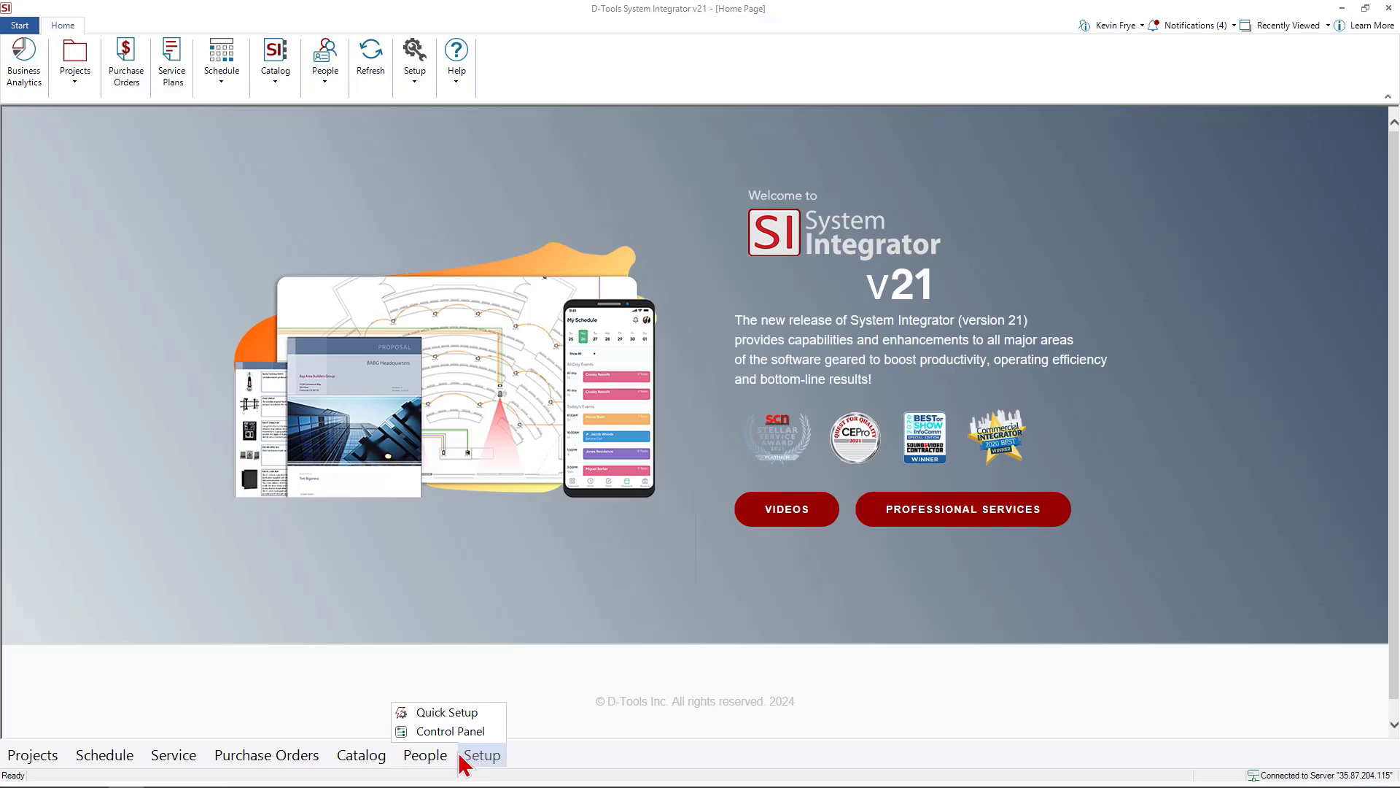
left_click(32, 755)
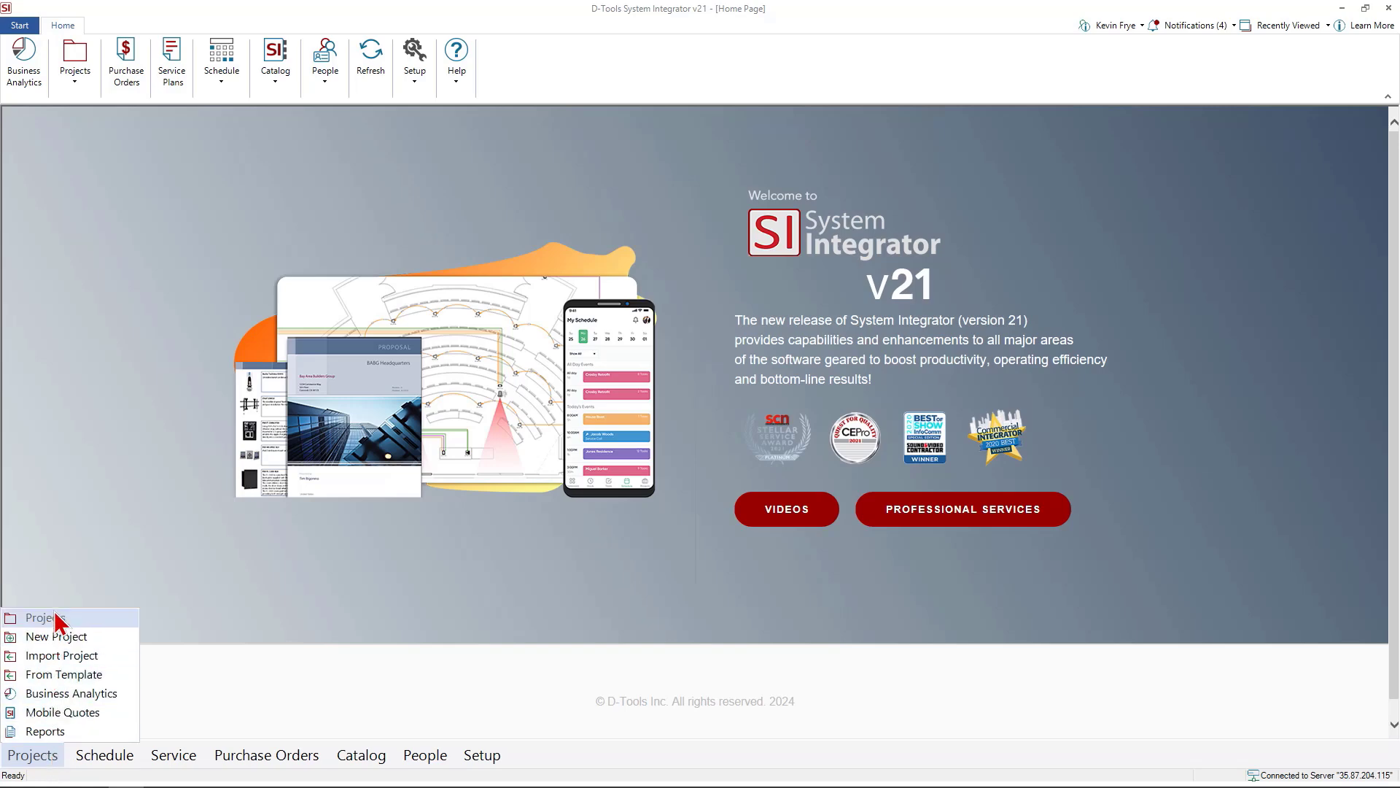
left_click(42, 617)
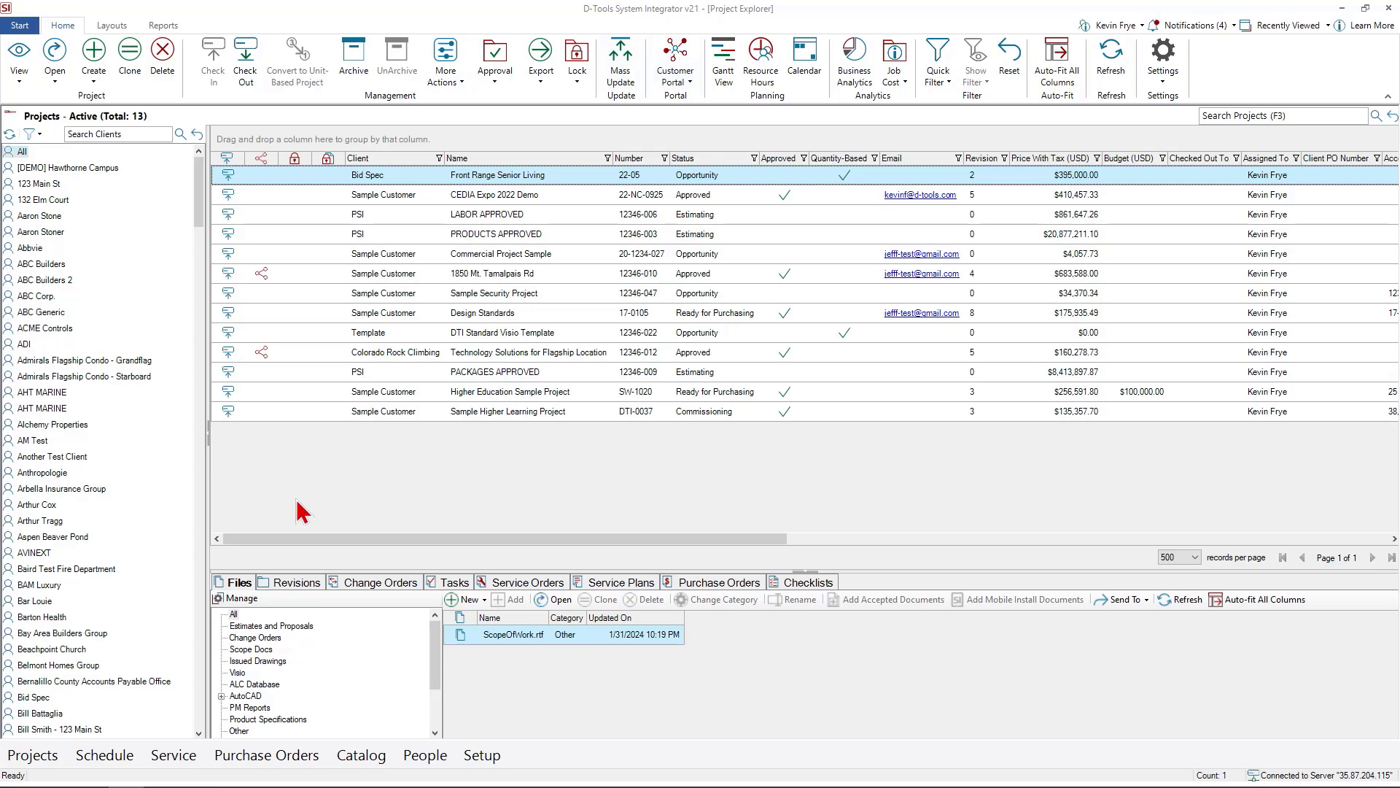
mouse_move(136, 723)
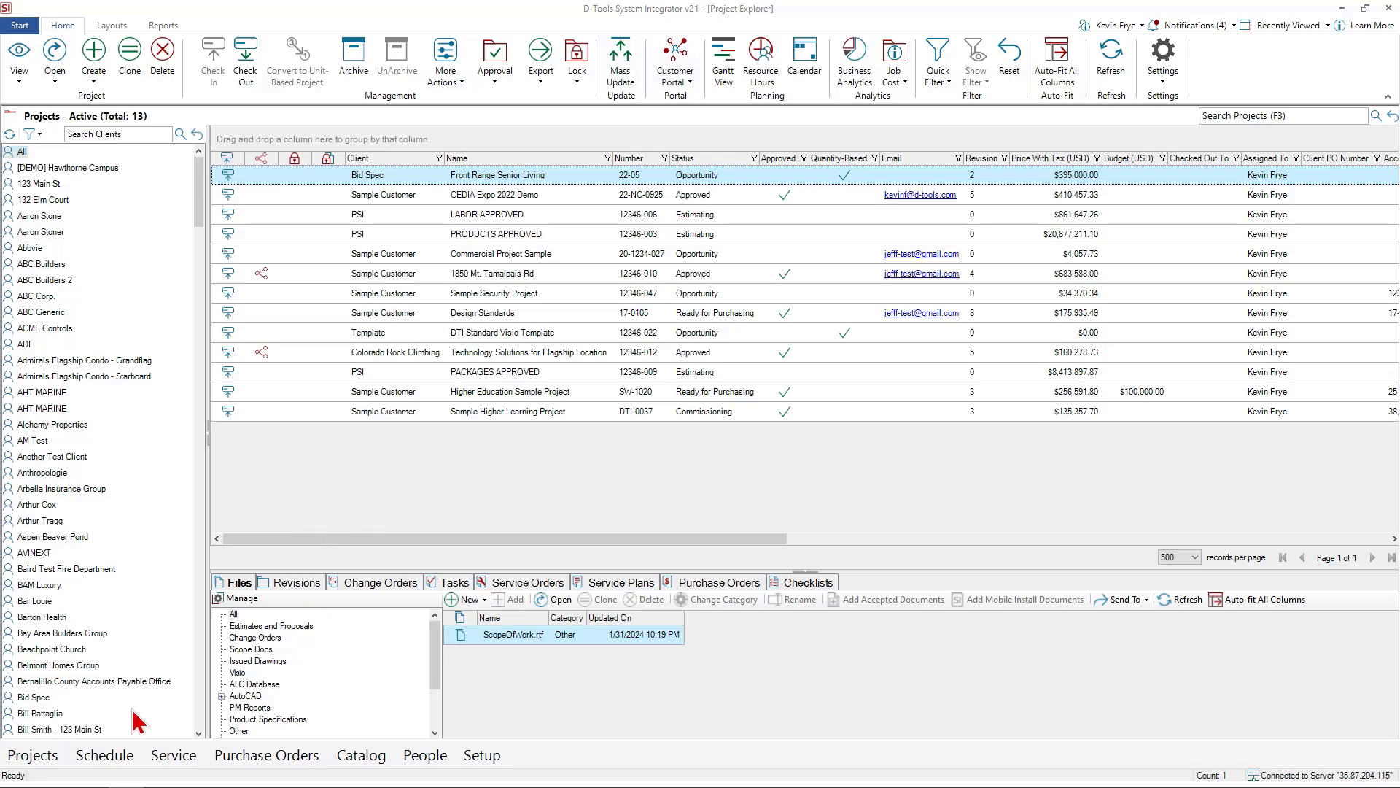
Open the April 2024 resource calendar from the Schedule shortcut group.
left_click(104, 755)
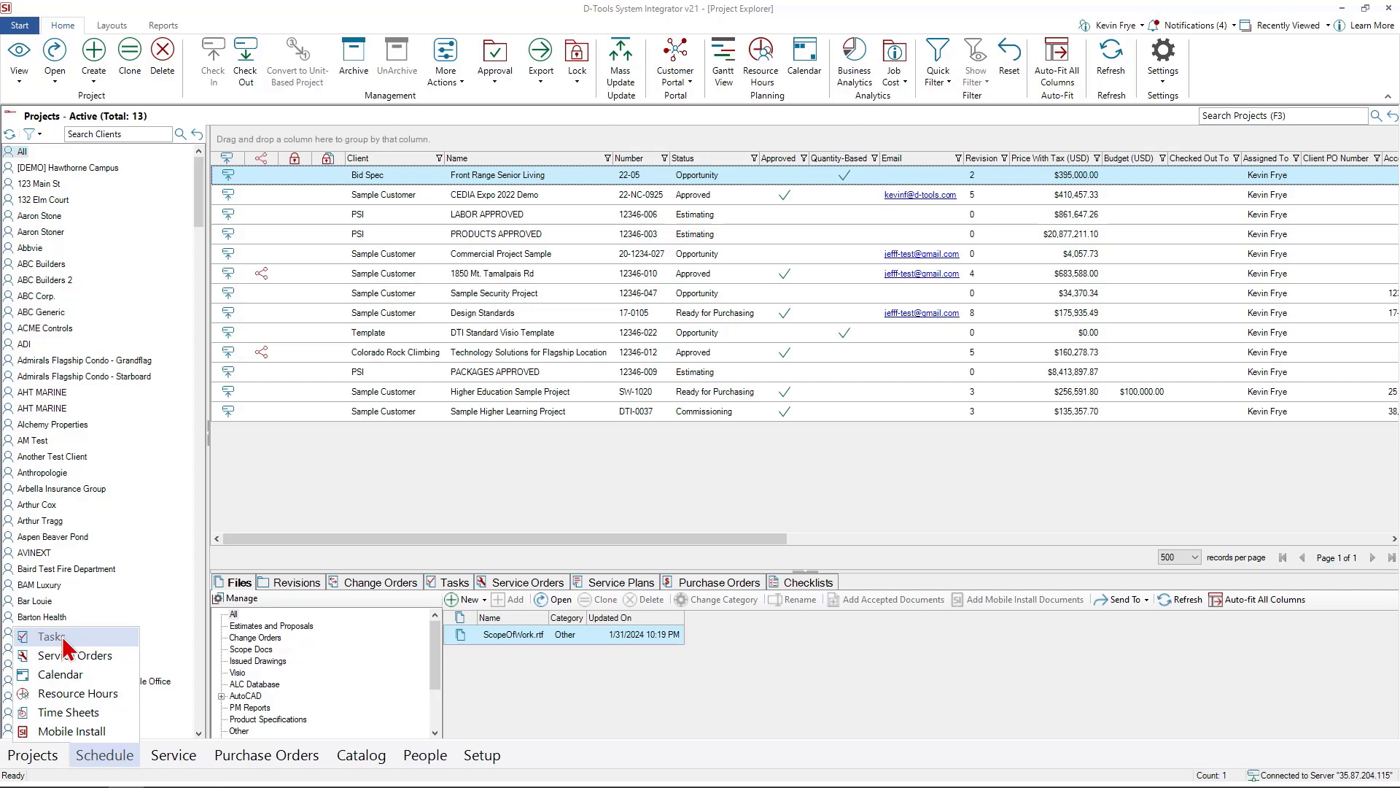
left_click(60, 674)
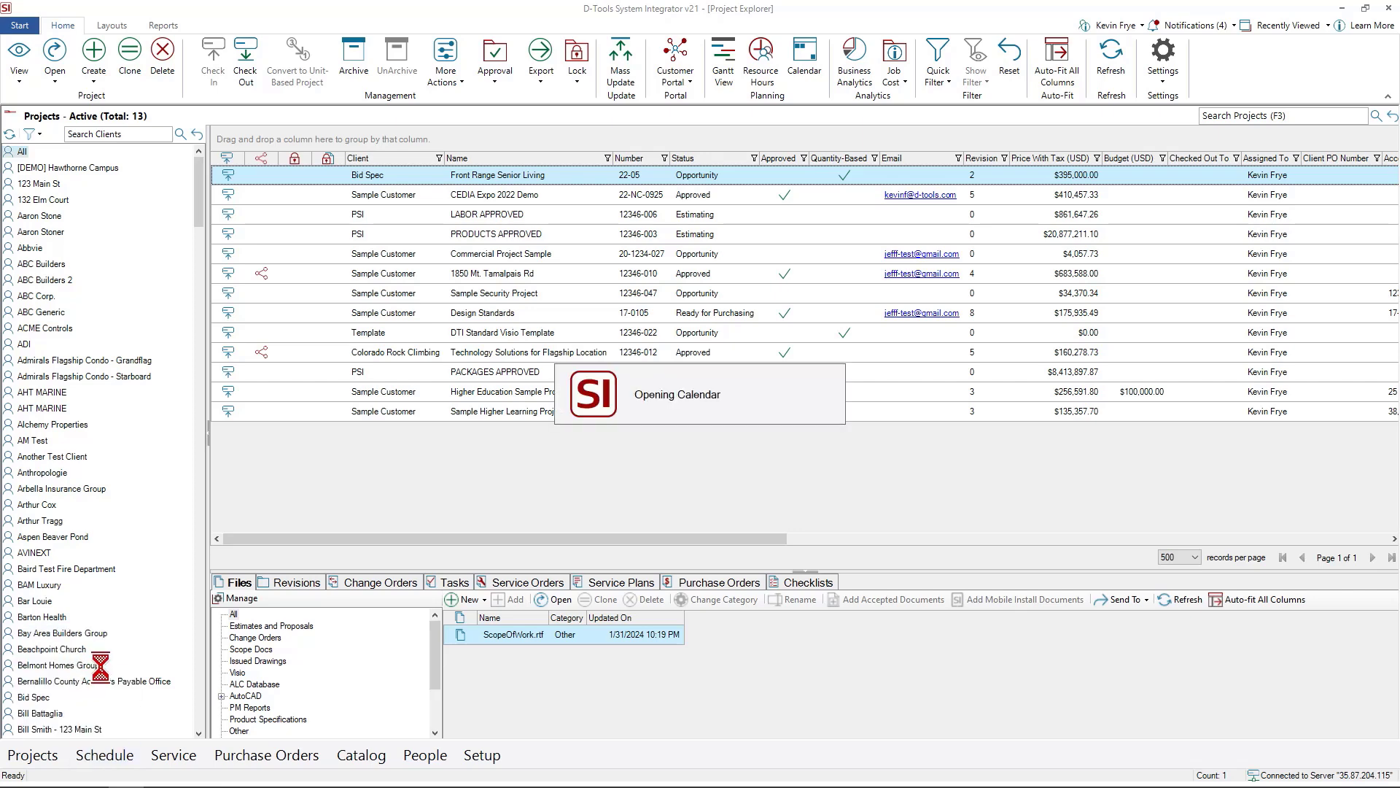
left_click(803, 63)
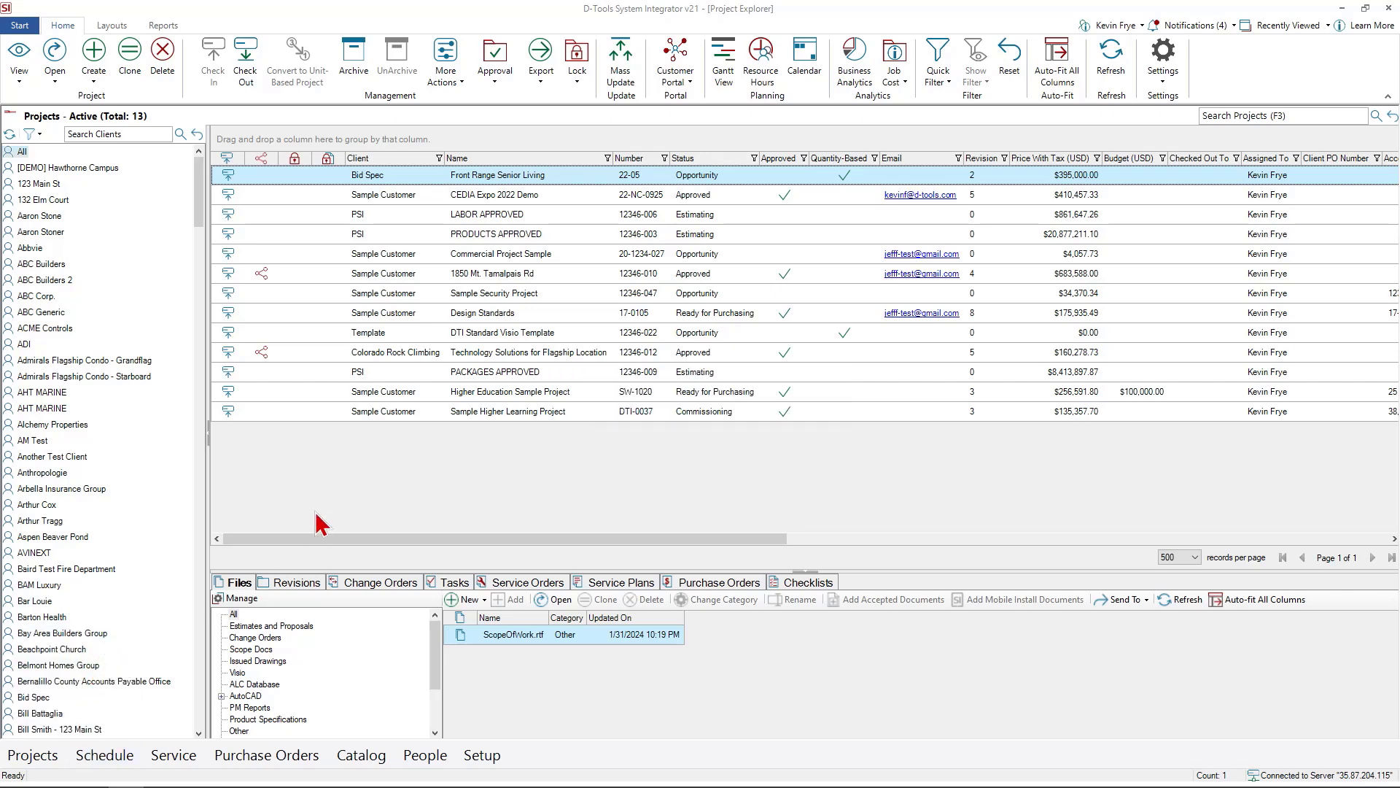
left_click(803, 61)
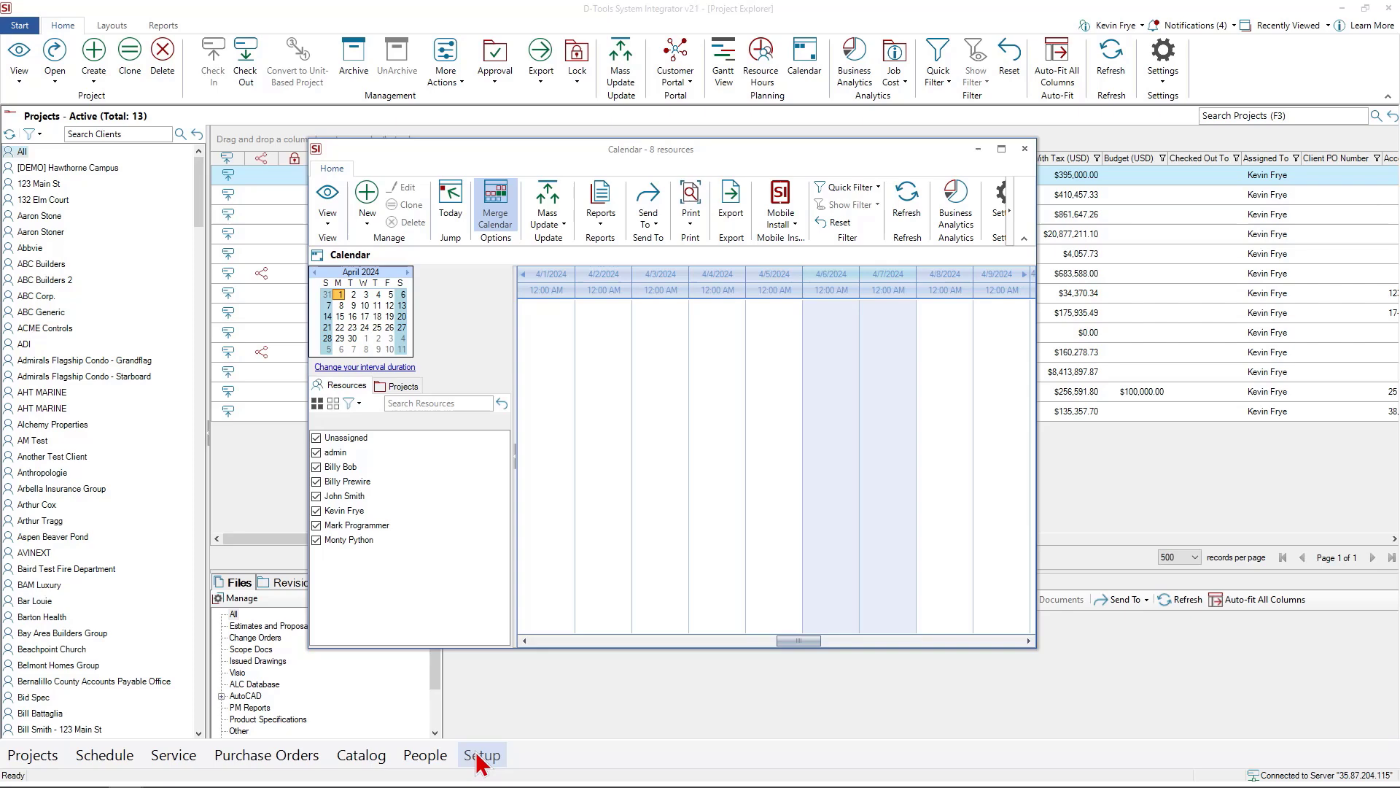
mouse_move(731, 222)
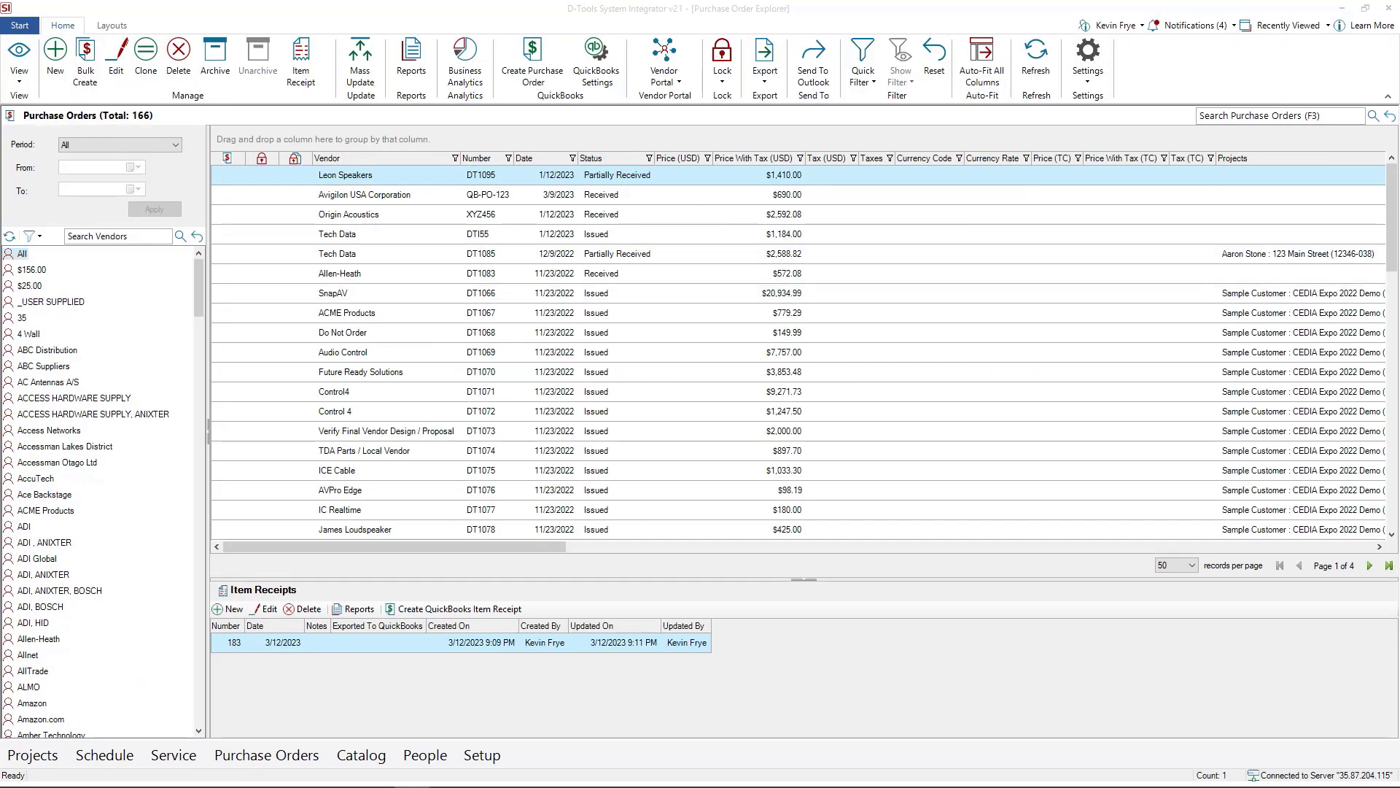
mouse_move(361, 755)
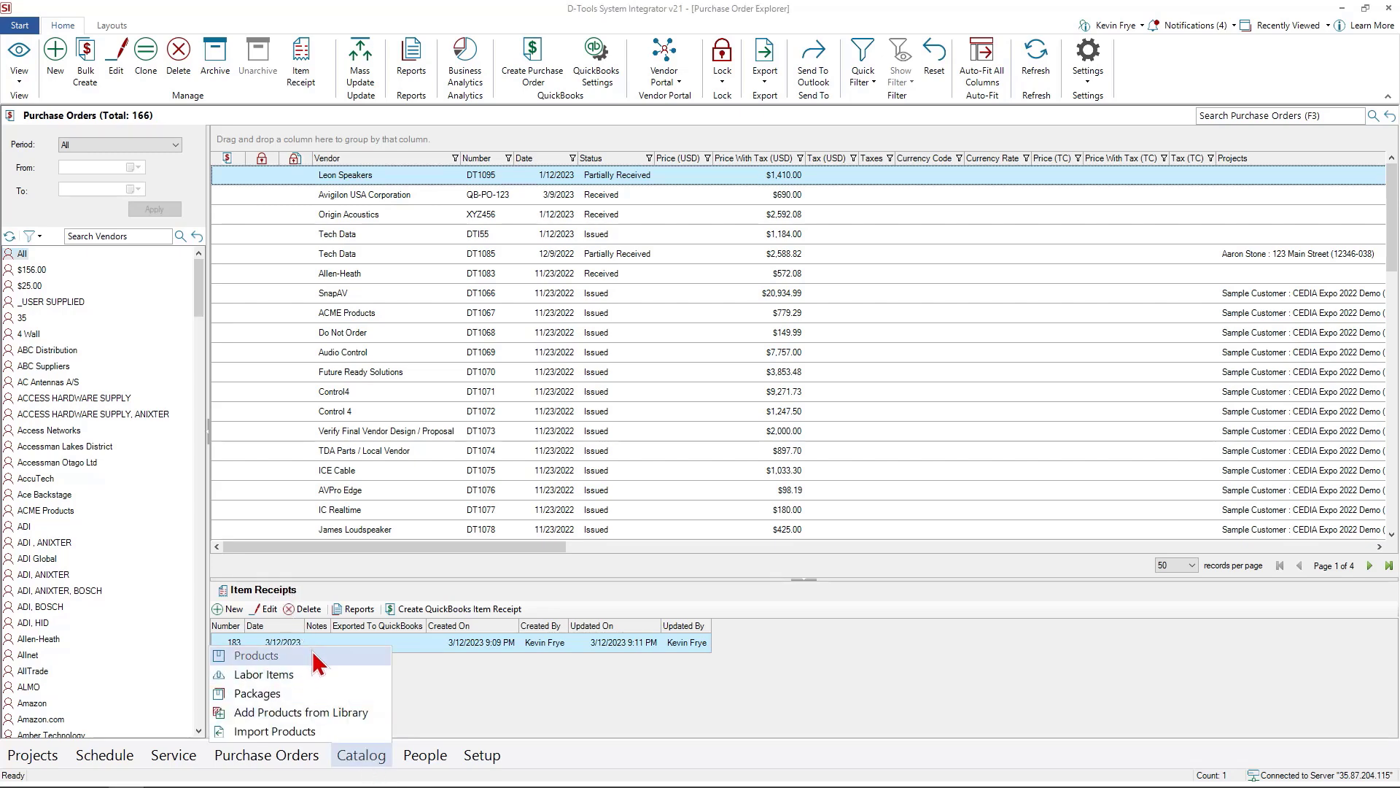
Open the 4,300-product catalog, scroll it, and choose Library > Add From.
left_click(256, 655)
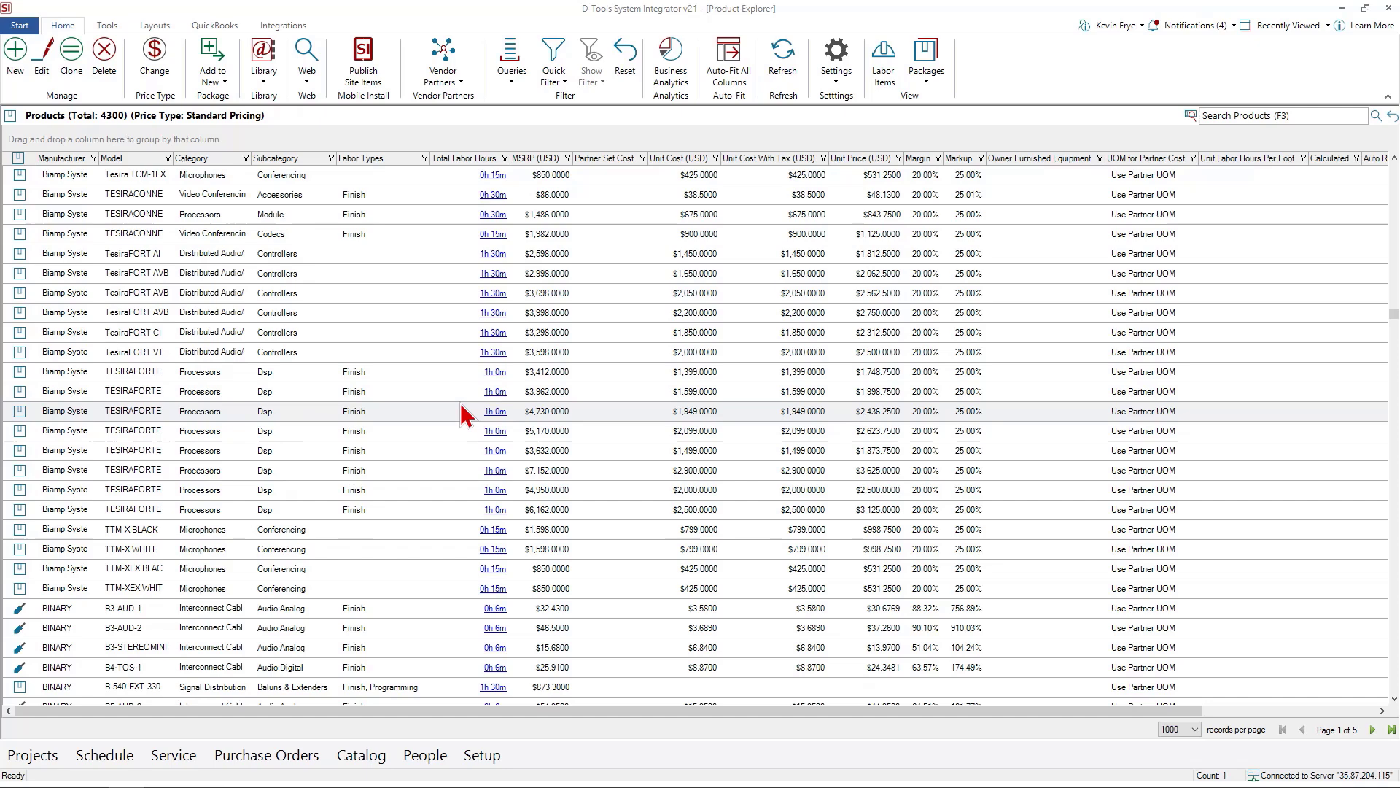
scroll("down", 3)
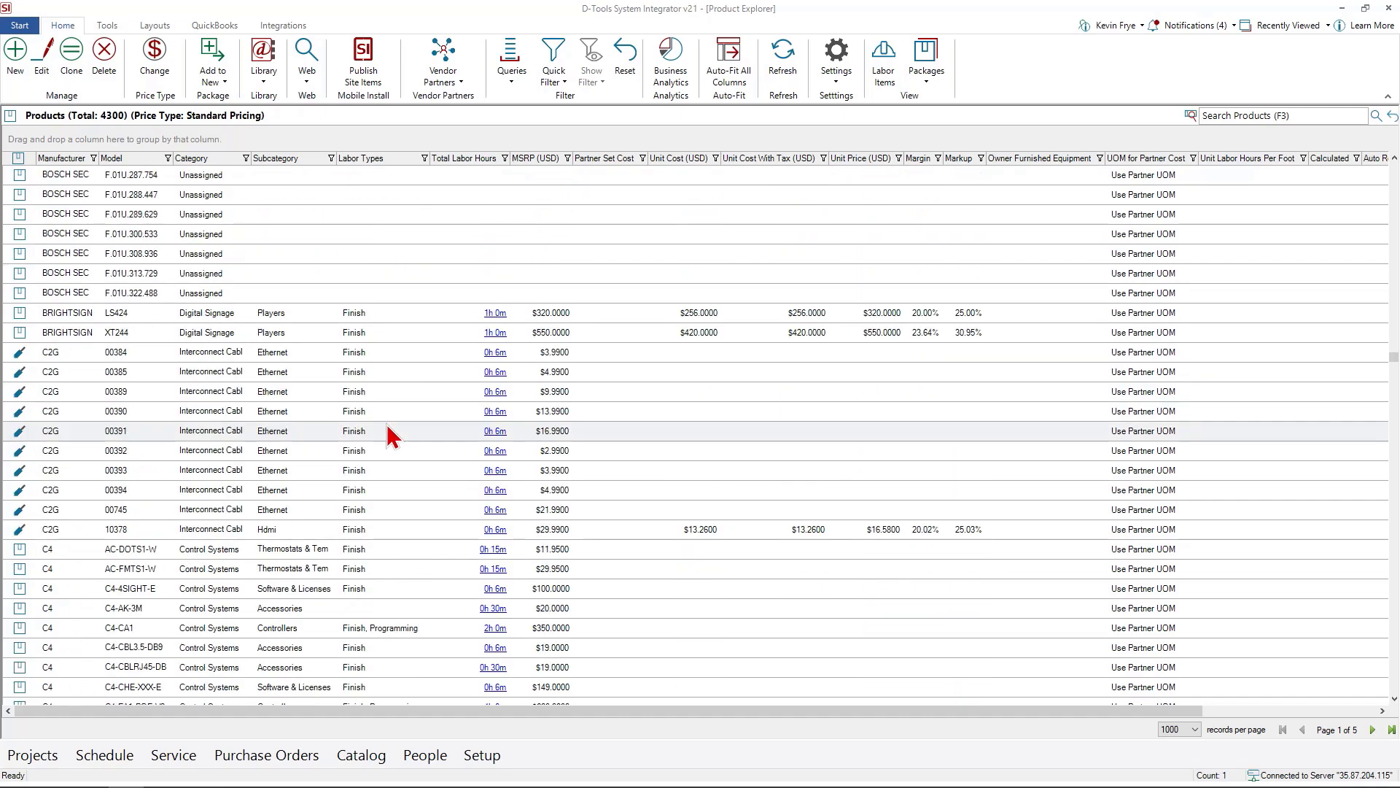
left_click(263, 54)
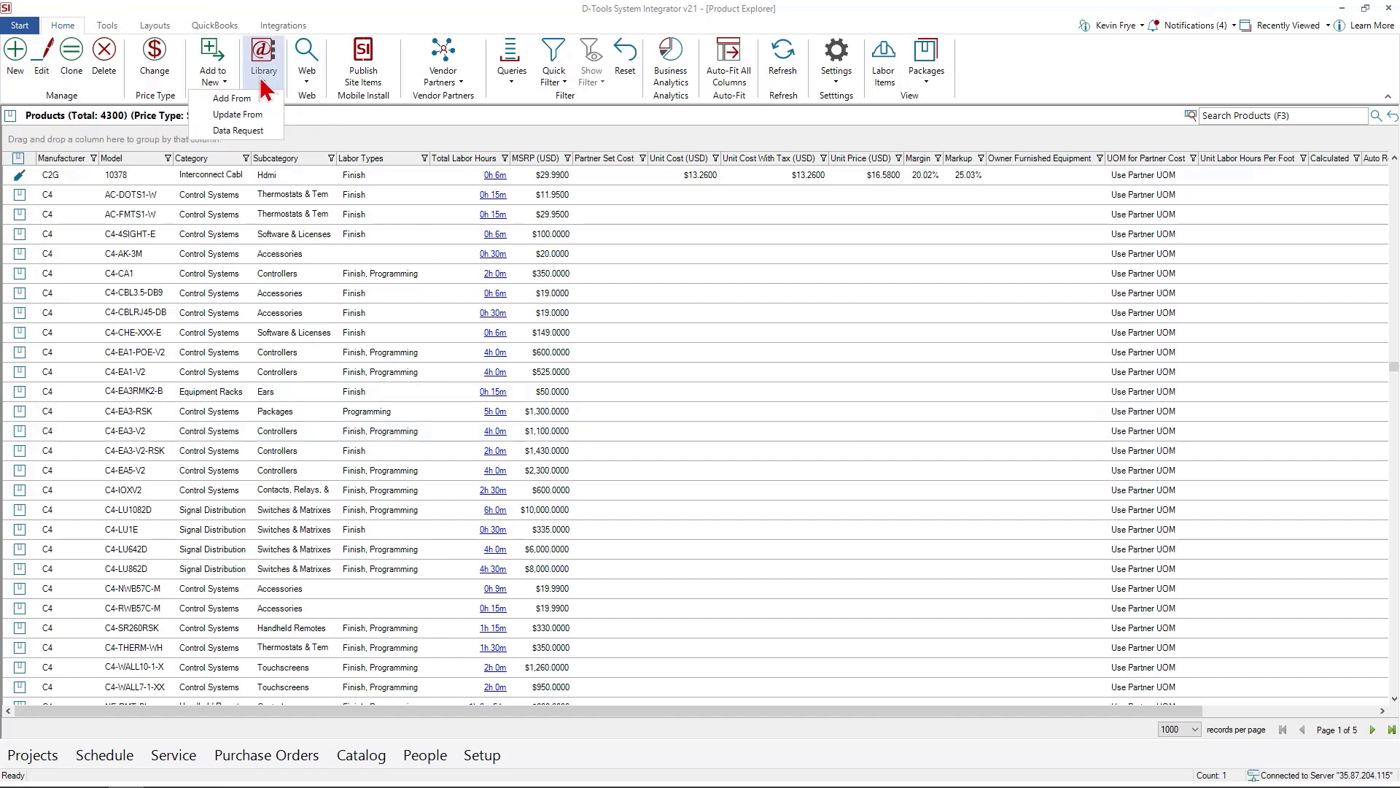
mouse_move(238, 115)
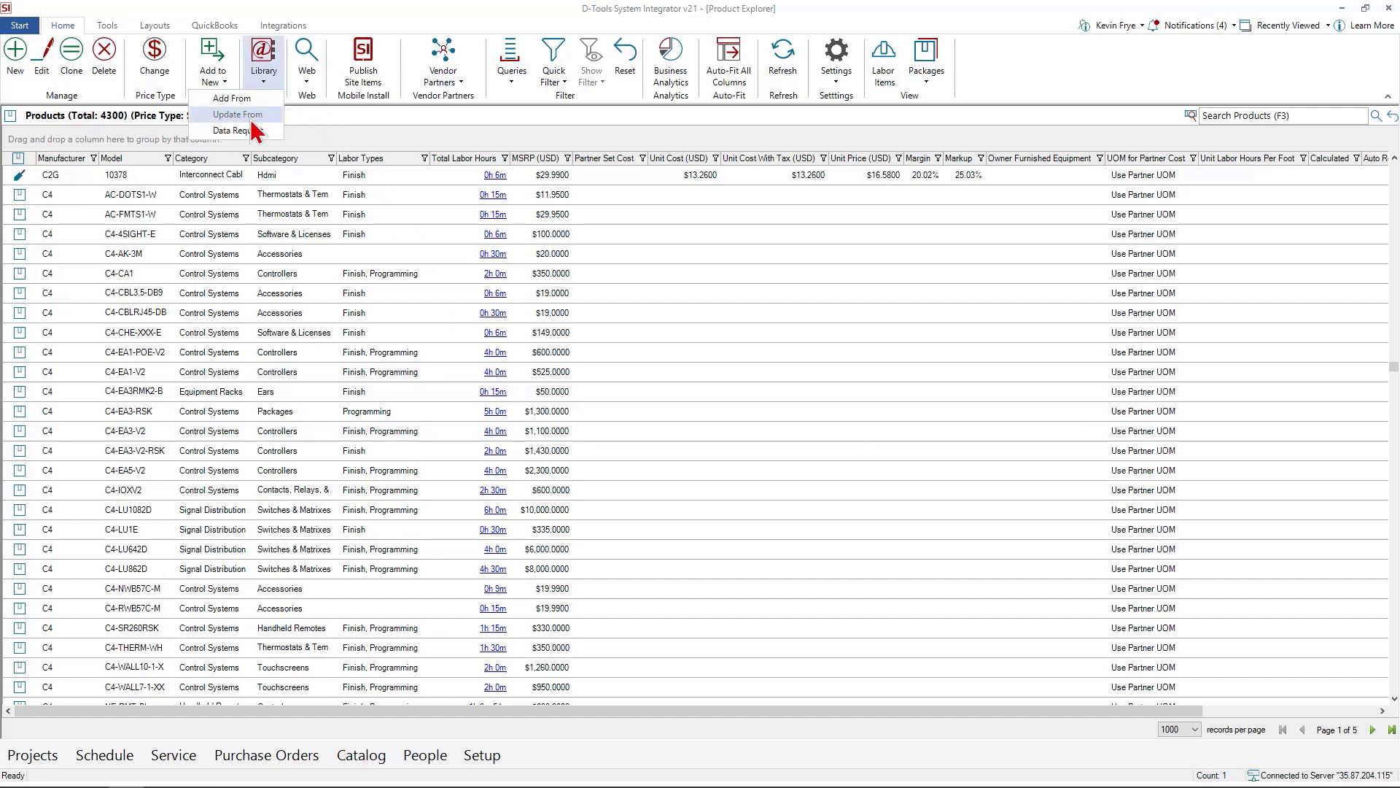
left_click(232, 99)
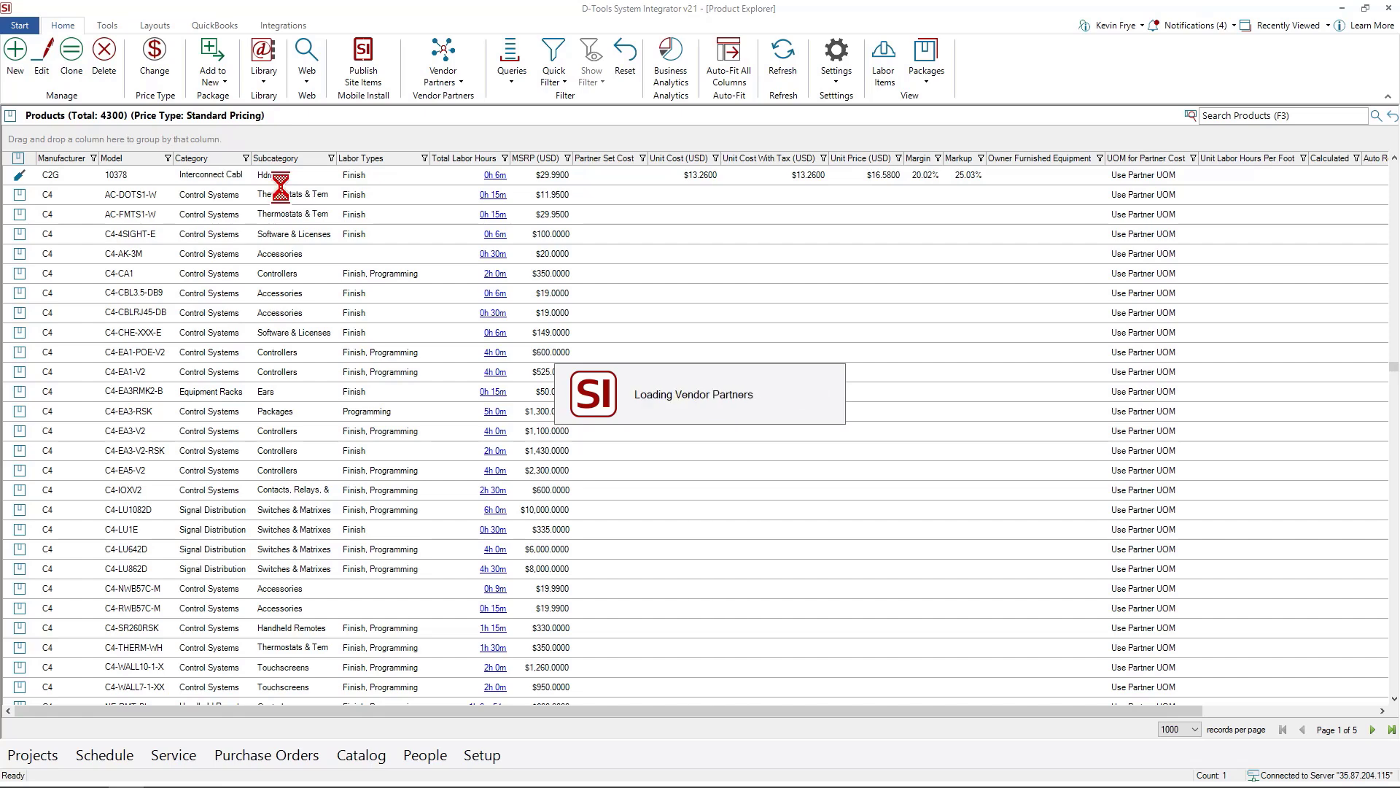
Maximize and browse the Add Products from Library window, then close it.
left_click(443, 49)
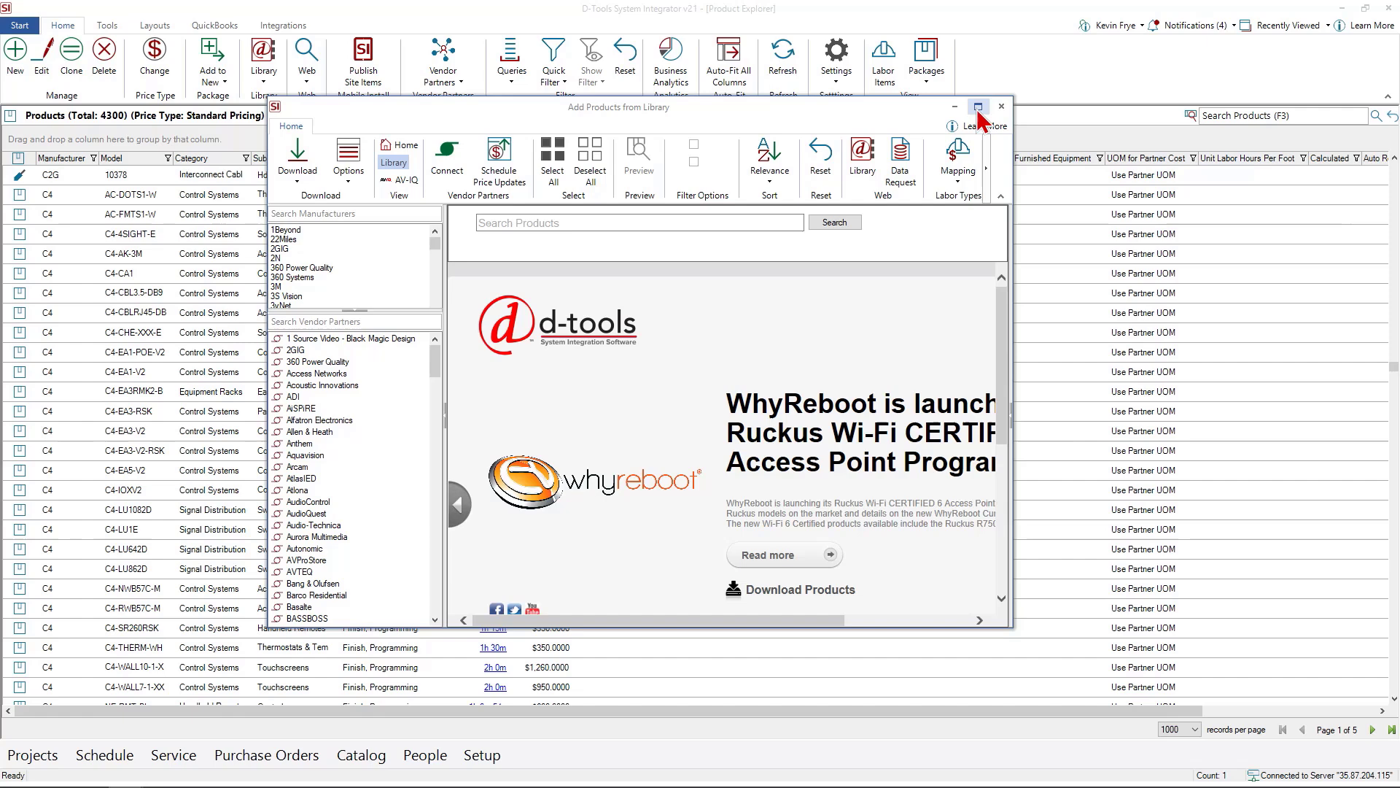
left_click(978, 105)
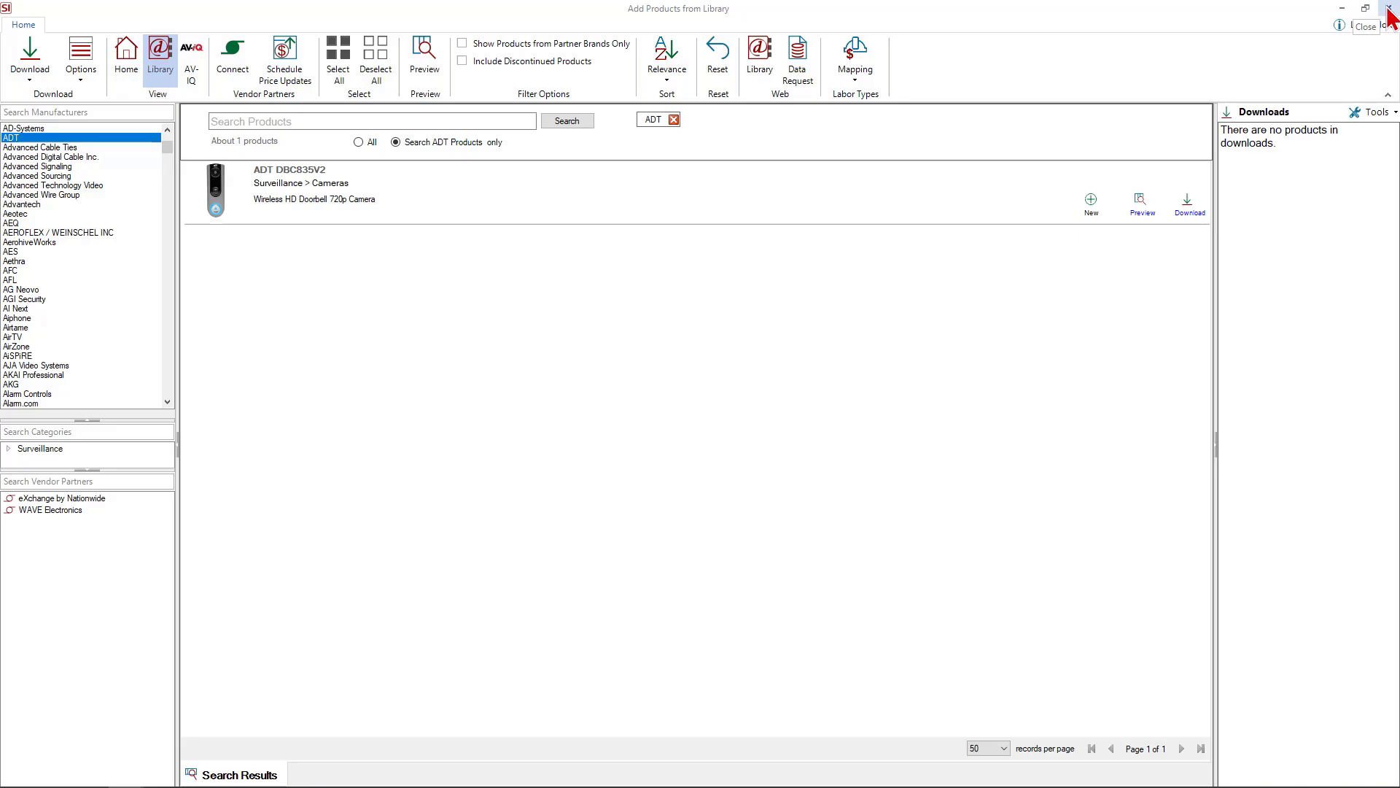
left_click(1364, 26)
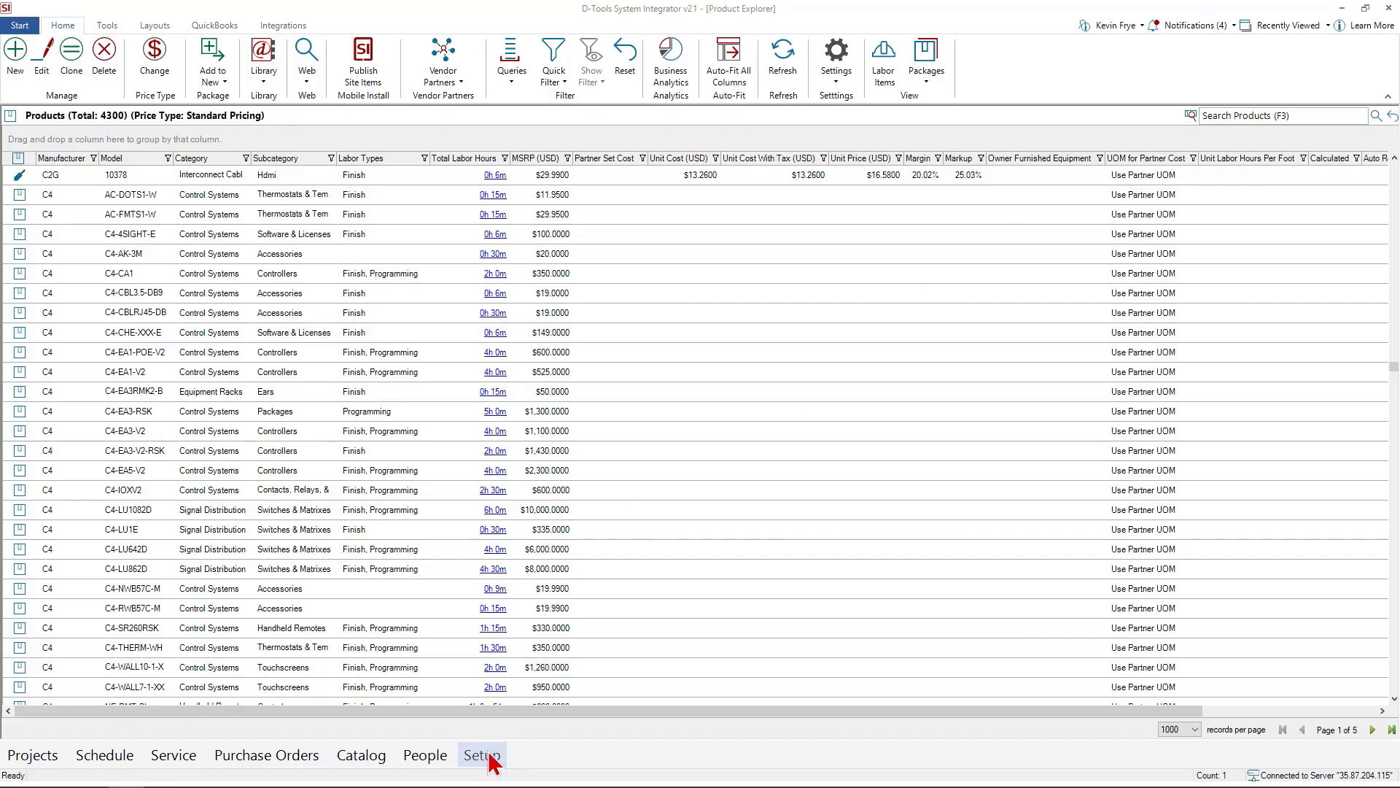
Open the Control Panel, select Users and Project Settings, and scroll its sections.
left_click(483, 755)
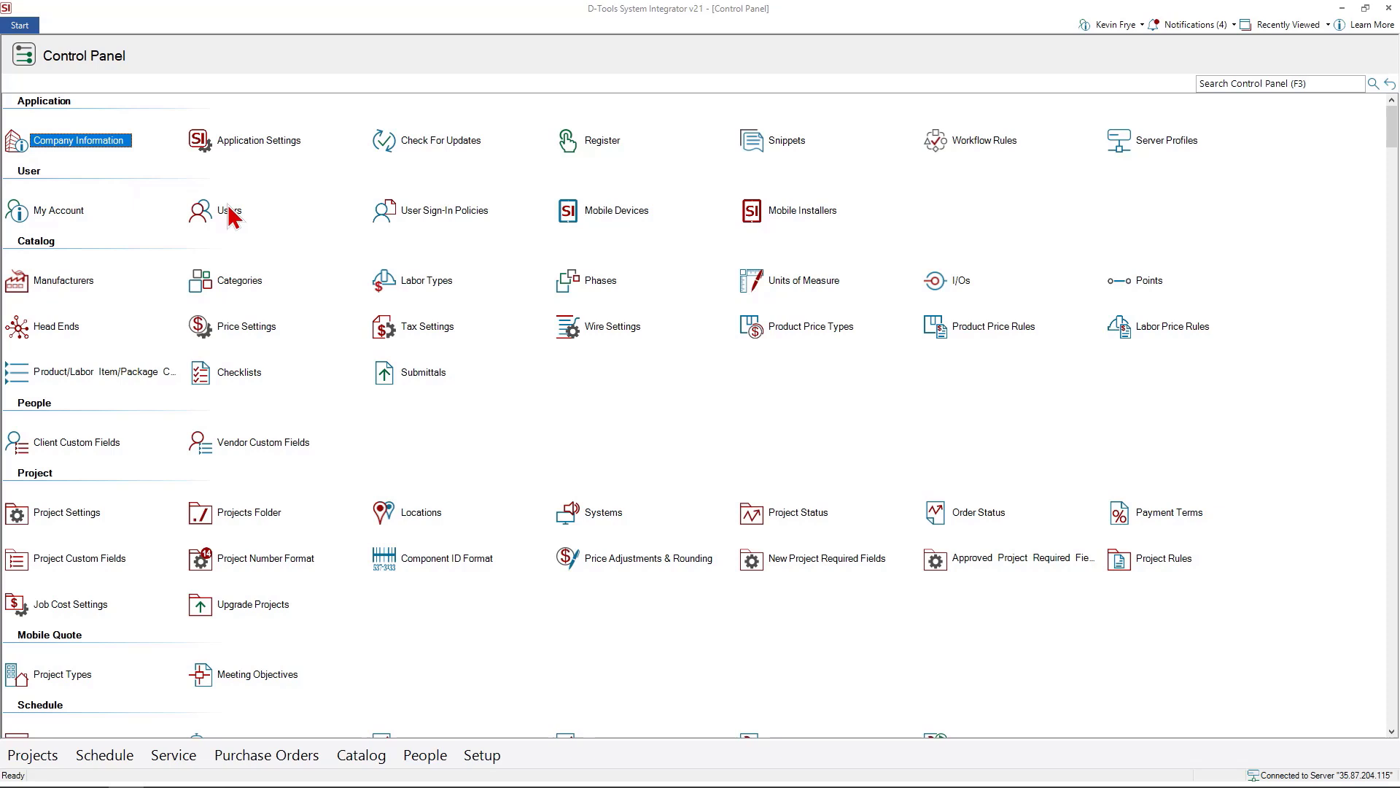
left_click(230, 210)
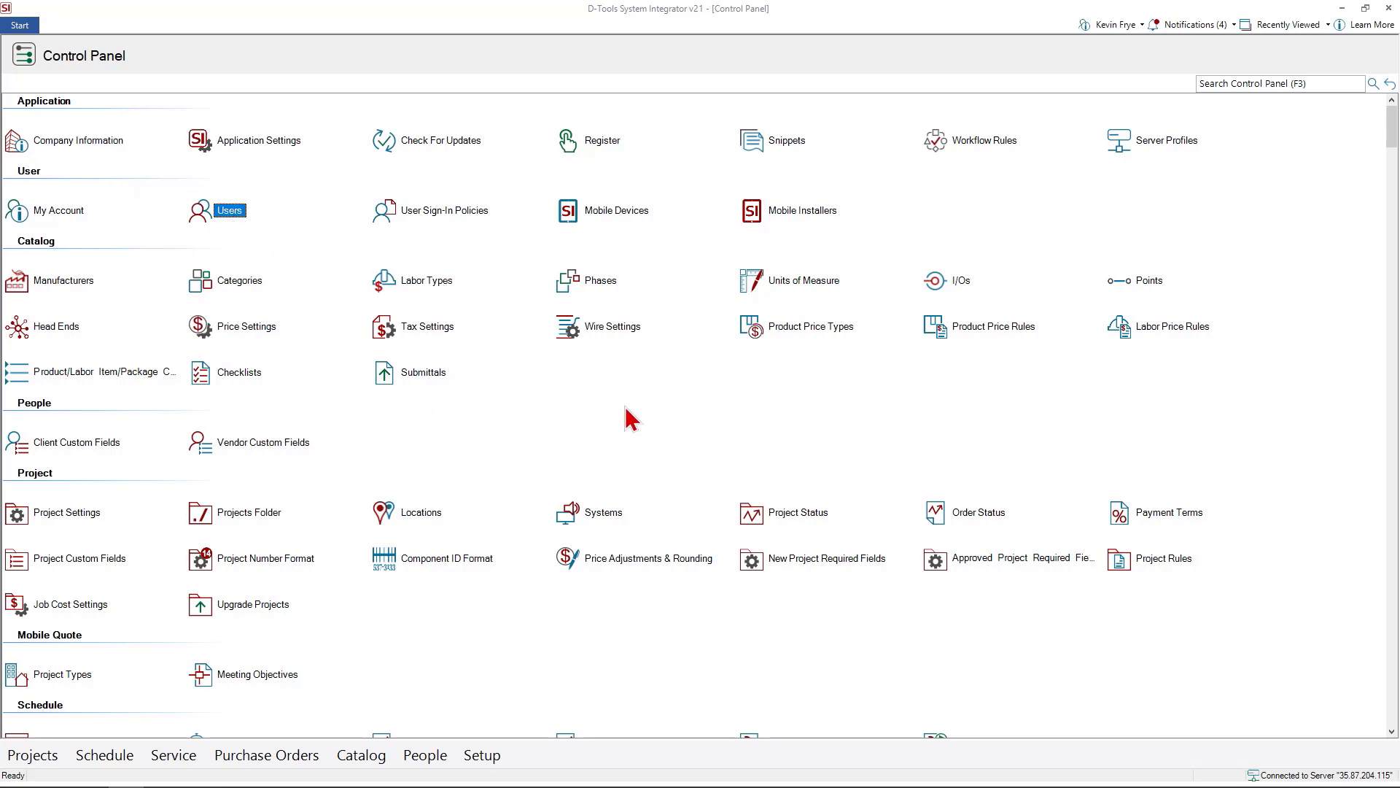
left_click(427, 280)
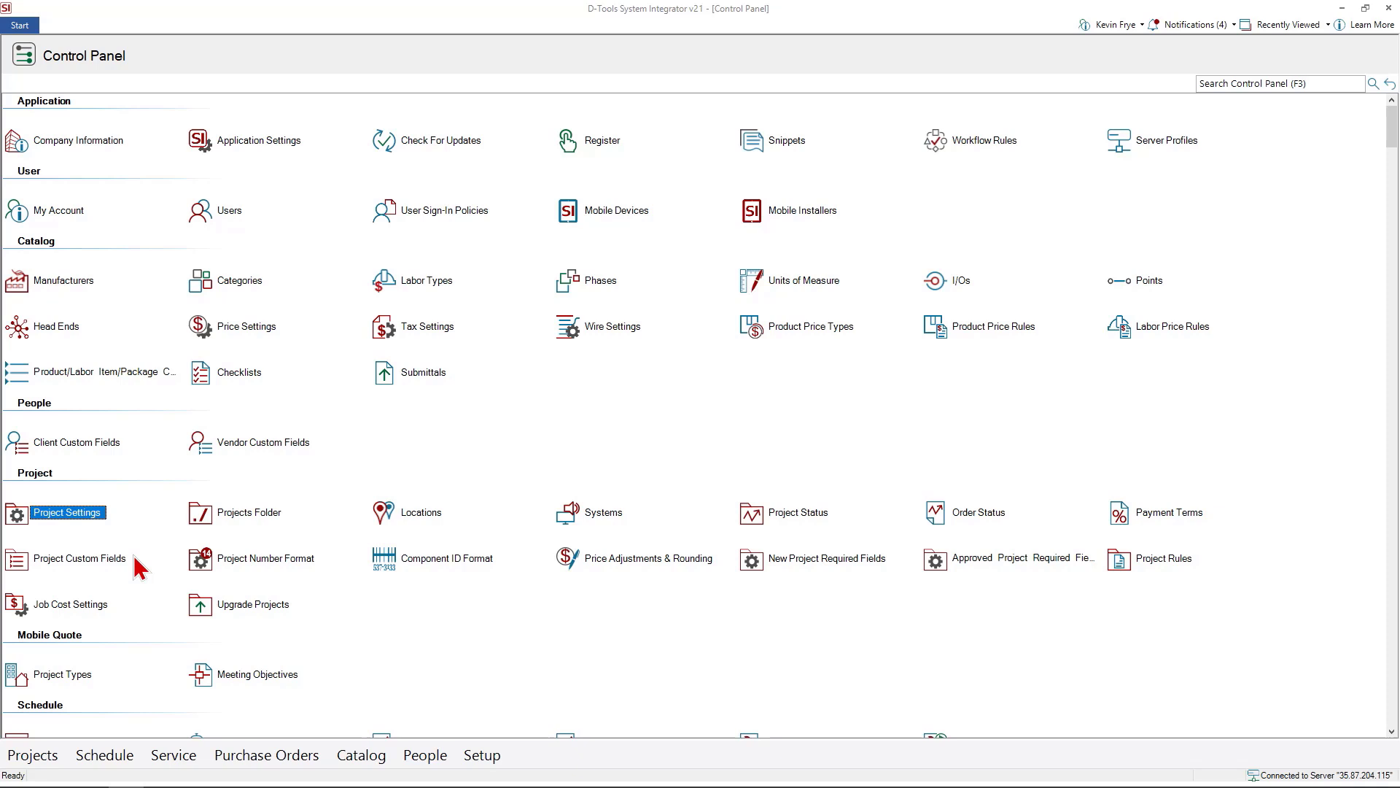
scroll("down", 3)
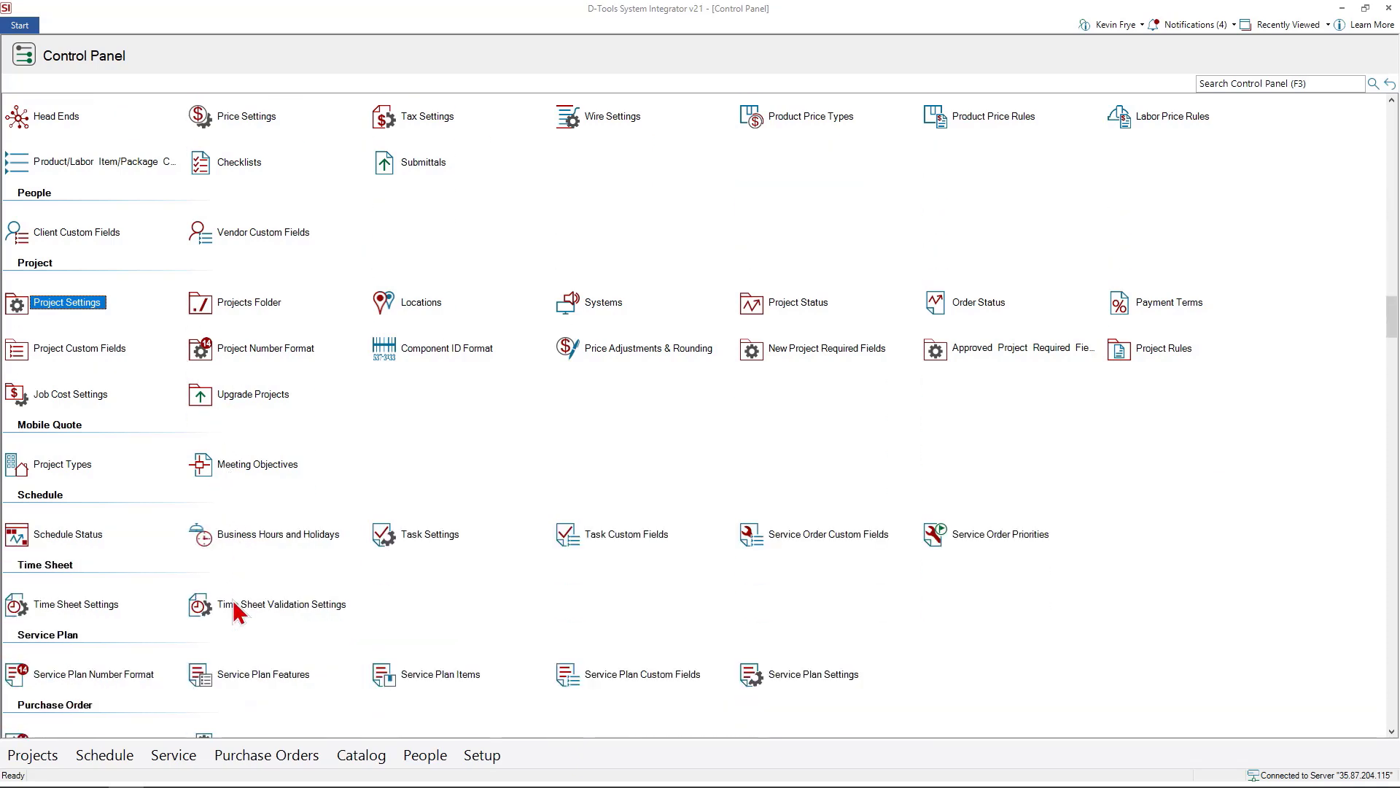
mouse_move(171, 552)
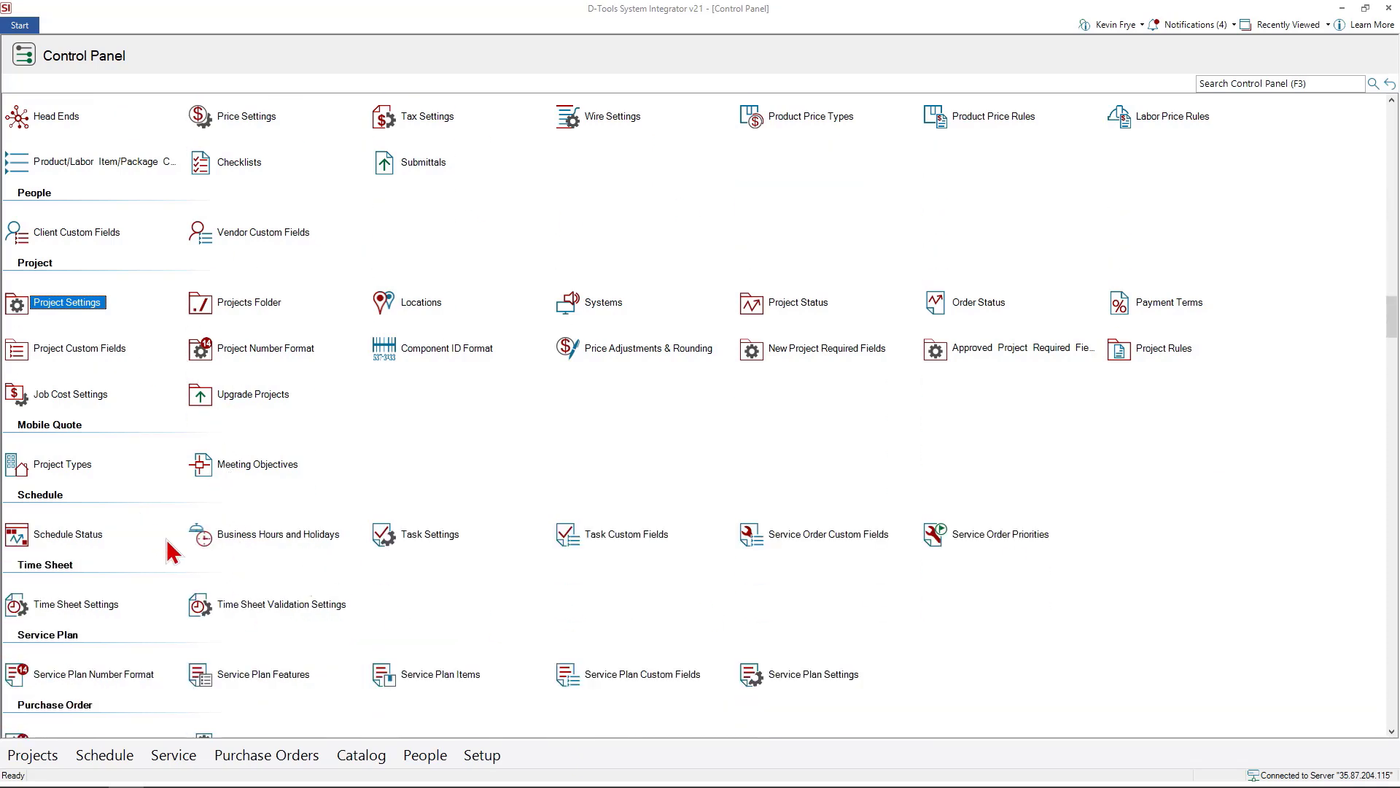
mouse_move(173, 548)
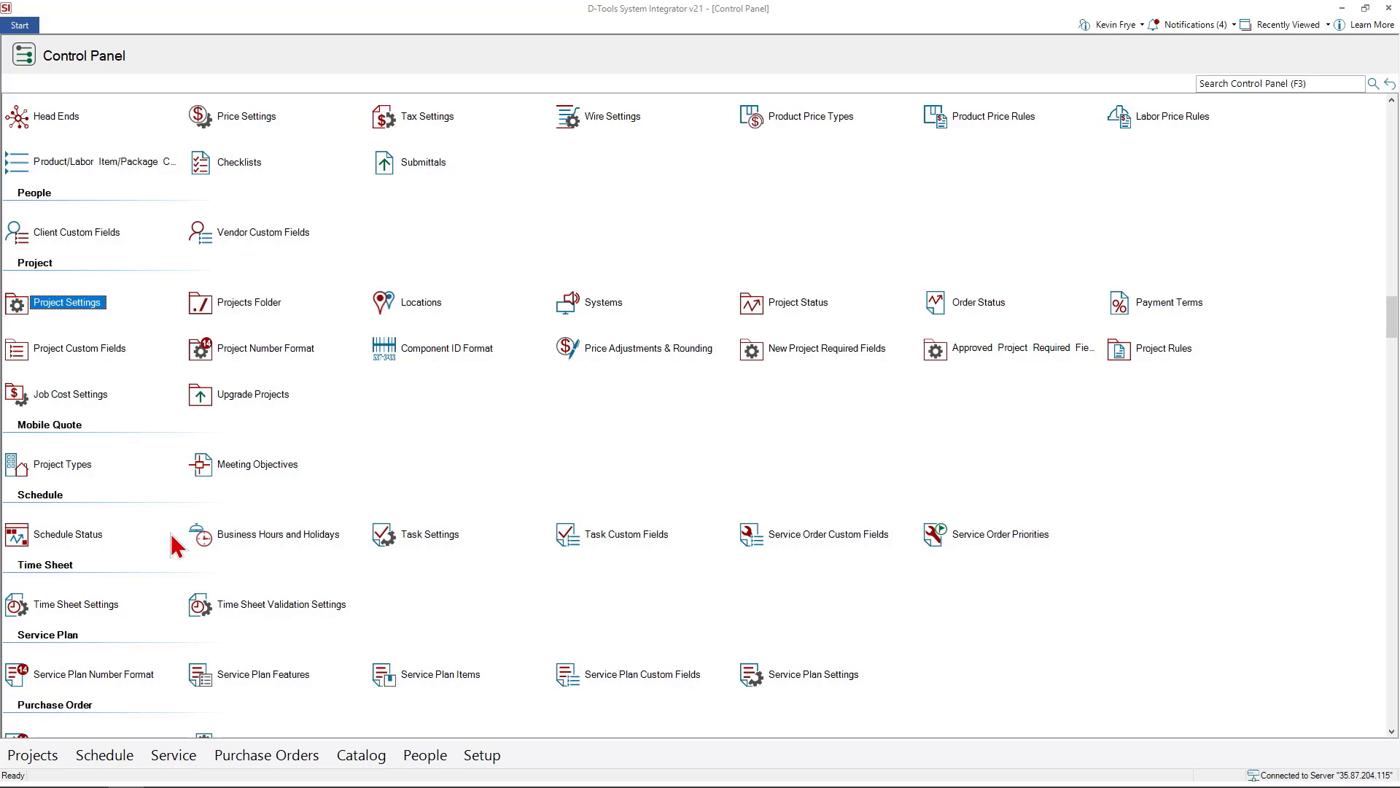
mouse_move(610, 466)
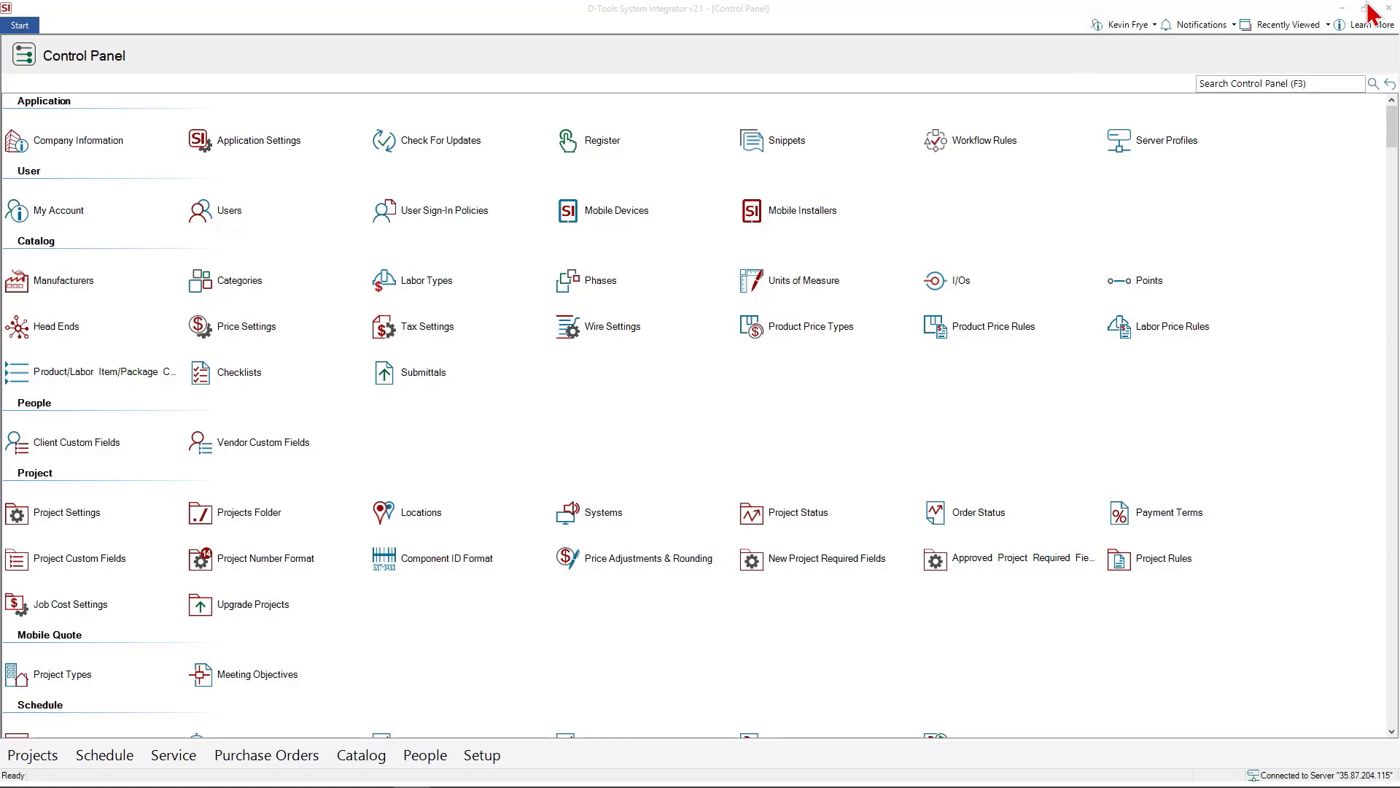
mouse_move(1107, 67)
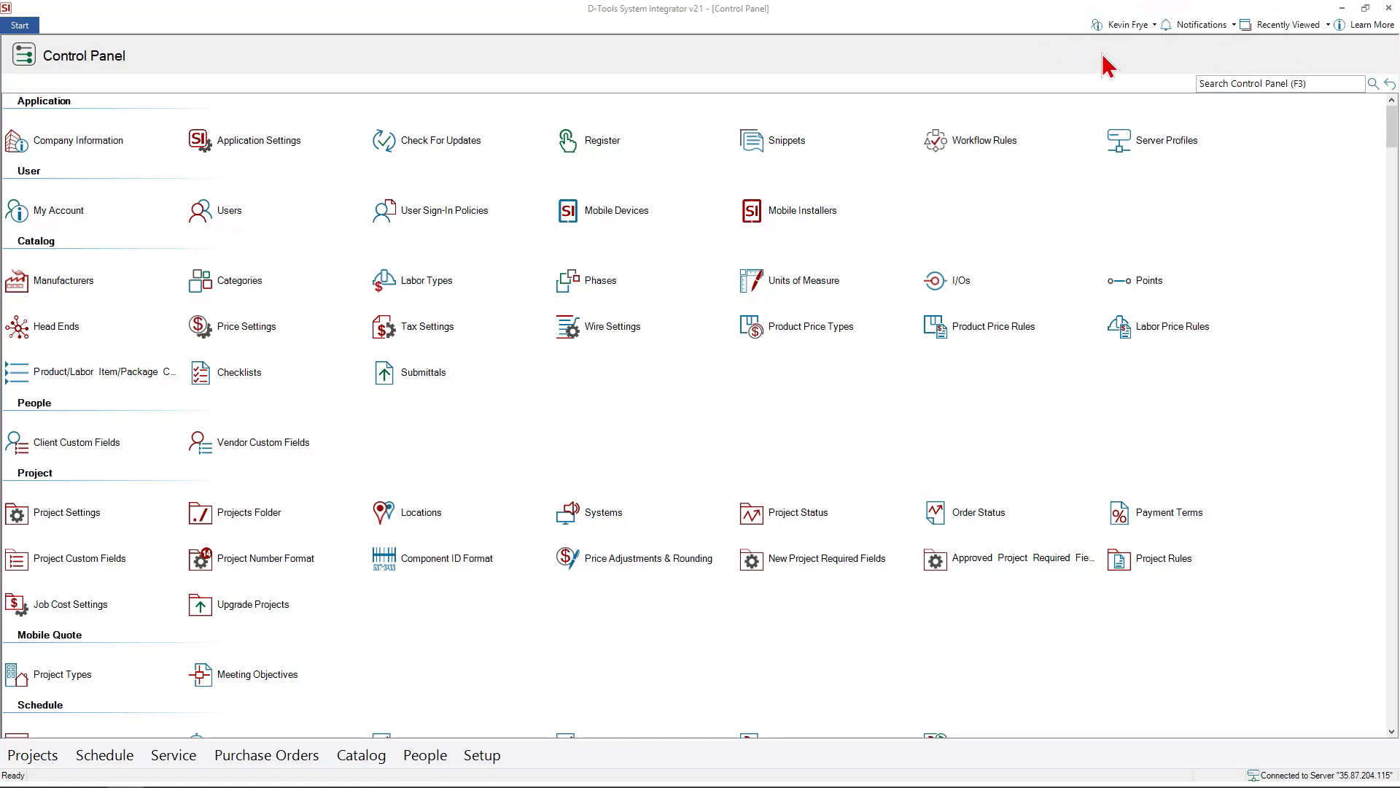
left_click(1122, 24)
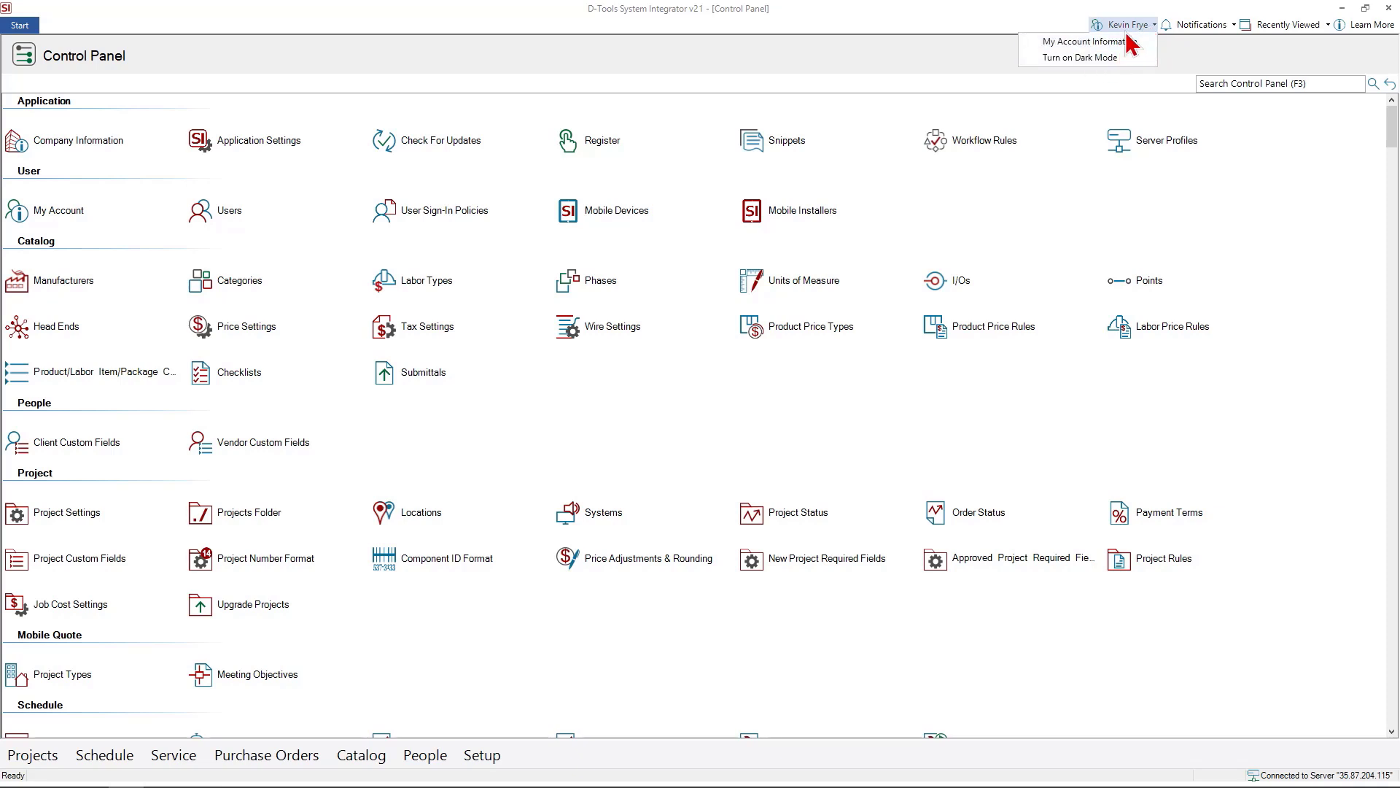
mouse_move(1079, 57)
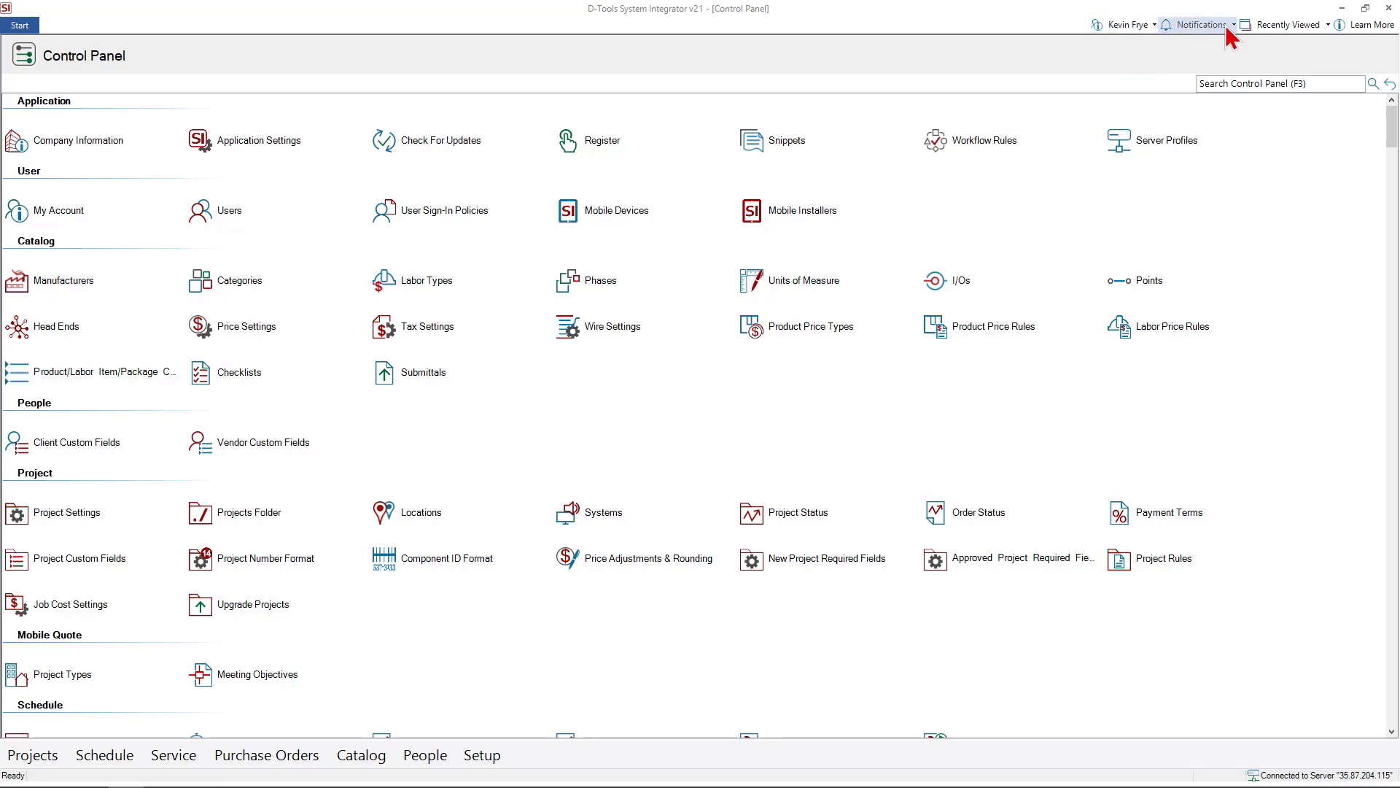
mouse_move(1224, 35)
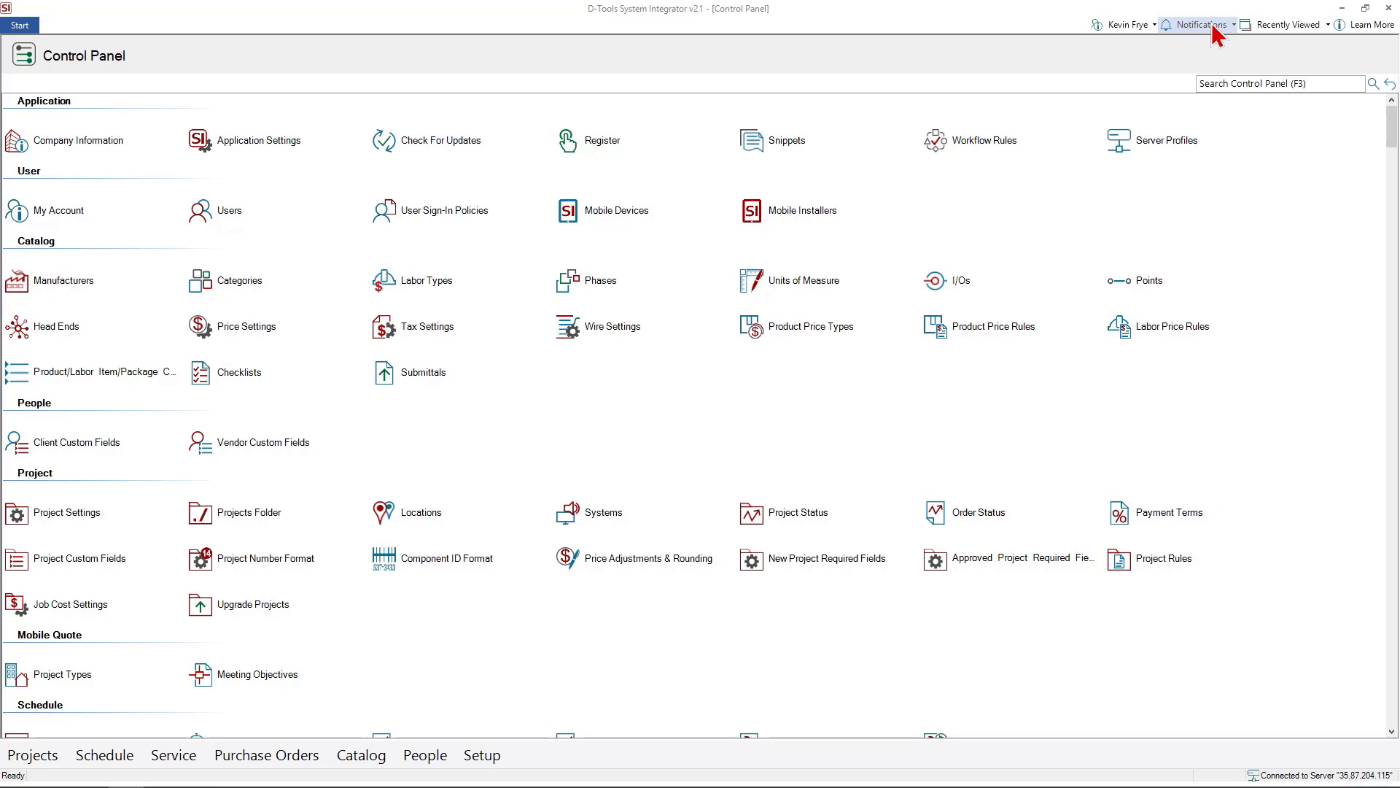
mouse_move(1226, 37)
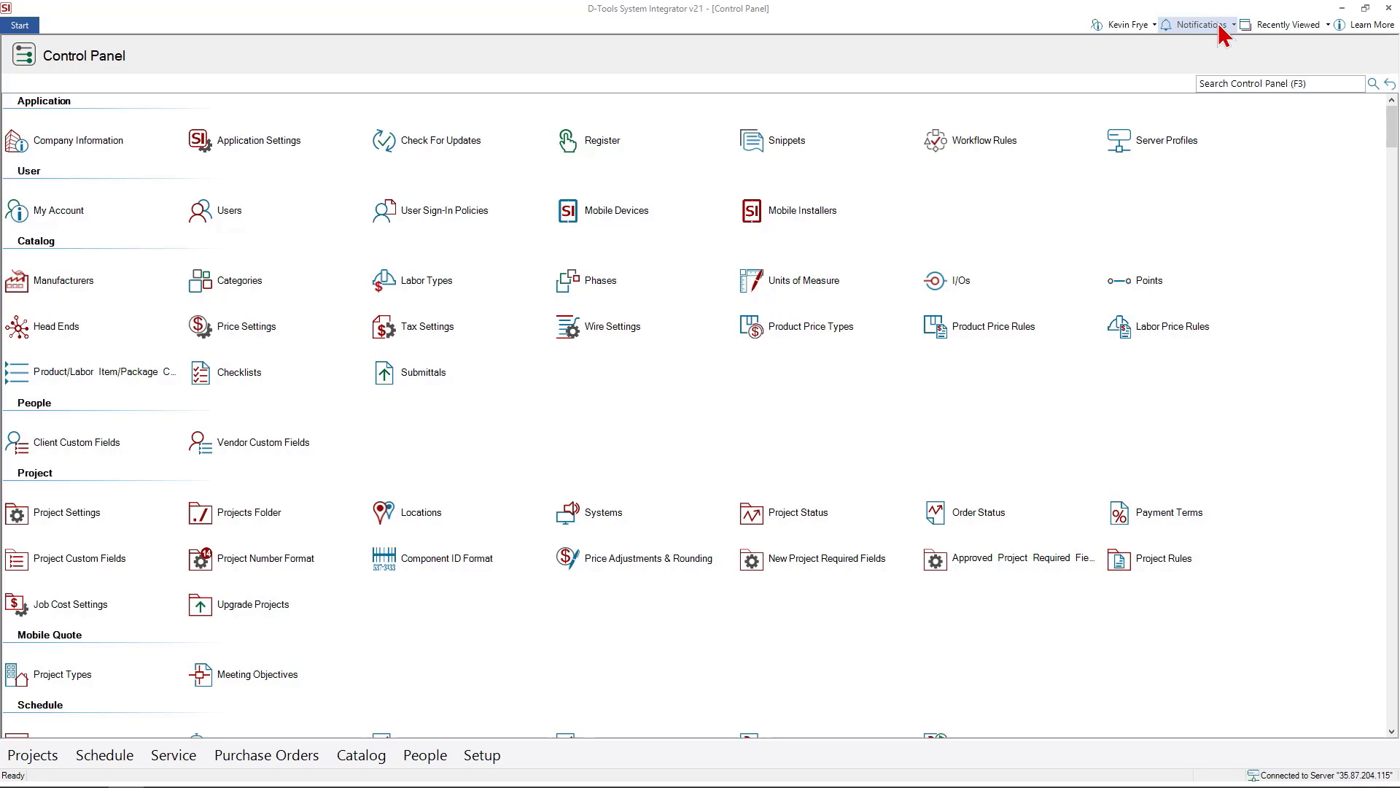
mouse_move(1289, 24)
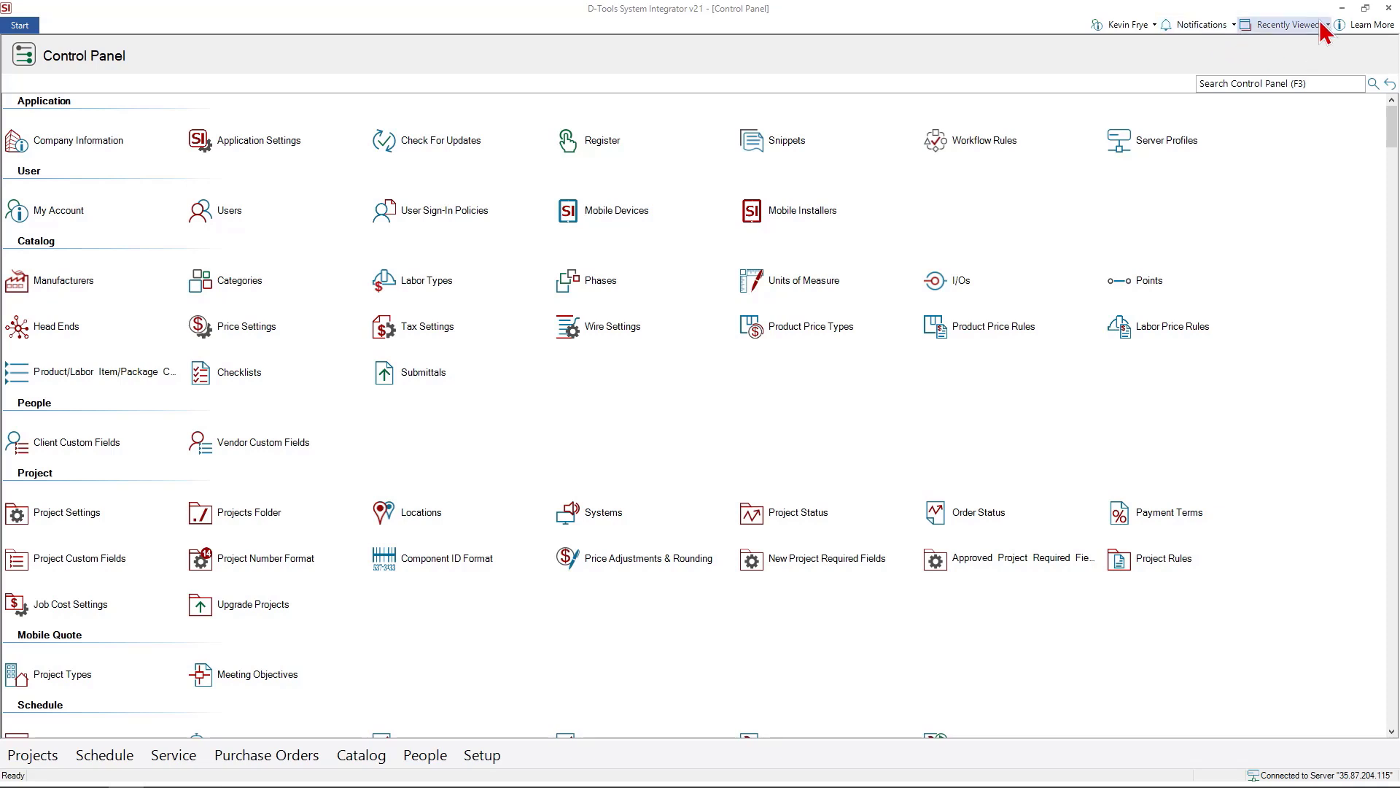
left_click(1284, 24)
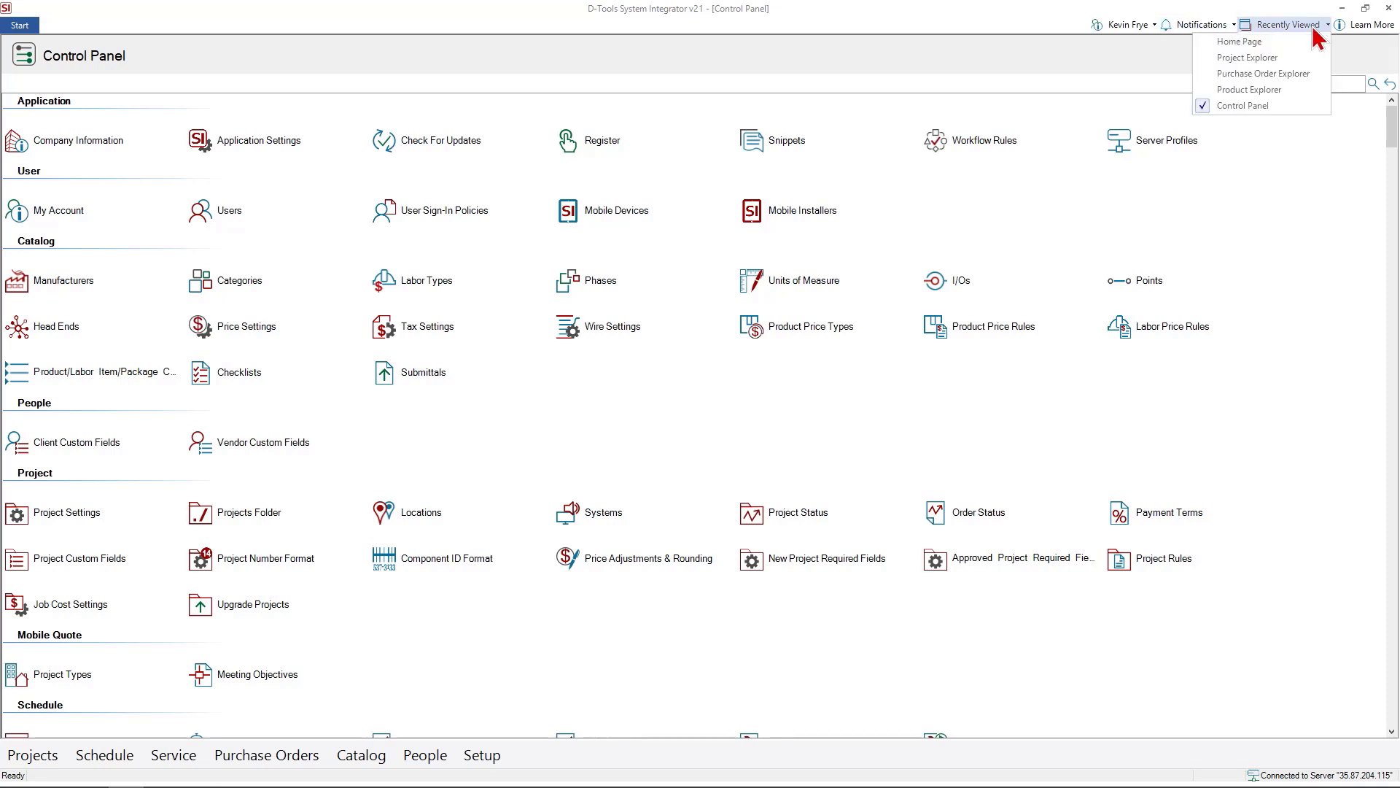
mouse_move(1369, 35)
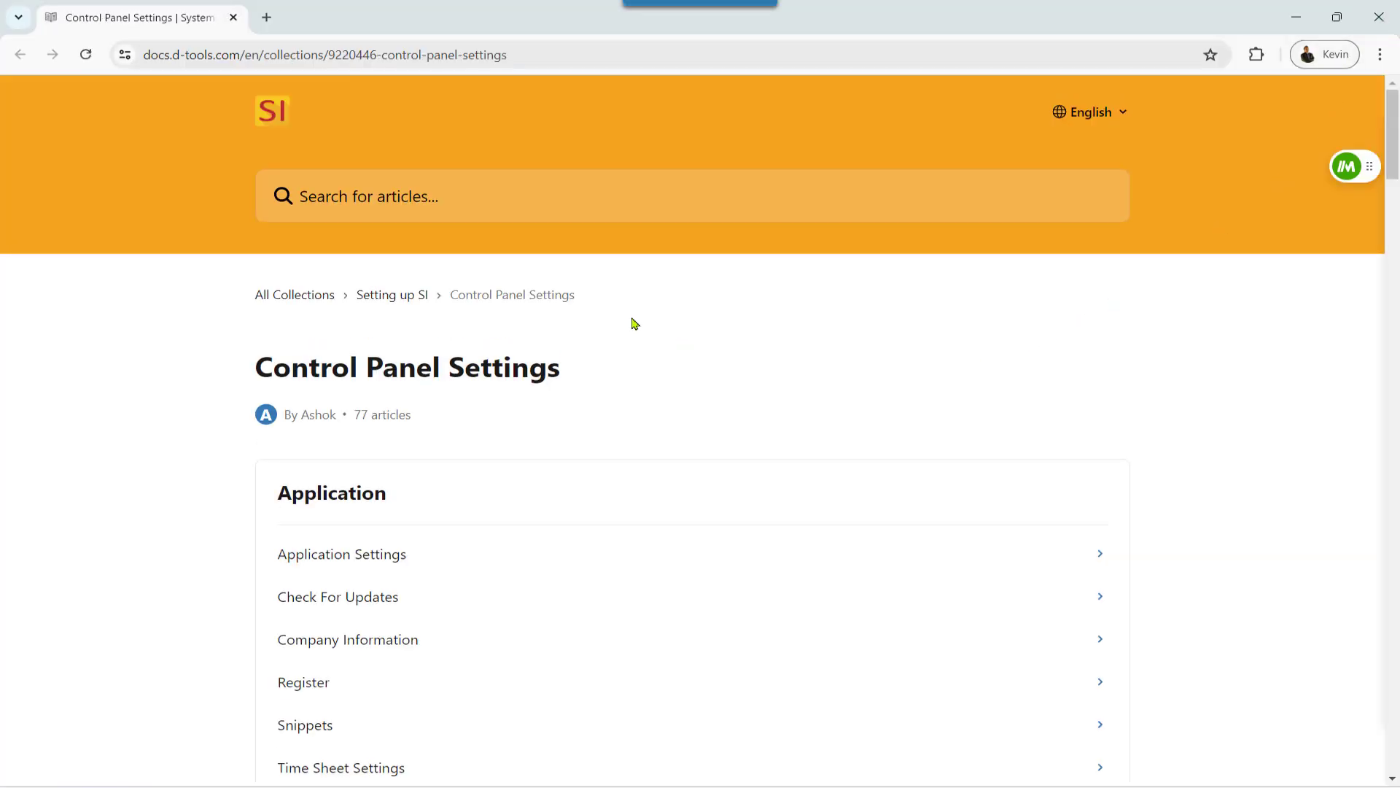
Scroll Control Panel Settings, then go up to Setting up SI and All Collections.
scroll("down", 3)
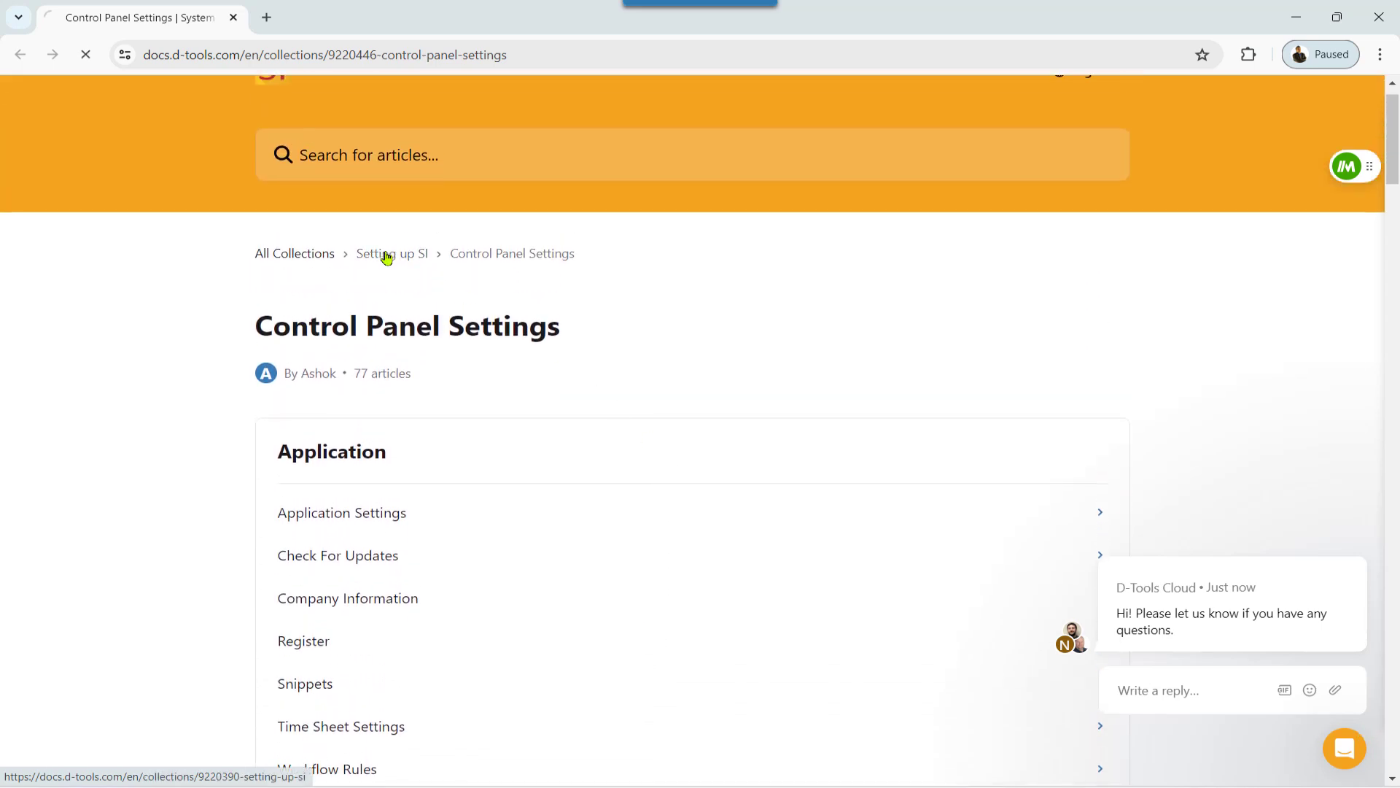
left_click(391, 253)
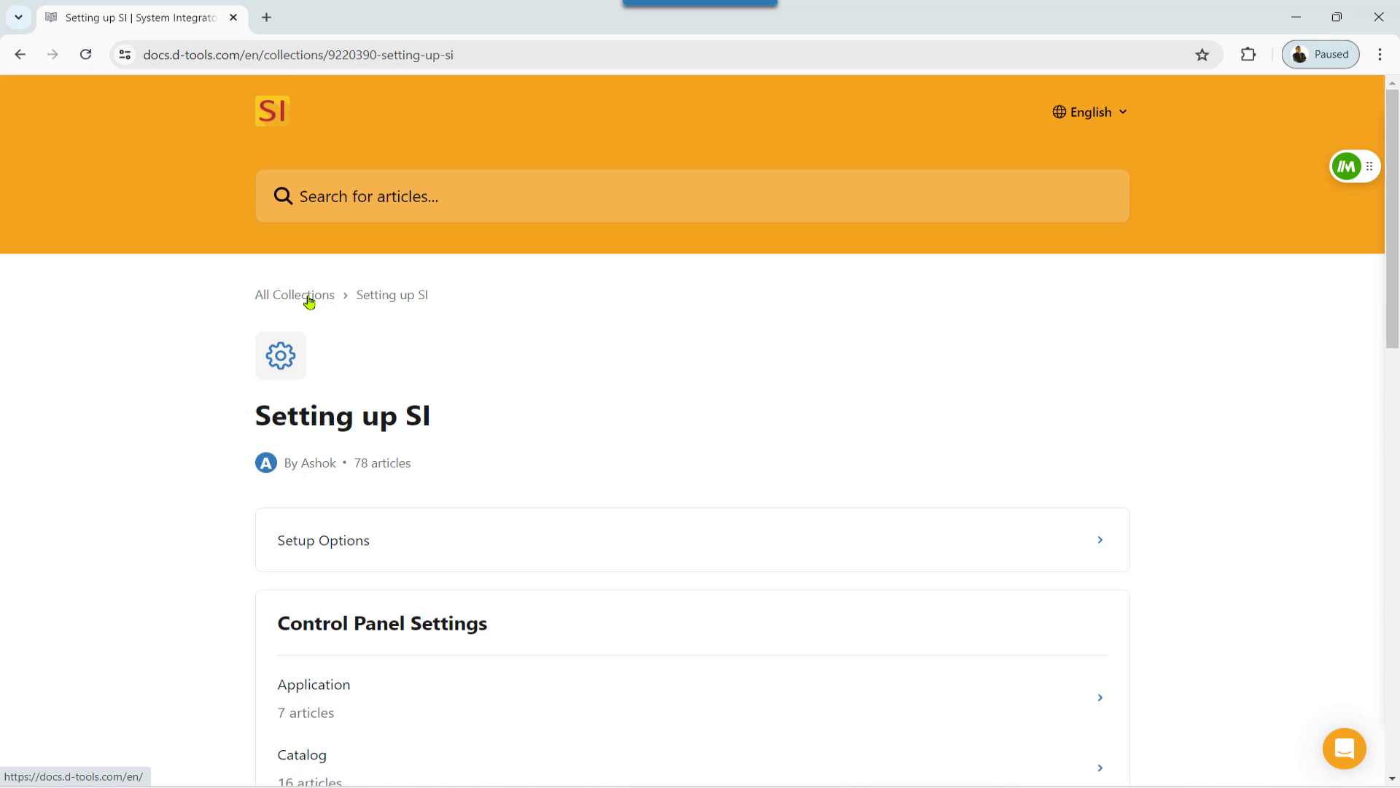
left_click(294, 295)
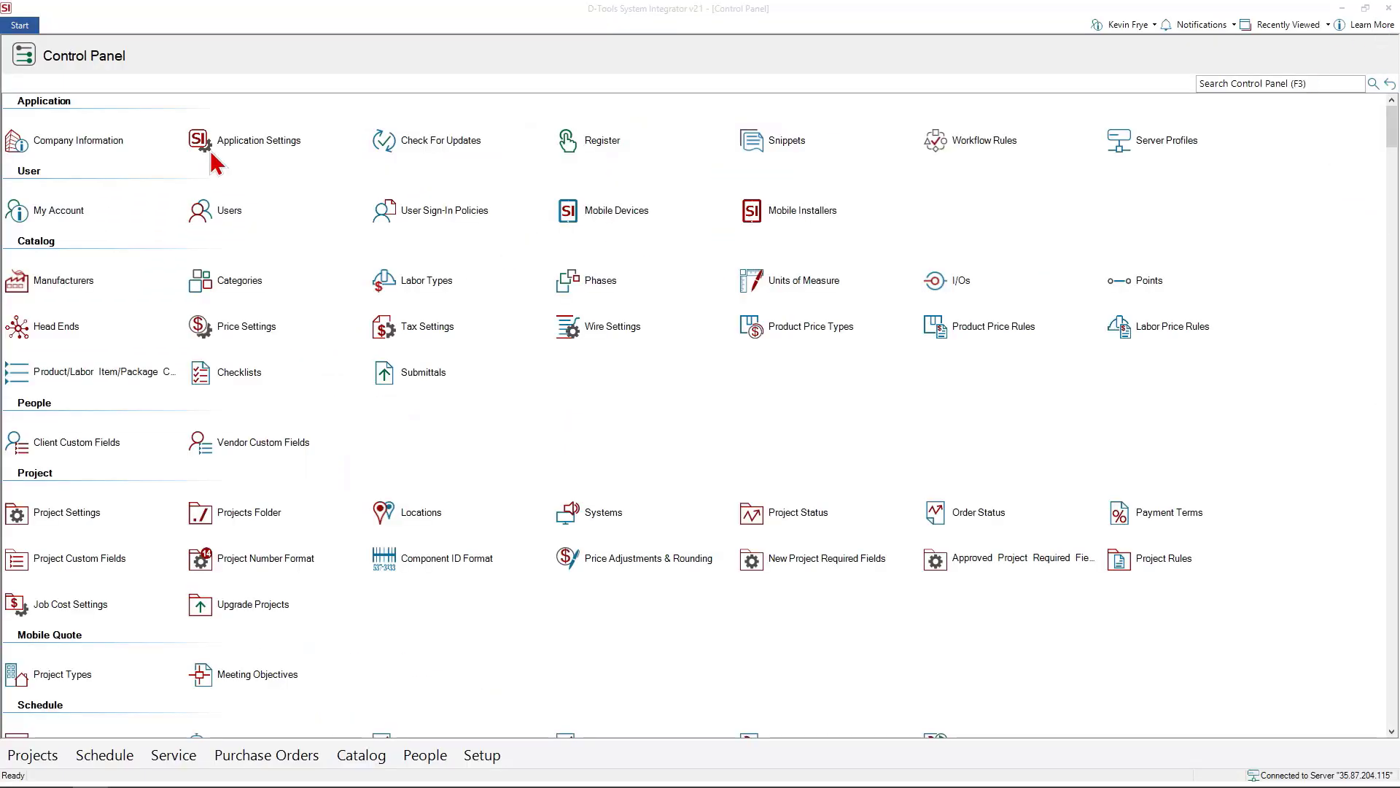
Choose Home Page from the Start menu to show the version 21 welcome screen.
left_click(20, 24)
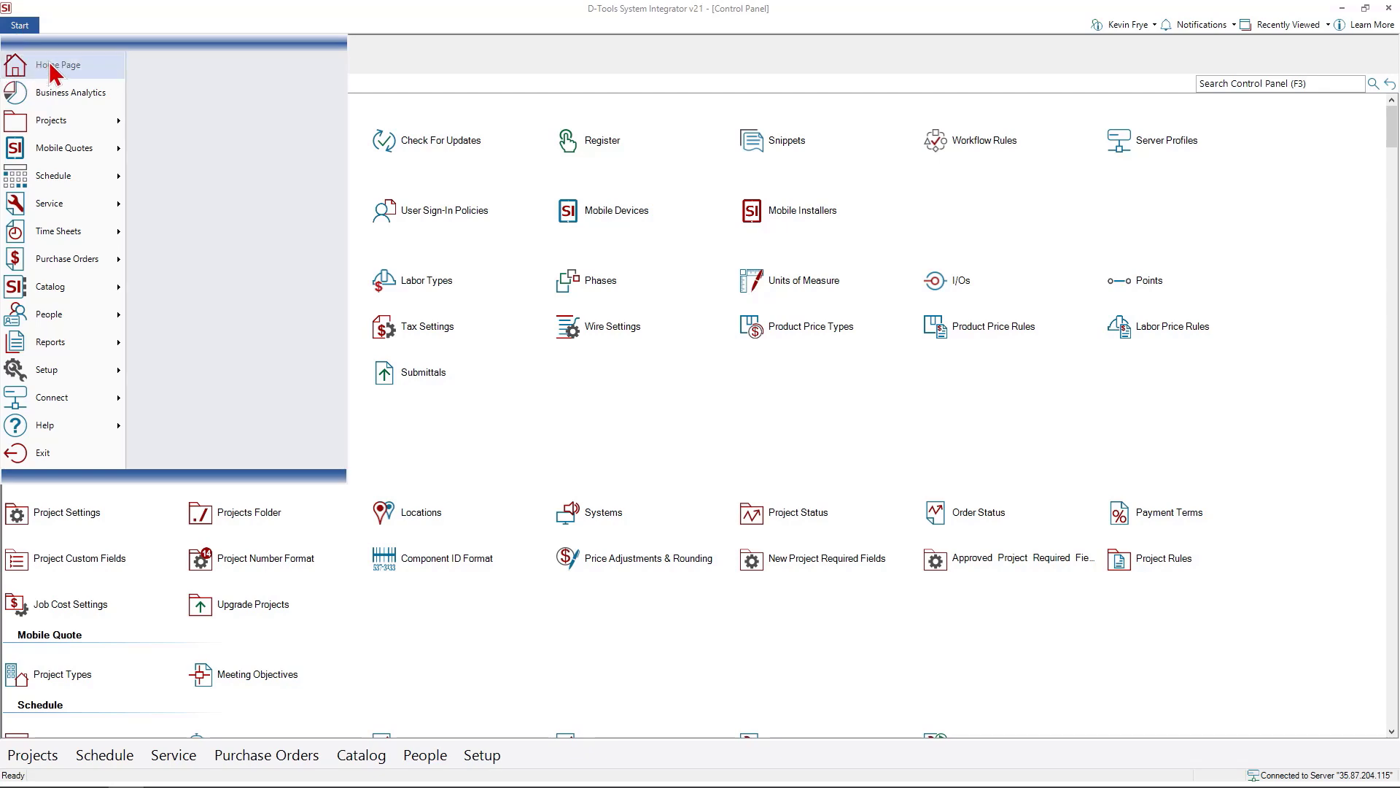
left_click(57, 64)
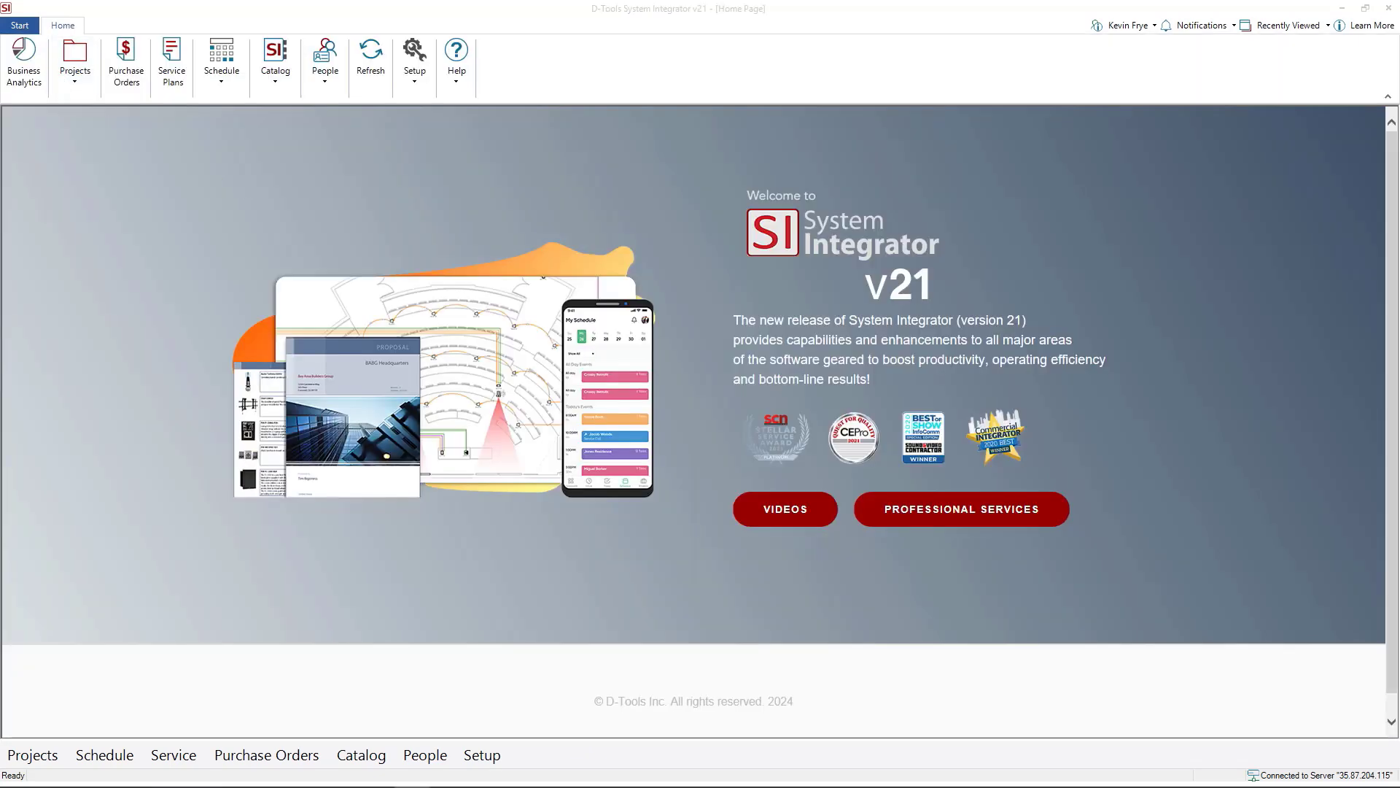